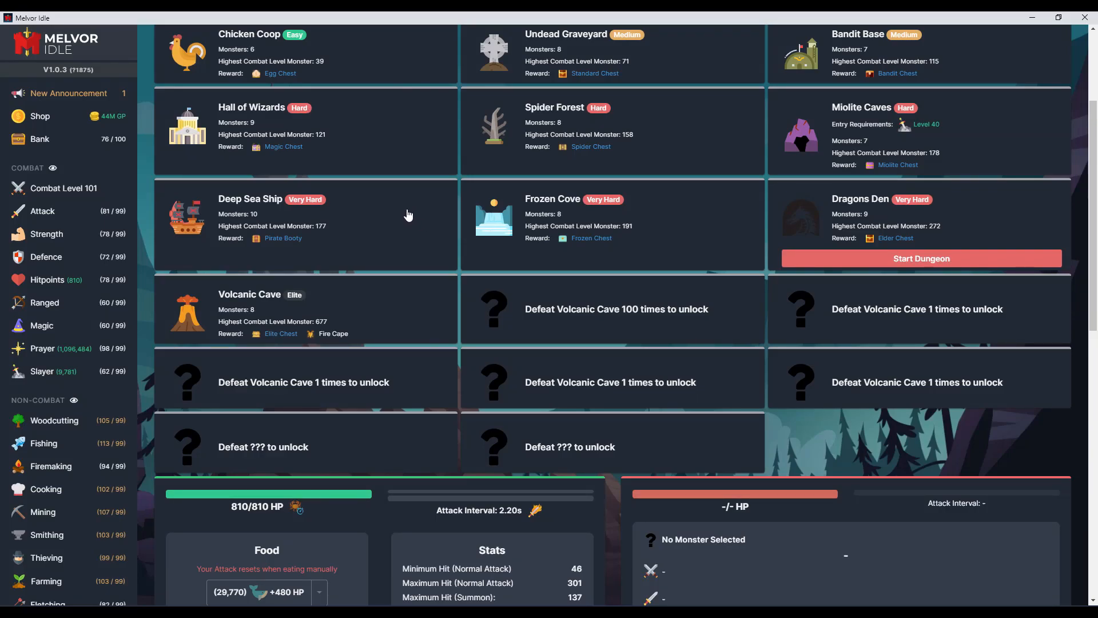
pyautogui.moveTo(418, 215)
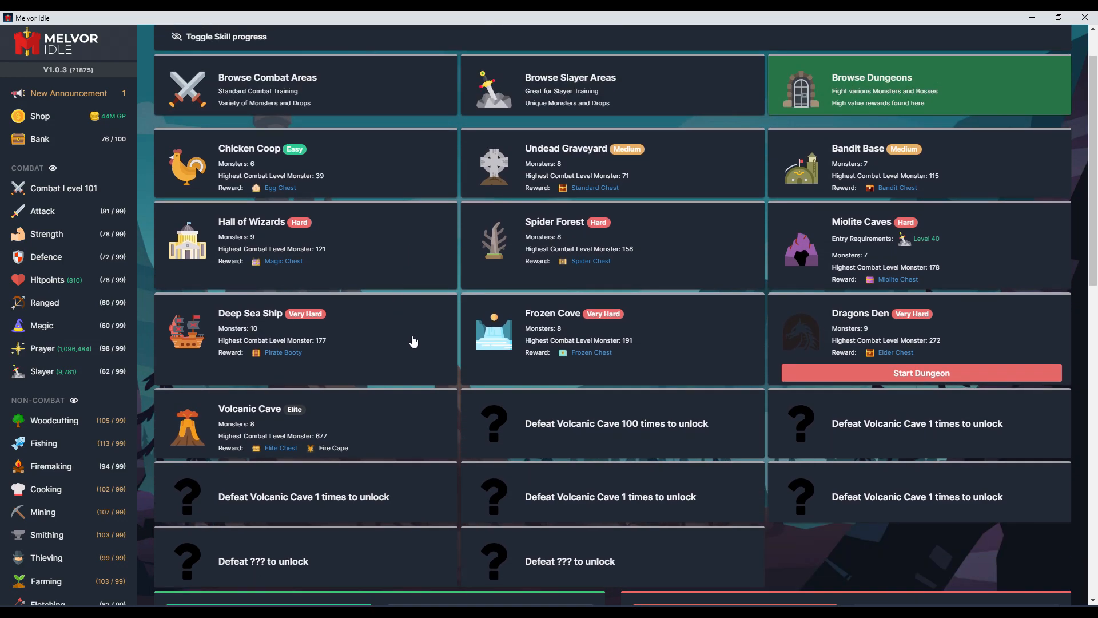
pyautogui.moveTo(253, 415)
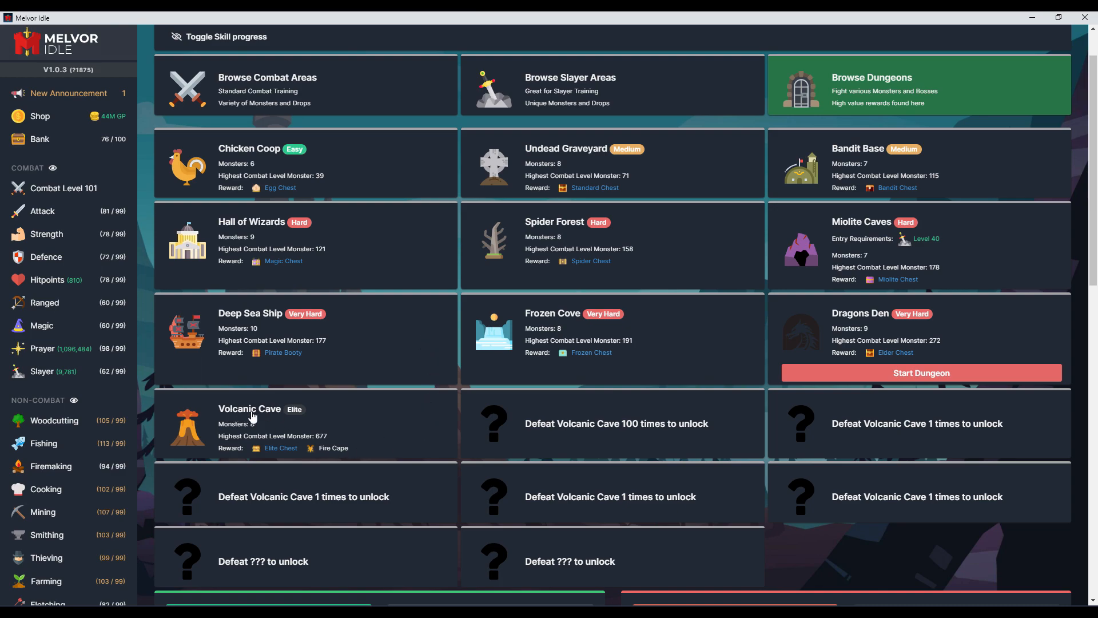
pyautogui.moveTo(275, 380)
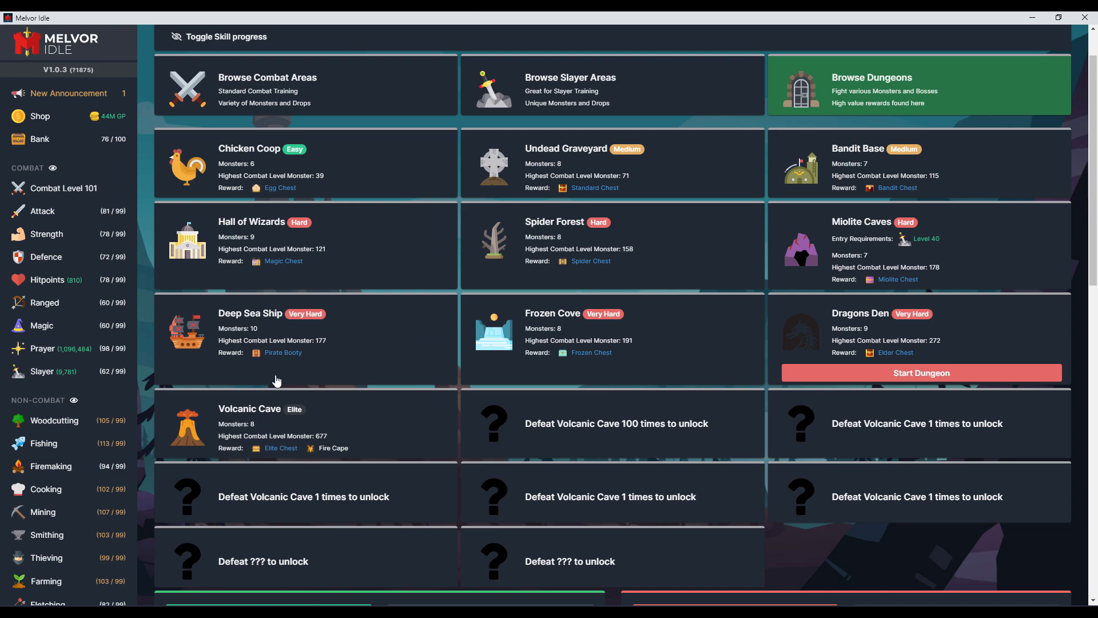
pyautogui.moveTo(959, 425)
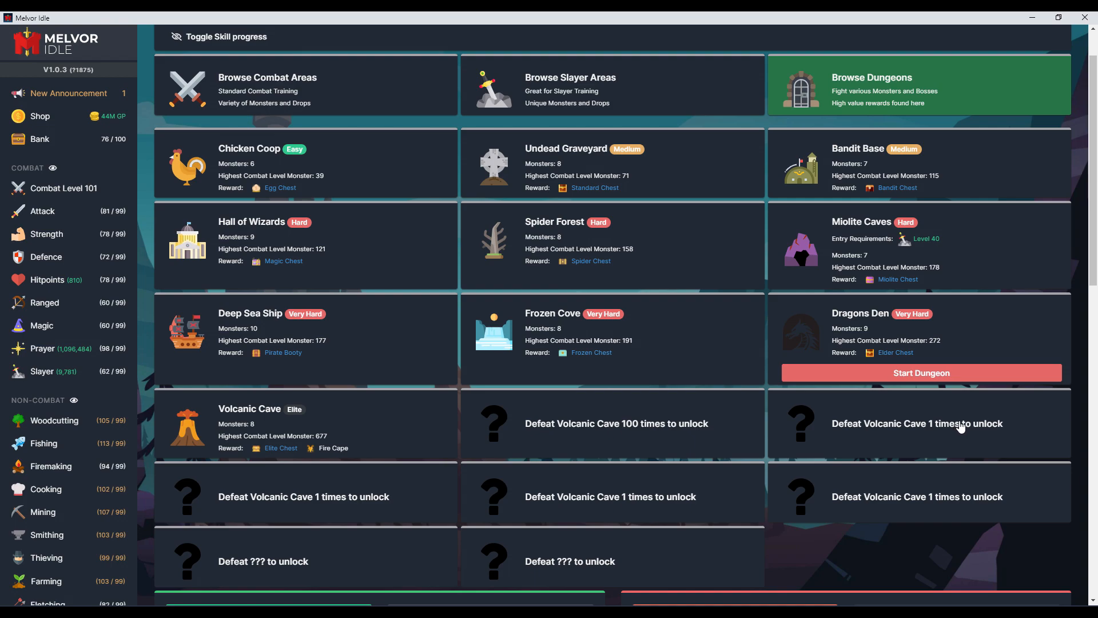
pyautogui.moveTo(391, 434)
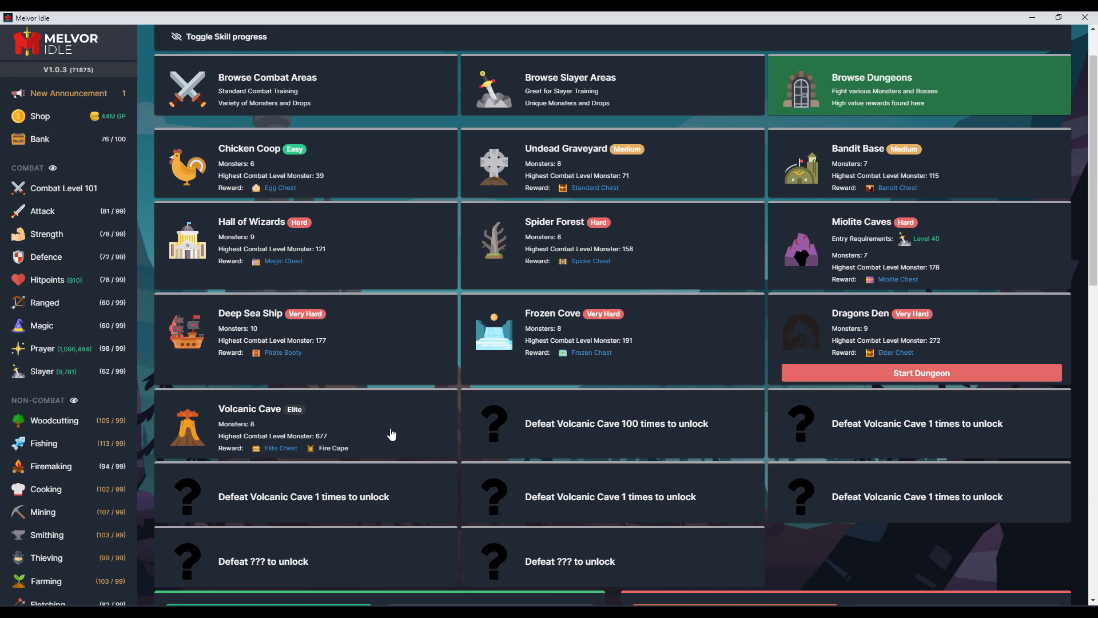
pyautogui.moveTo(686, 443)
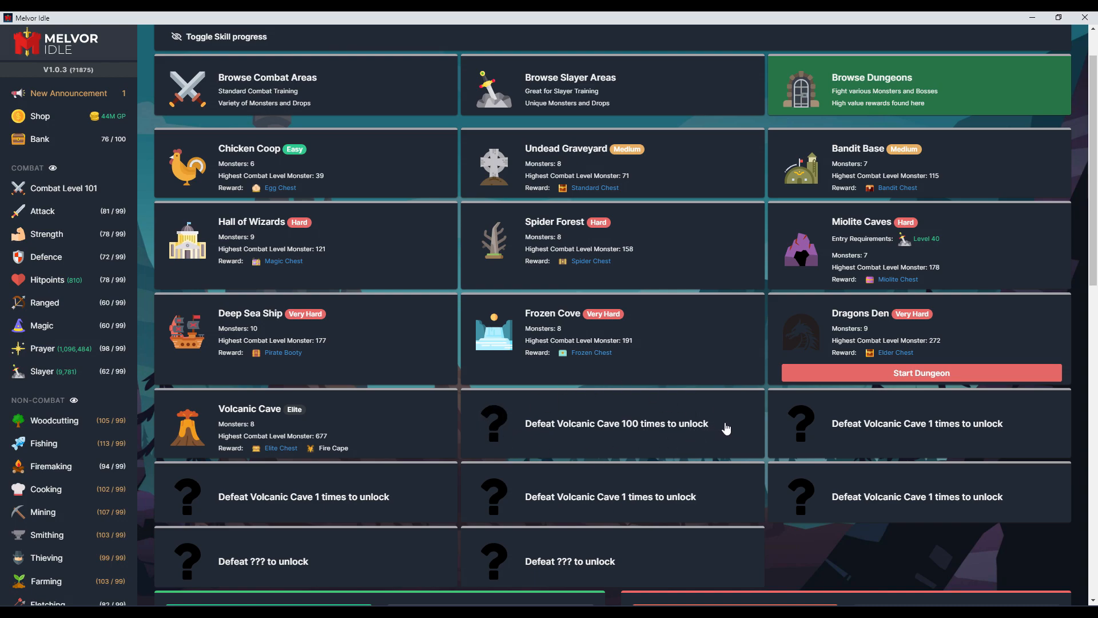
pyautogui.moveTo(518, 405)
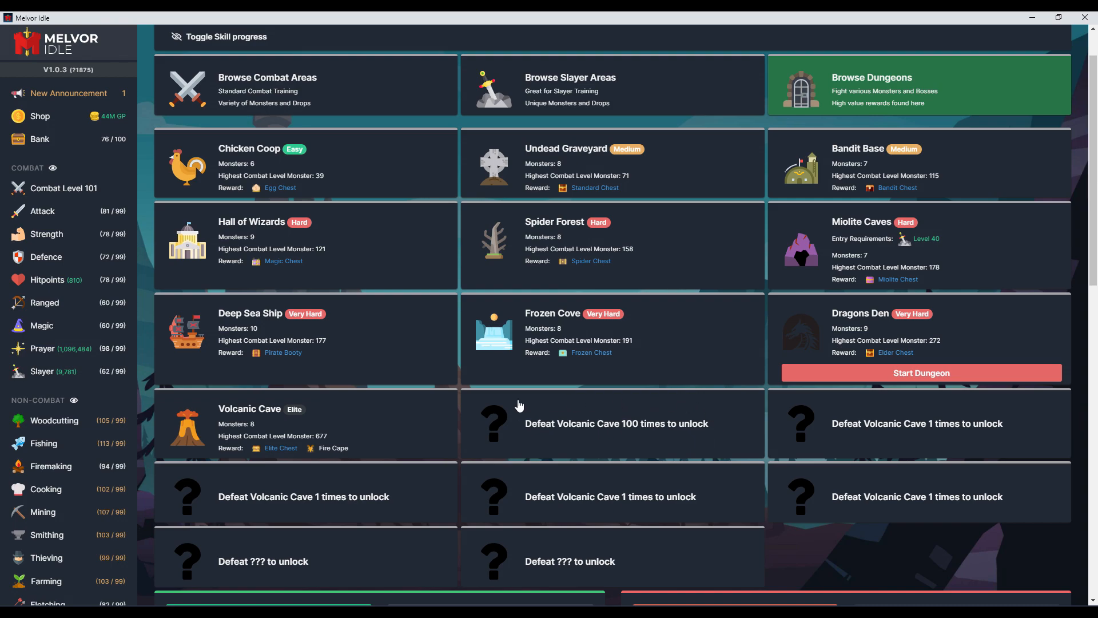
pyautogui.moveTo(402, 452)
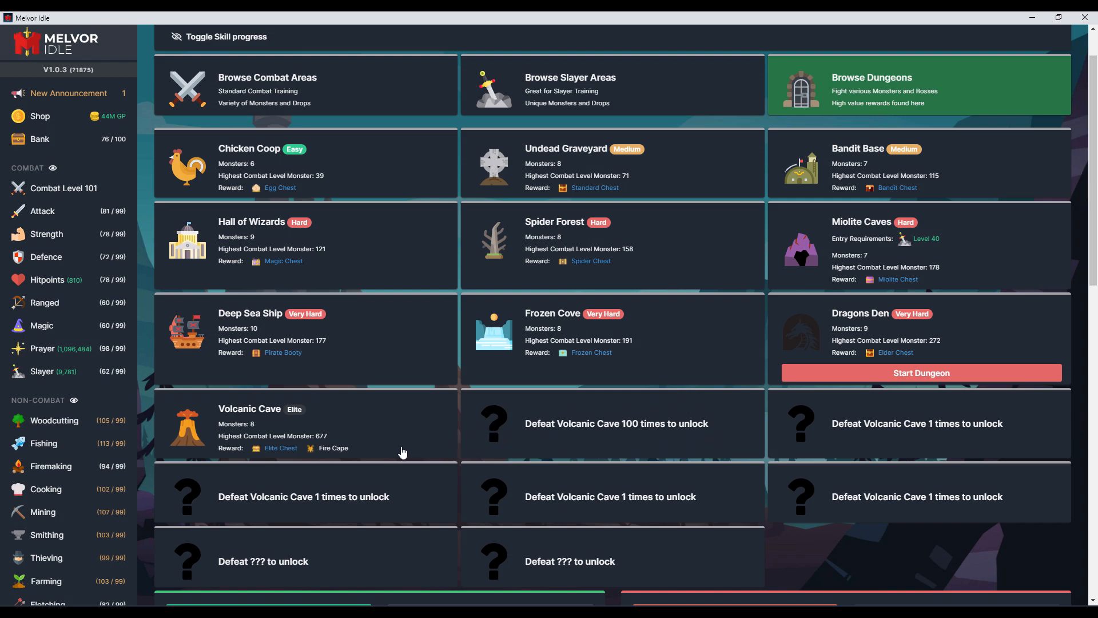
pyautogui.moveTo(336, 454)
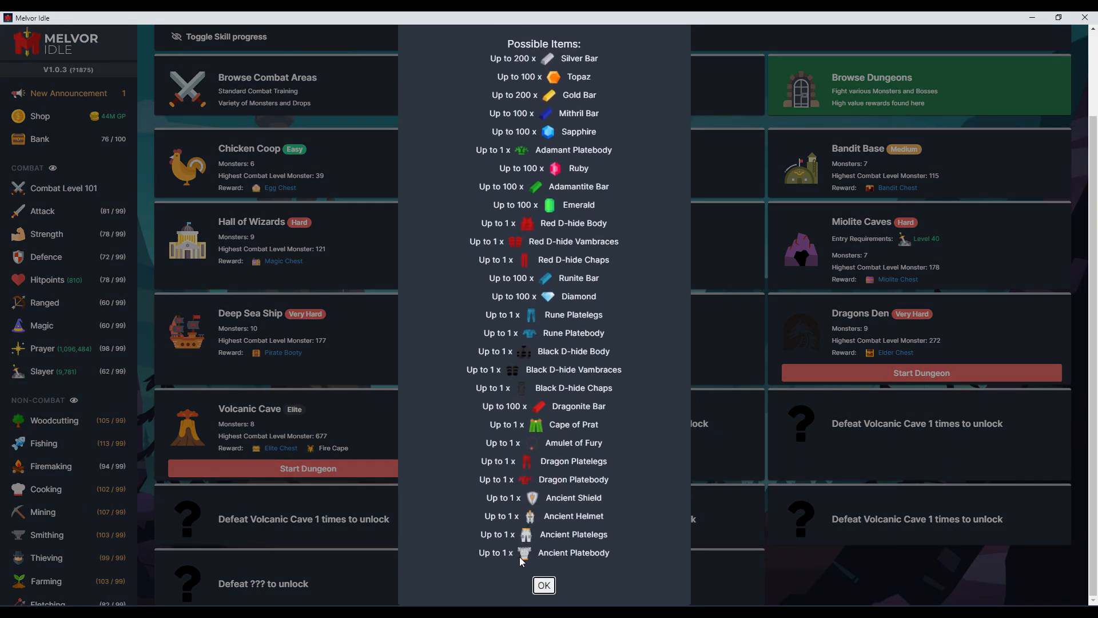
# Dismiss the Elite Chest's Possible Items popup to return to the dungeon list
pyautogui.click(543, 584)
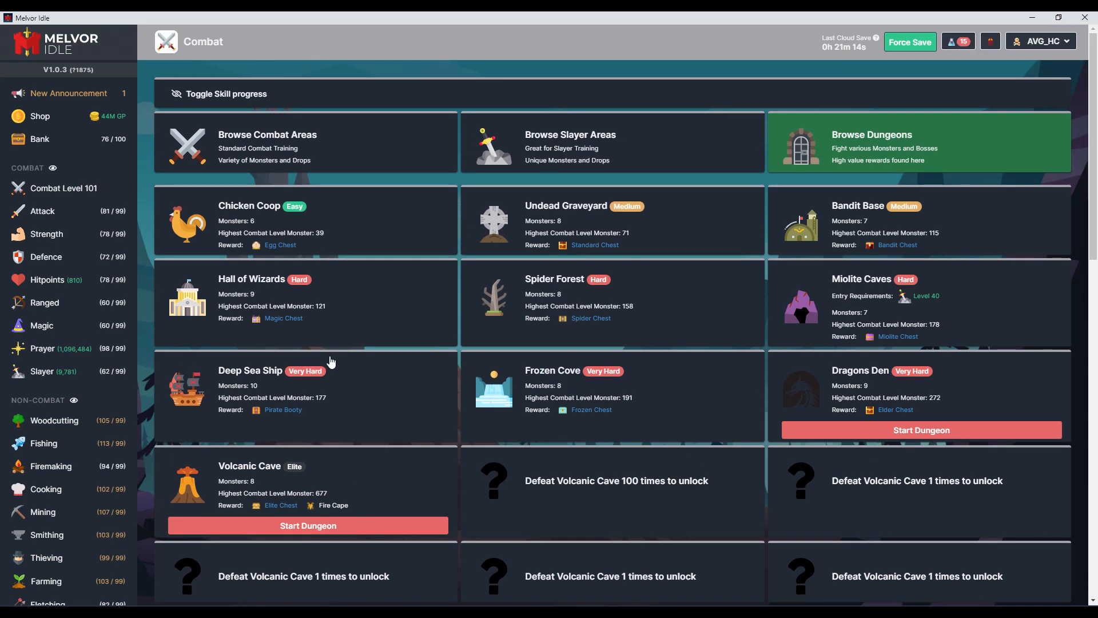
pyautogui.moveTo(358, 337)
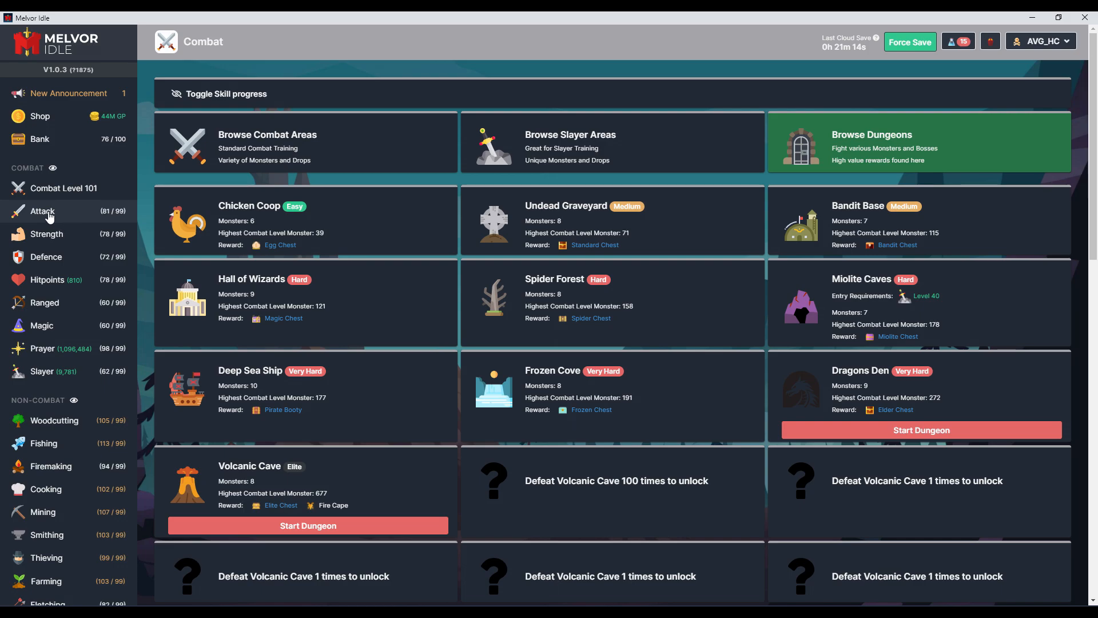
pyautogui.moveTo(73, 231)
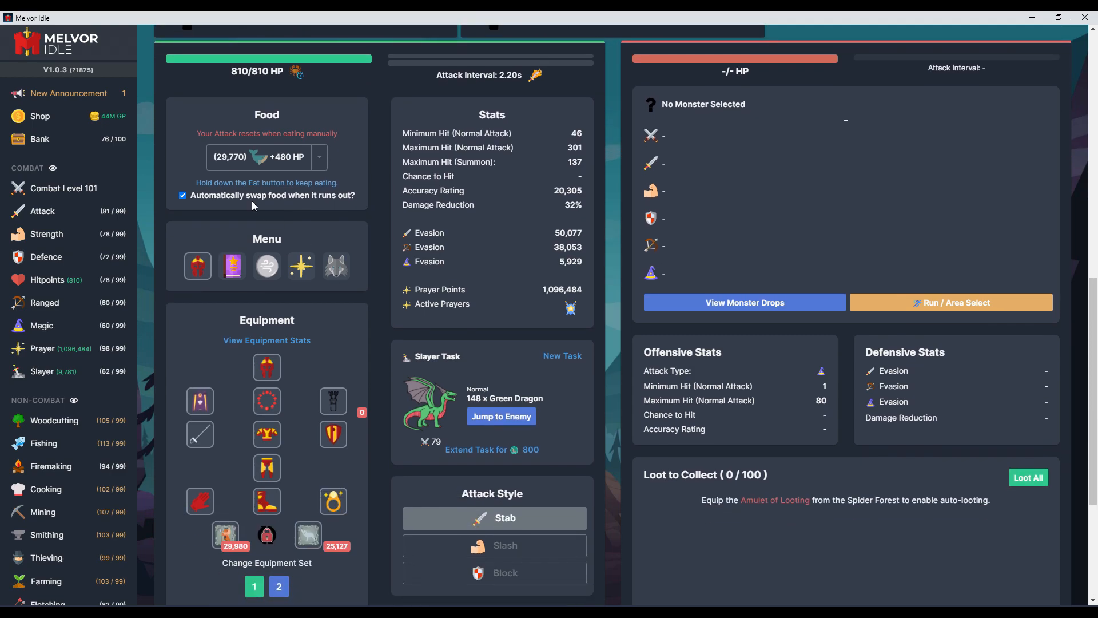
# Scroll the Combat page down to the Equipment and Stats panels with the Minotaur familiar
pyautogui.scroll(-3)
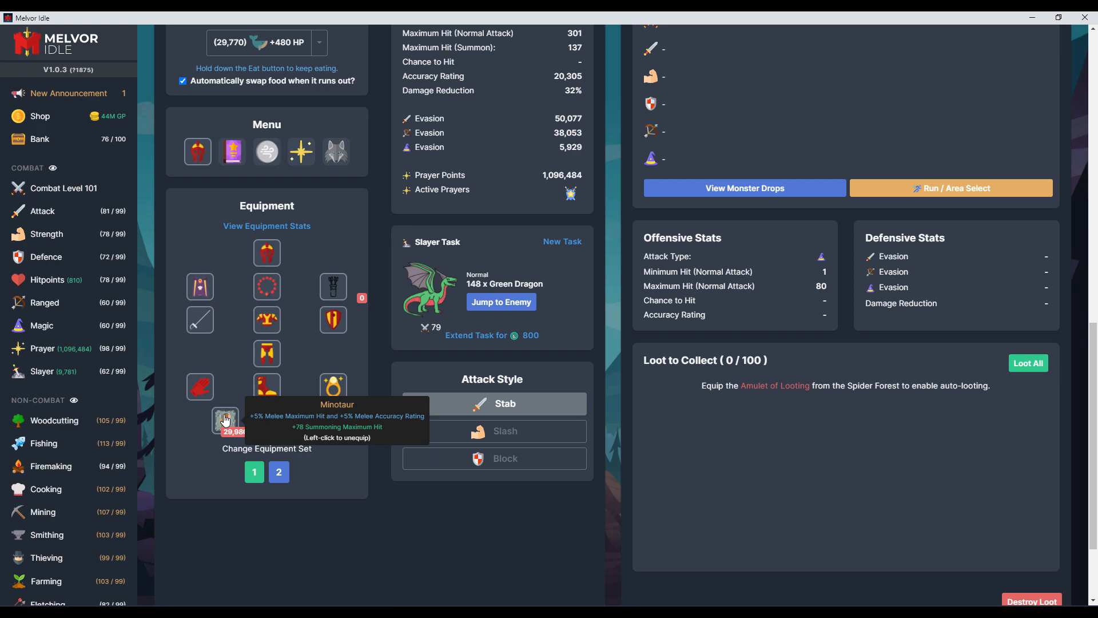
pyautogui.moveTo(308, 420)
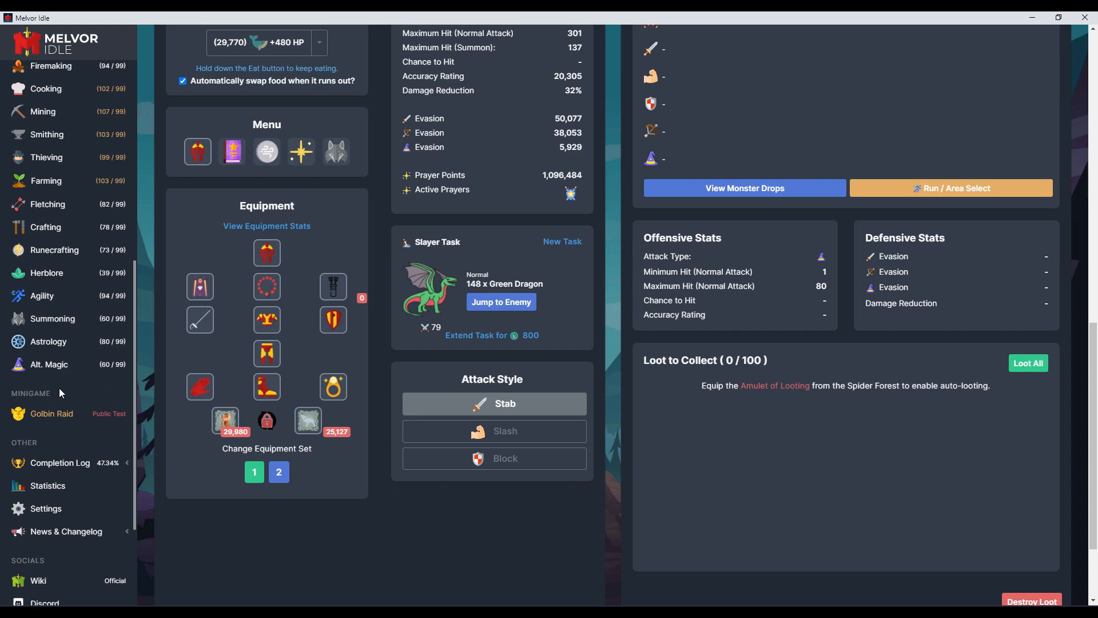
# View Summoning's Synergies tab and open the Filter Familiars dropdown
pyautogui.click(53, 318)
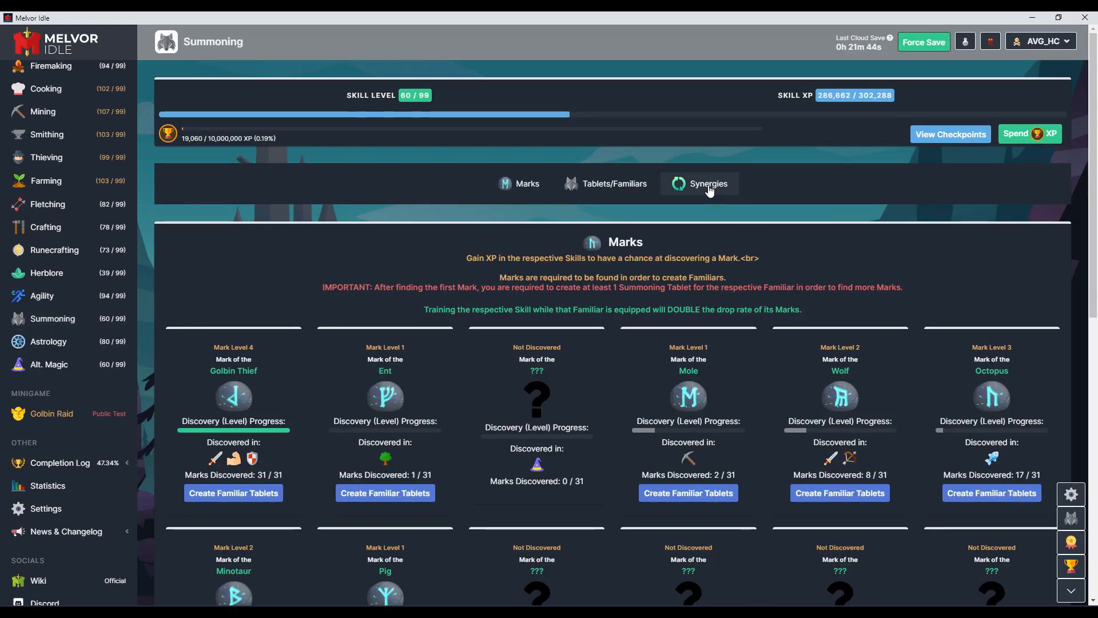
pyautogui.click(708, 184)
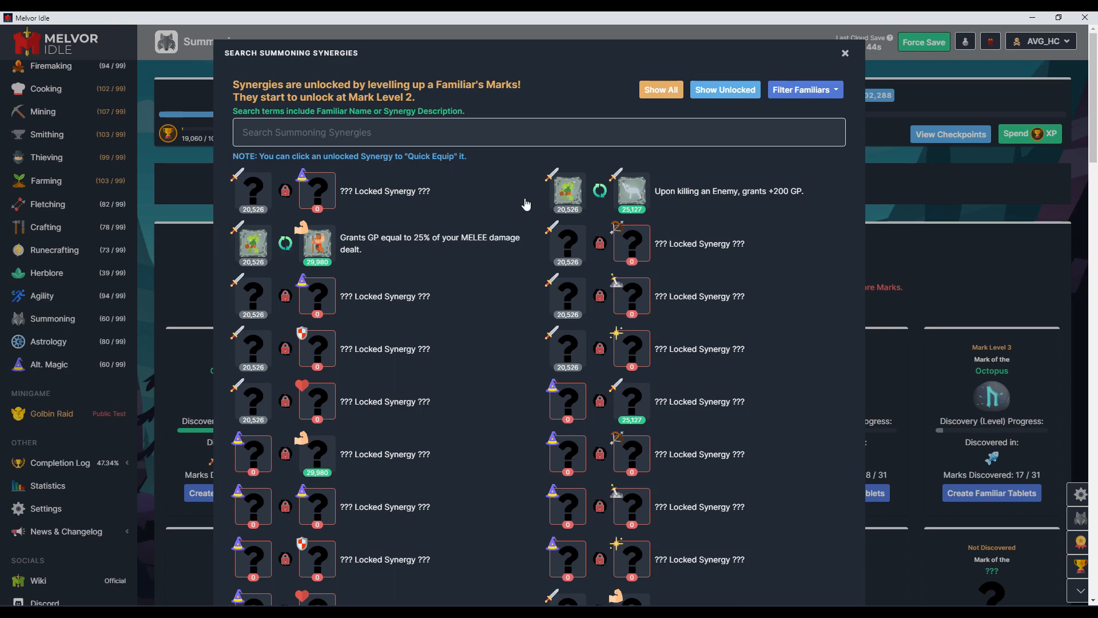
pyautogui.moveTo(606, 202)
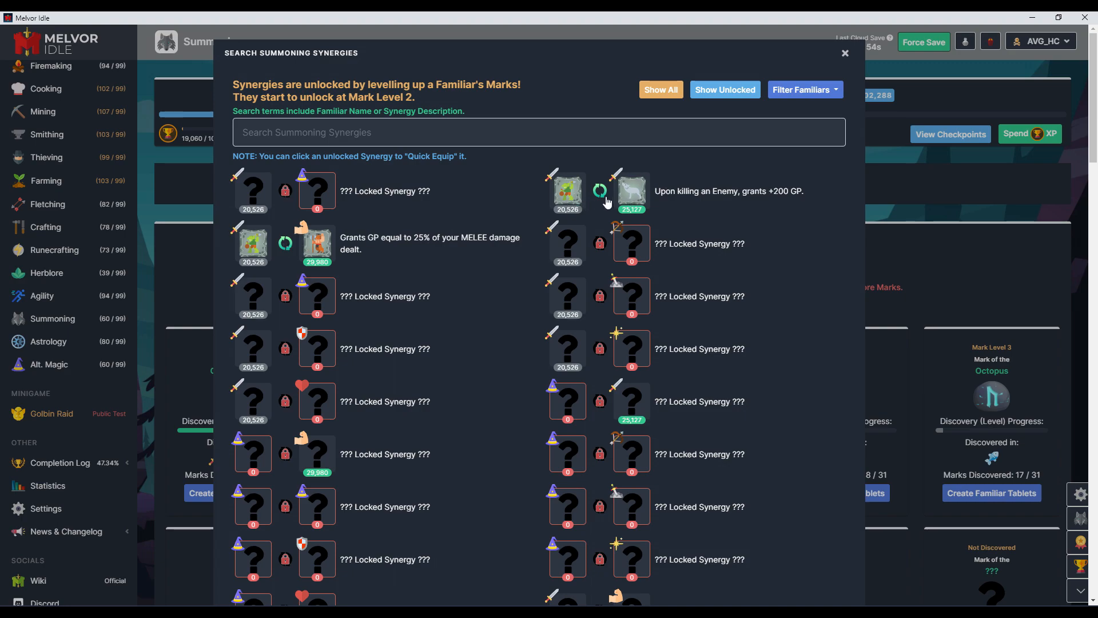
pyautogui.scroll(-3)
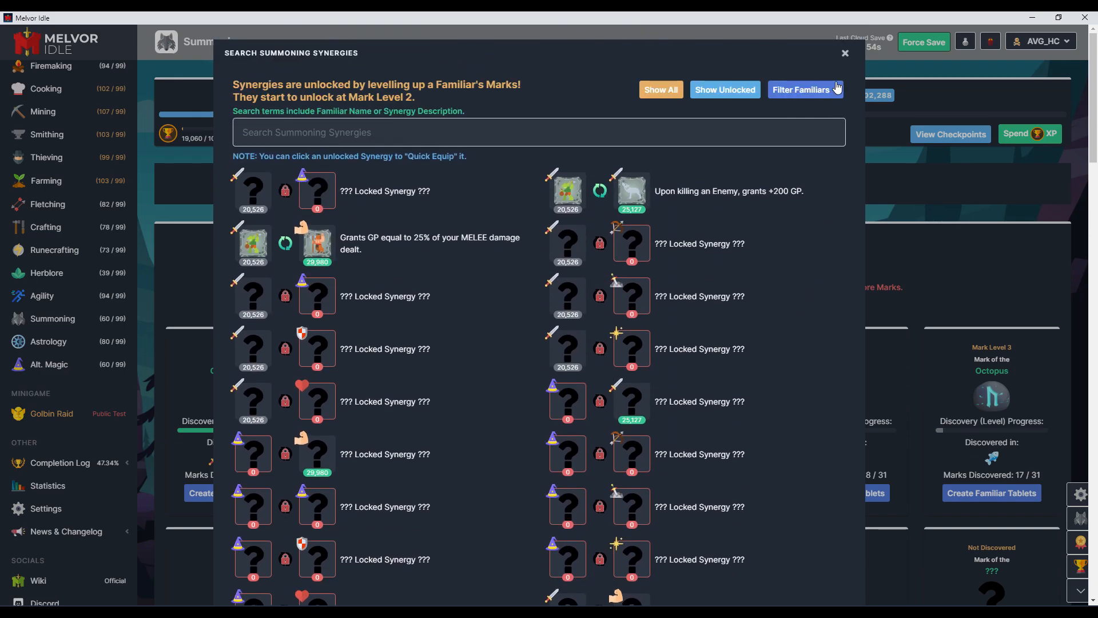
pyautogui.click(845, 53)
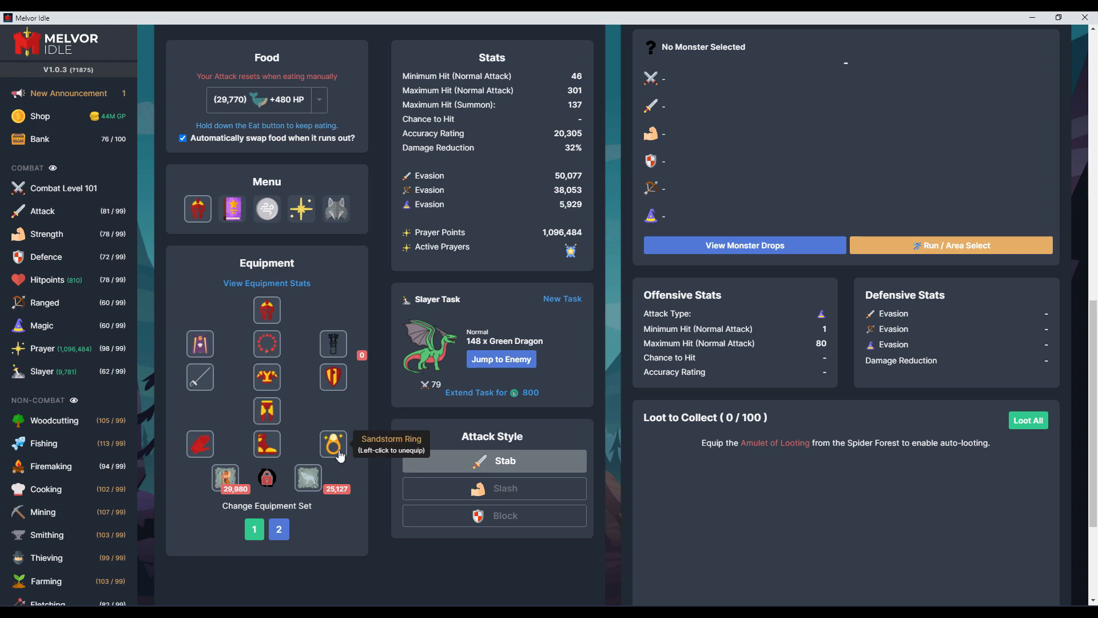
pyautogui.moveTo(339, 449)
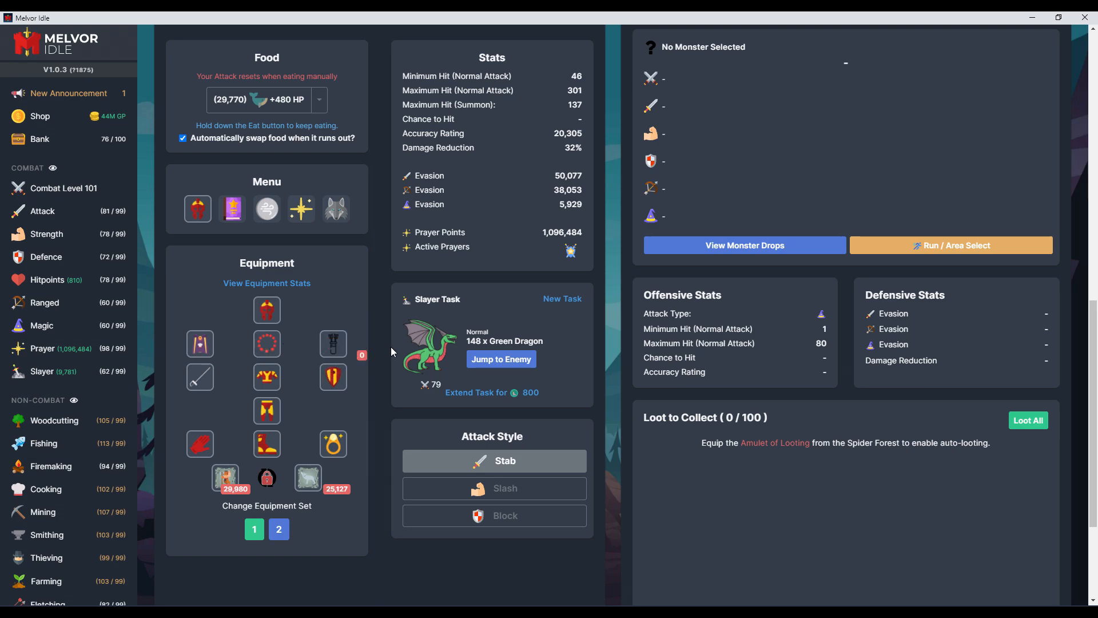
pyautogui.moveTo(50, 196)
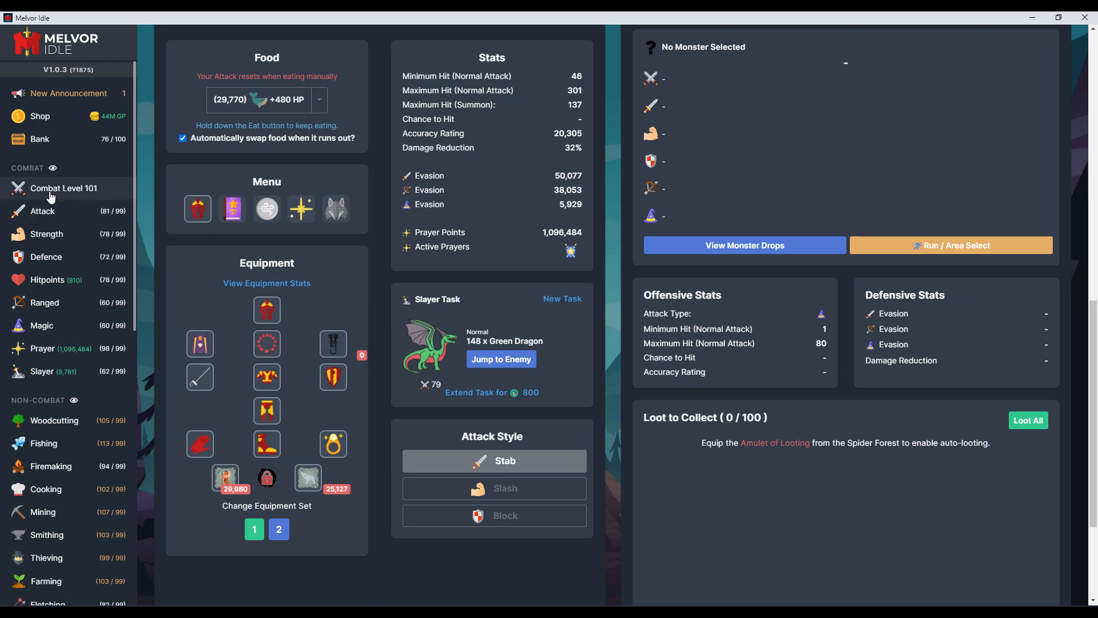
# Inspect the Elite Amulet of Defence and preview its Fury of the Elemental Zodiacs upgrade
pyautogui.click(40, 138)
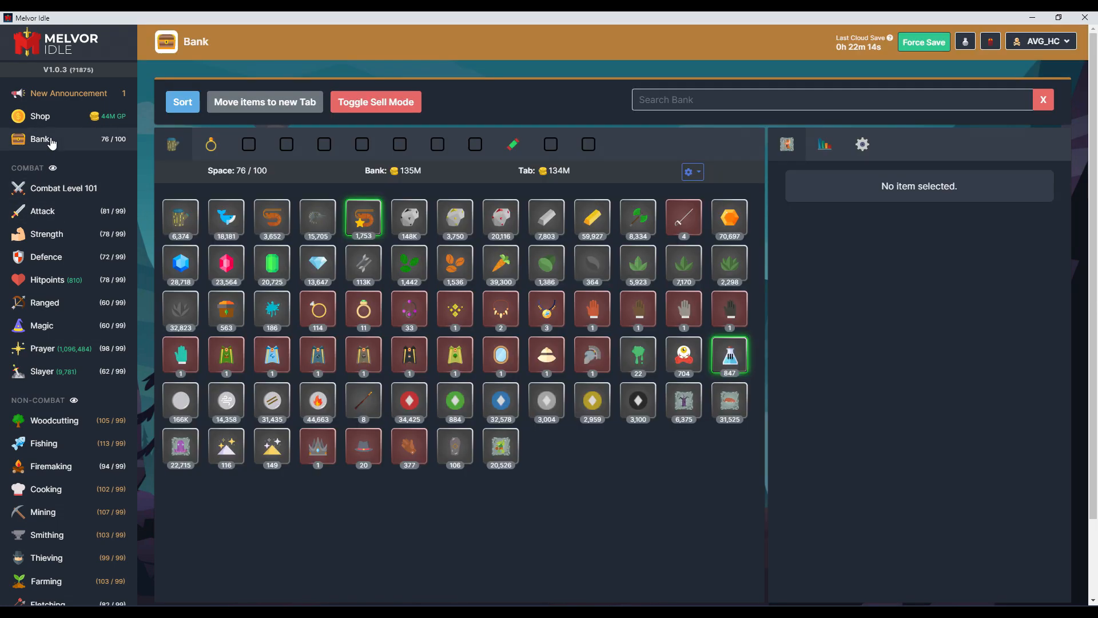
pyautogui.click(454, 310)
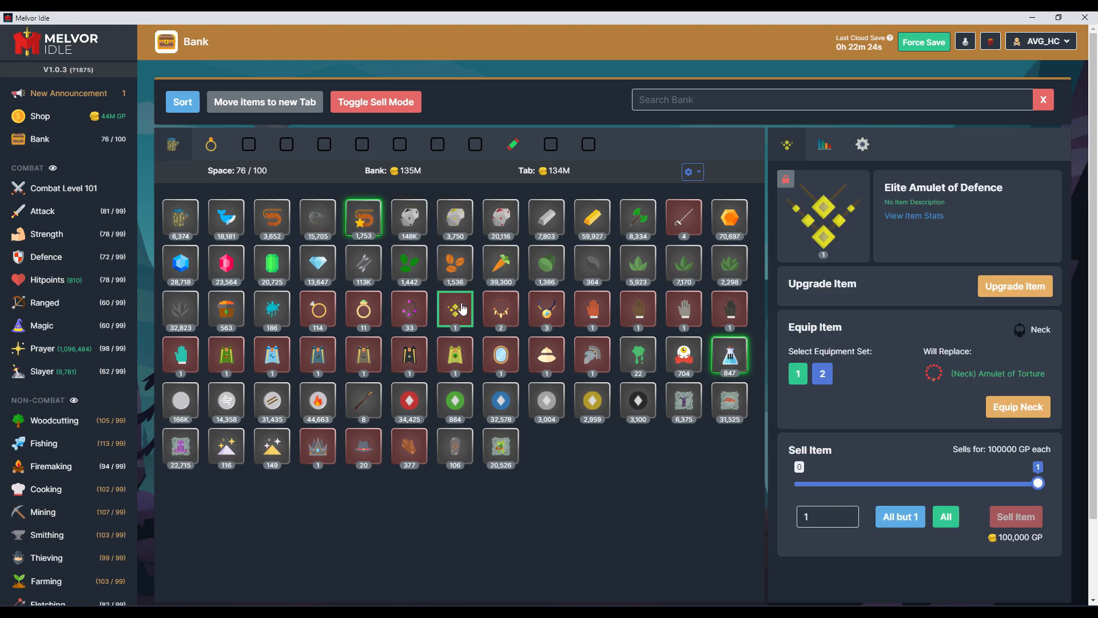
pyautogui.click(1013, 286)
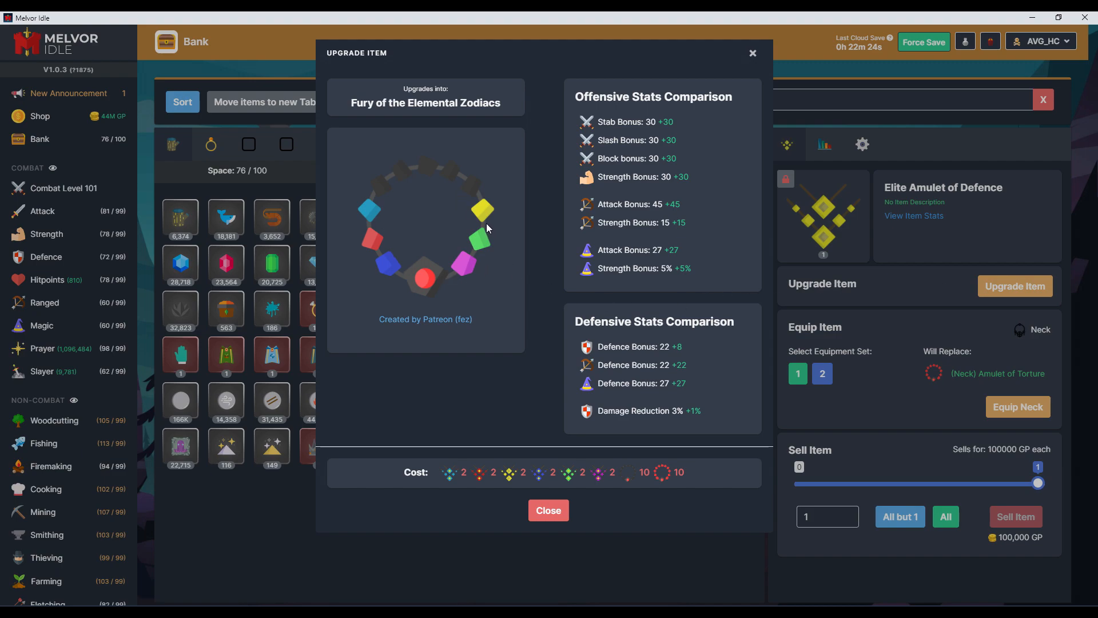
pyautogui.moveTo(467, 221)
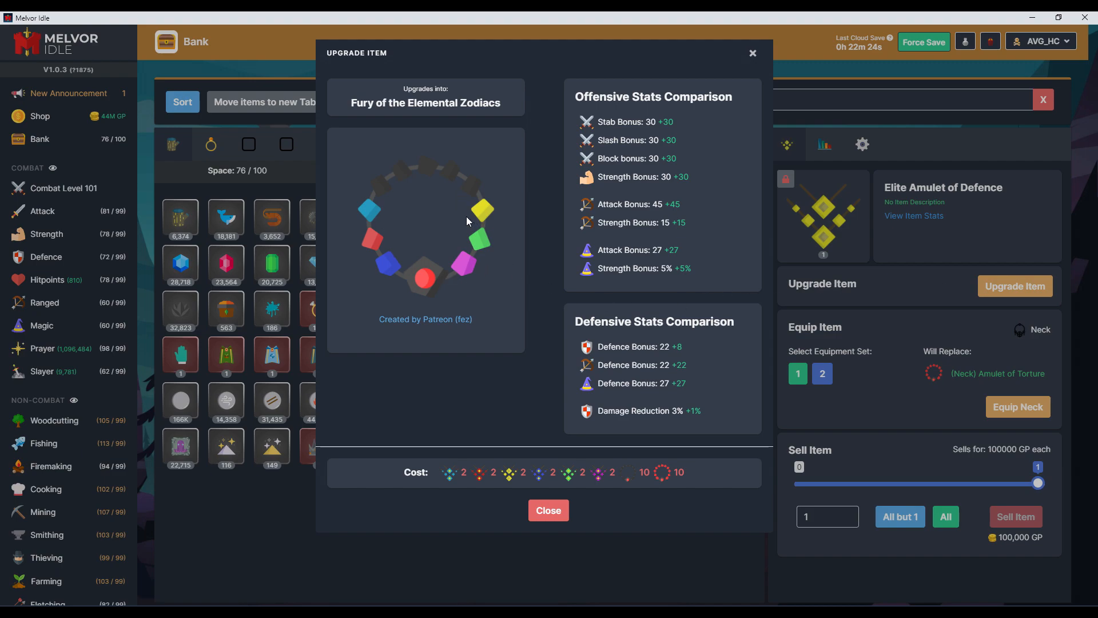
pyautogui.moveTo(549, 510)
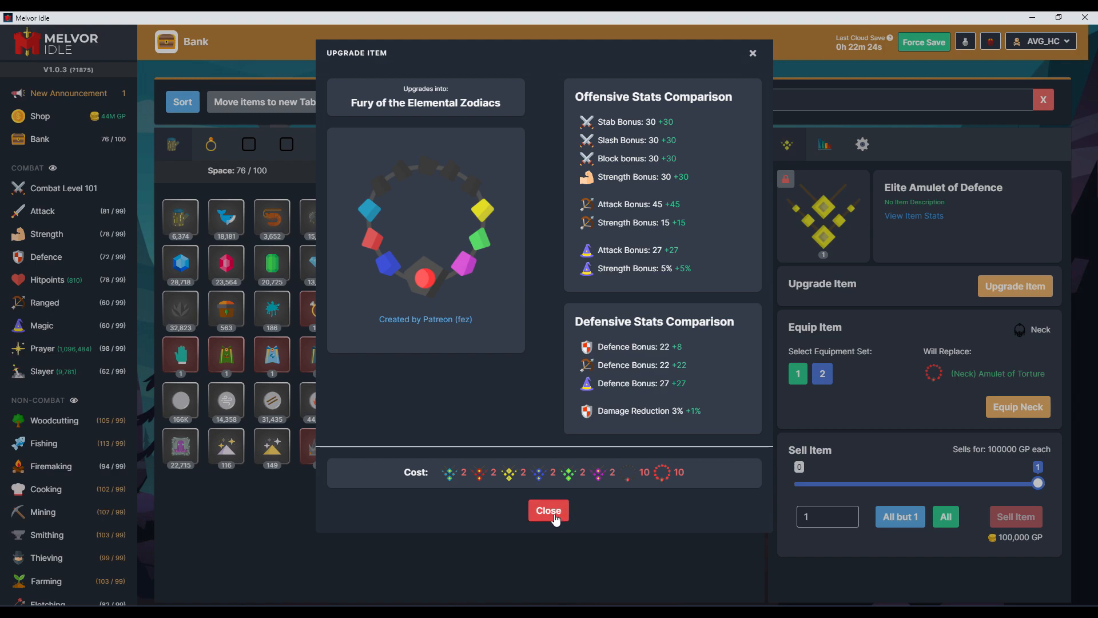
pyautogui.click(547, 510)
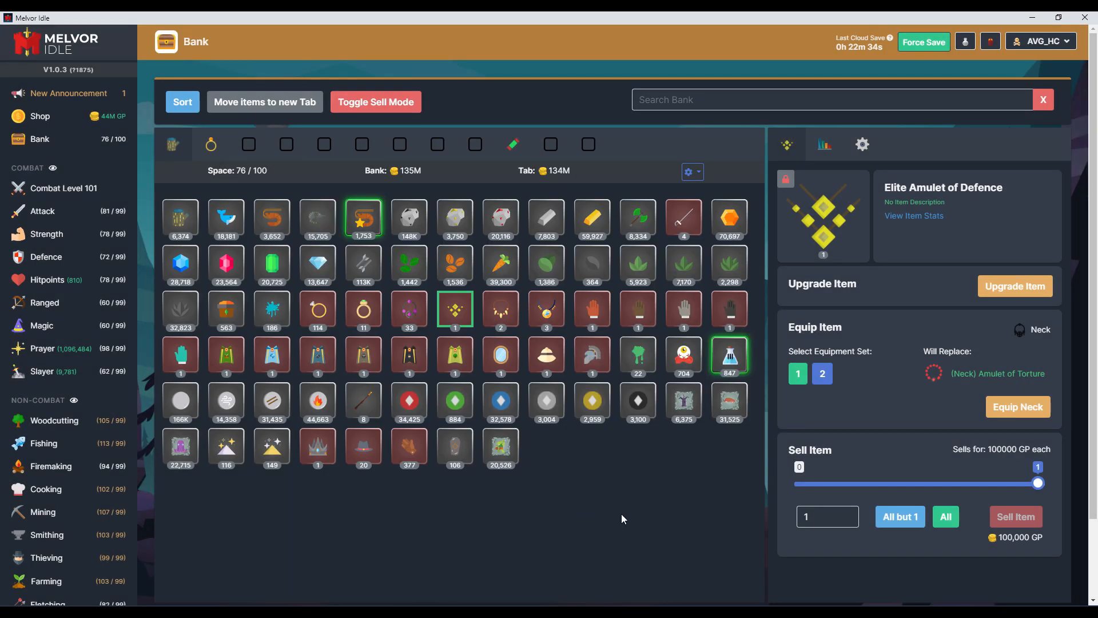
pyautogui.moveTo(730, 414)
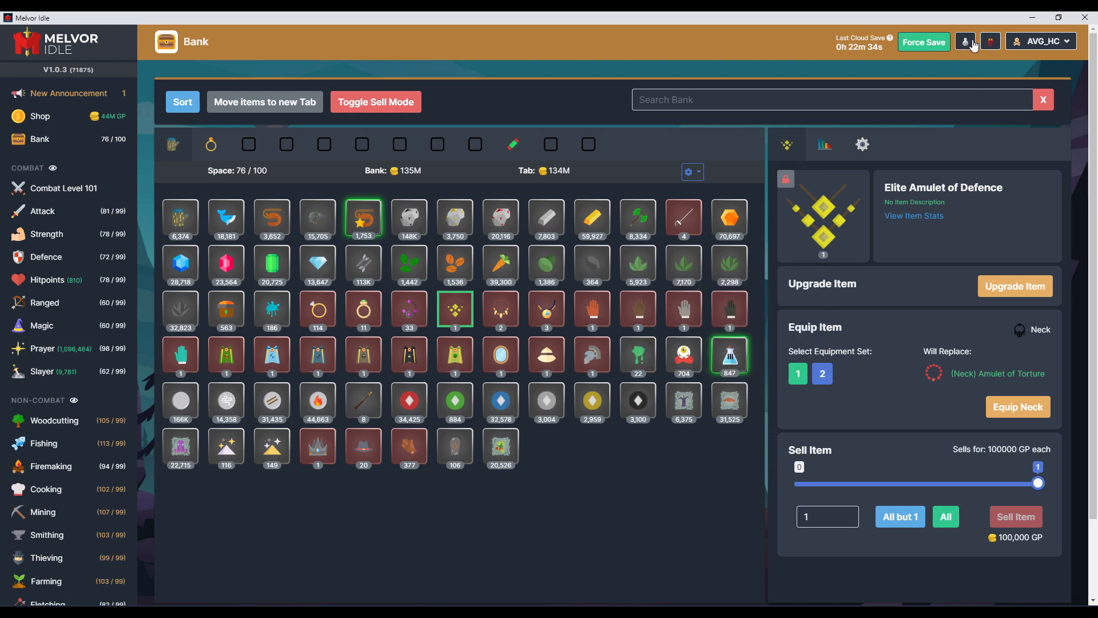
# Select Hinder Potion III in the bank and check the potion selection menu
pyautogui.click(965, 41)
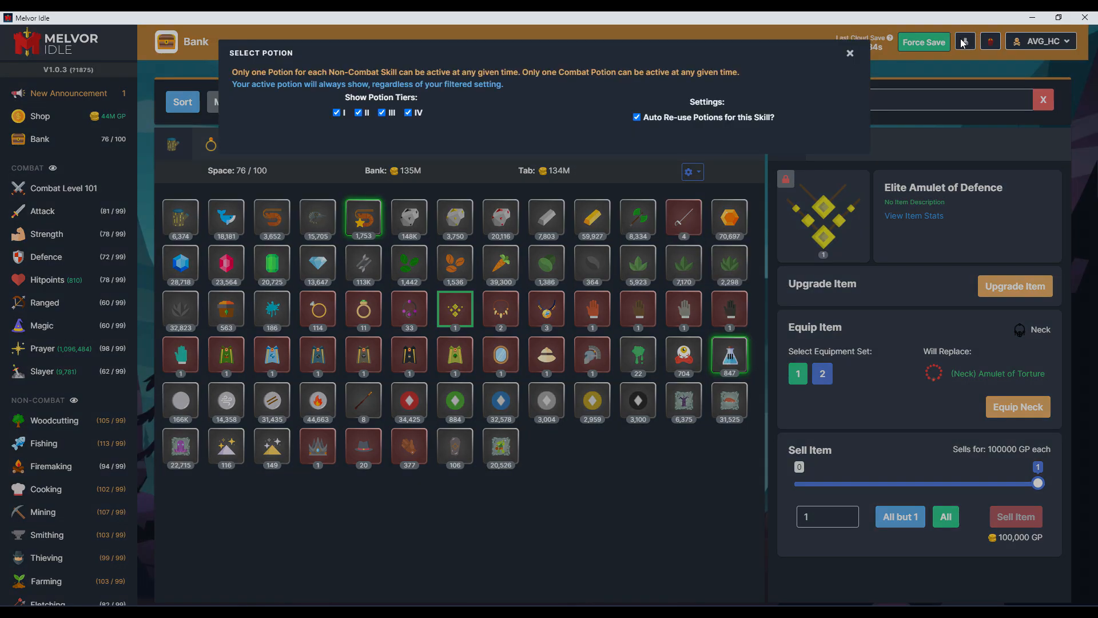
pyautogui.click(849, 53)
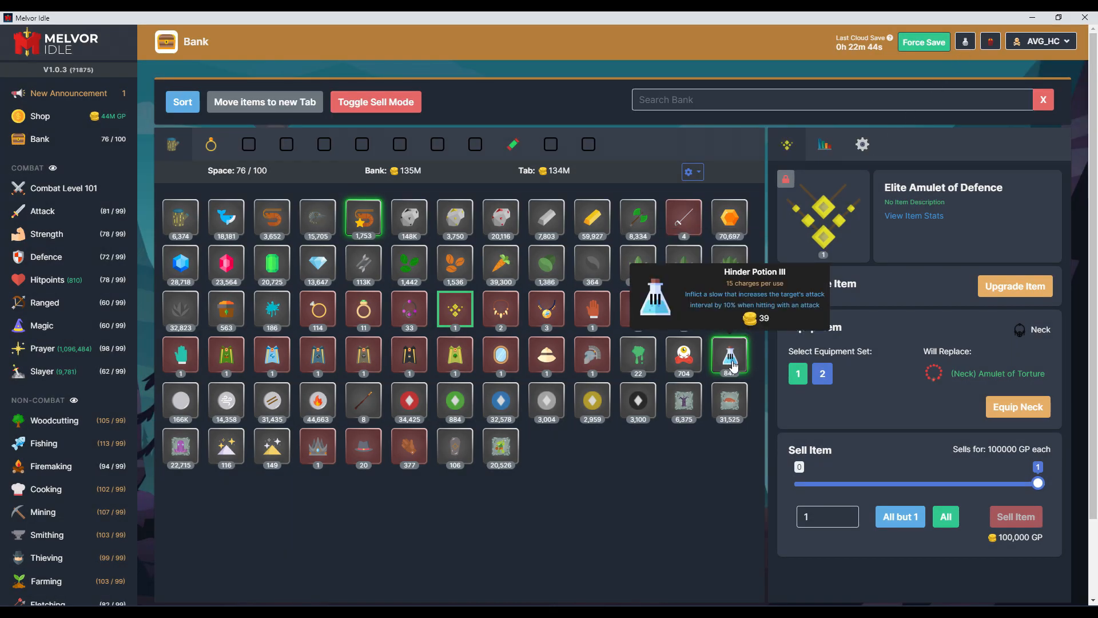
pyautogui.click(730, 356)
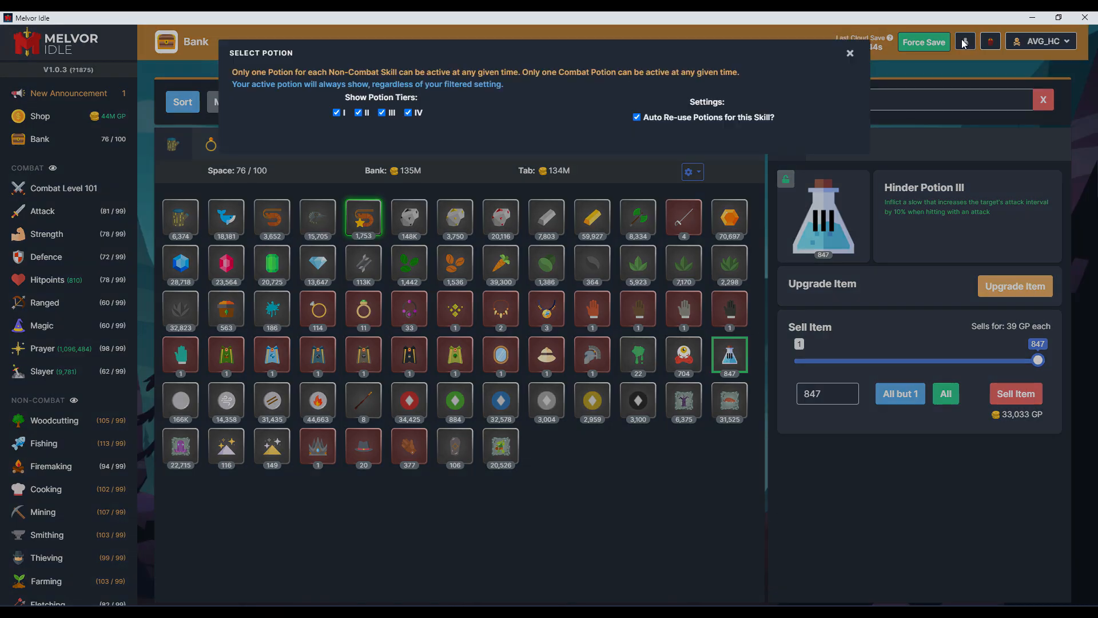
pyautogui.click(849, 53)
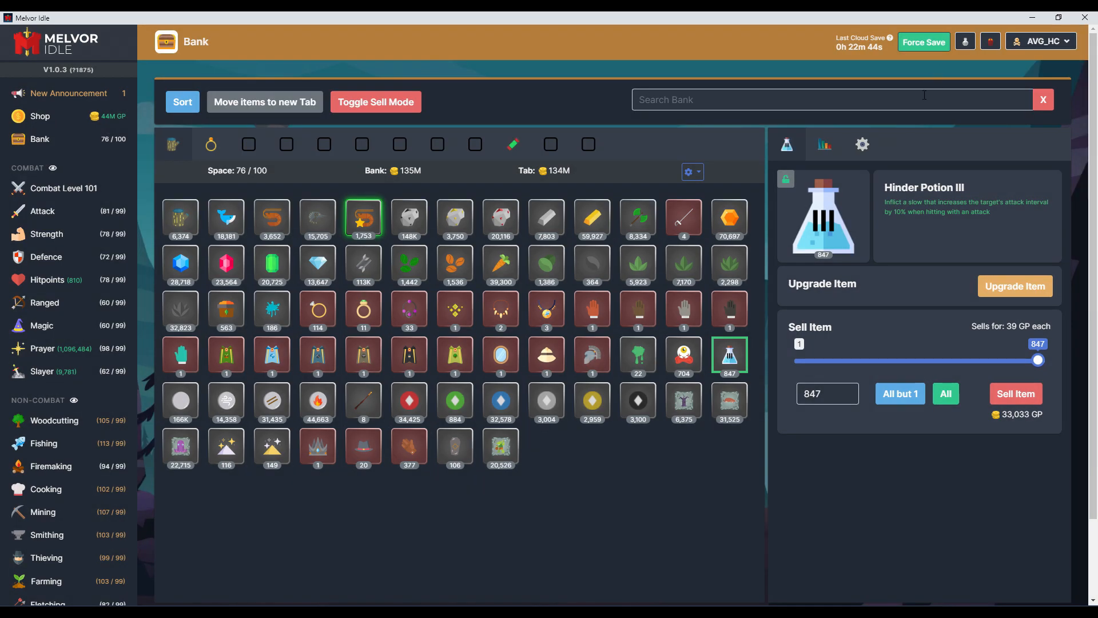
pyautogui.click(728, 401)
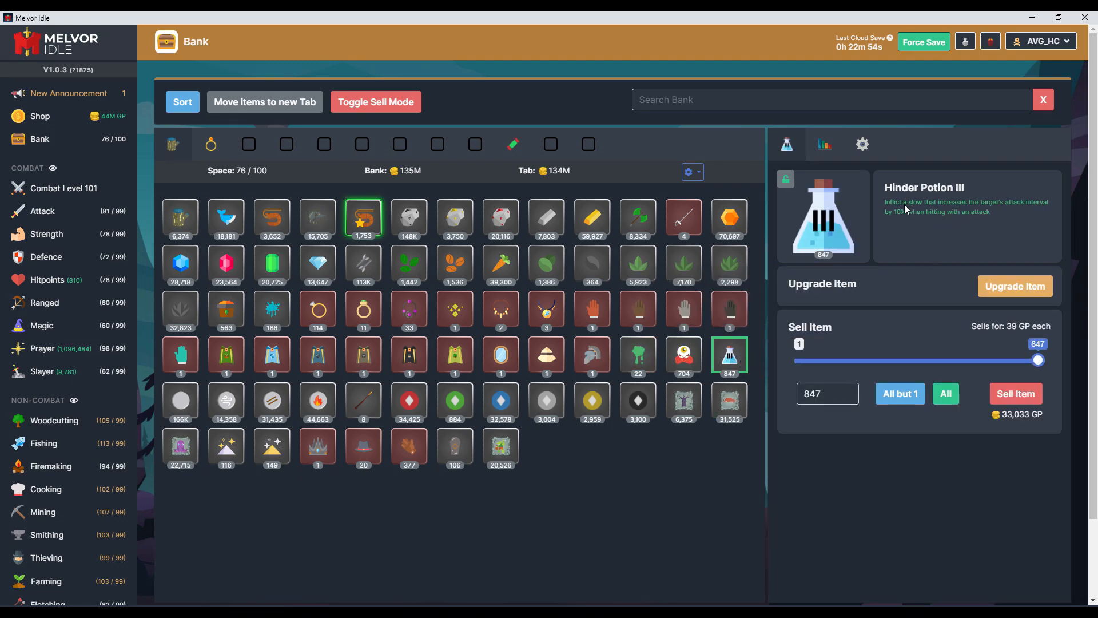
pyautogui.moveTo(930, 206)
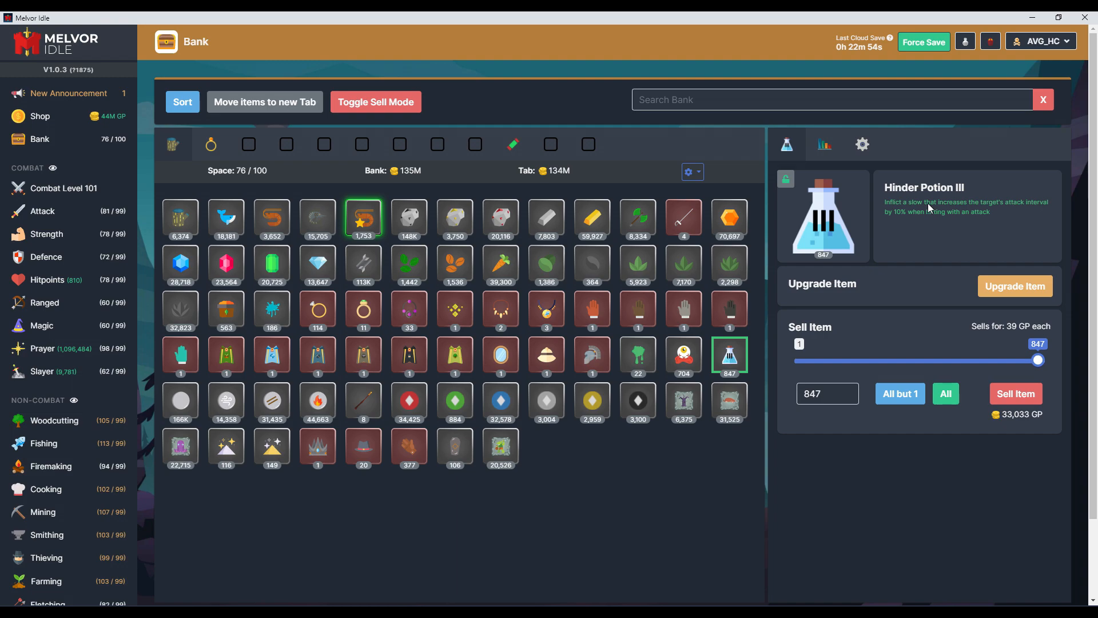
pyautogui.moveTo(964, 79)
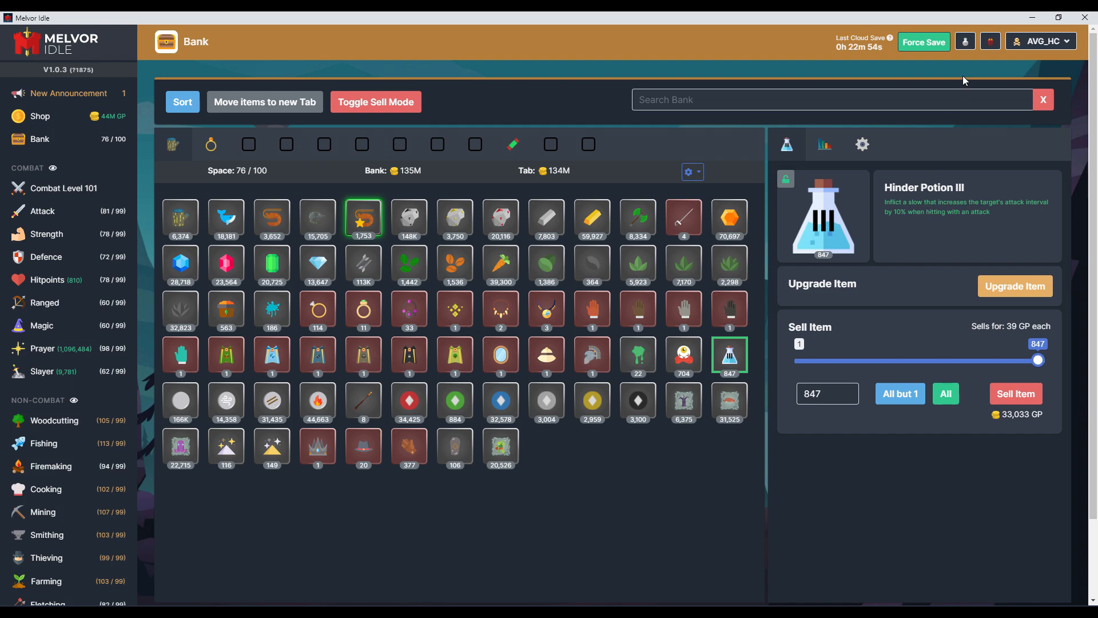
pyautogui.click(964, 41)
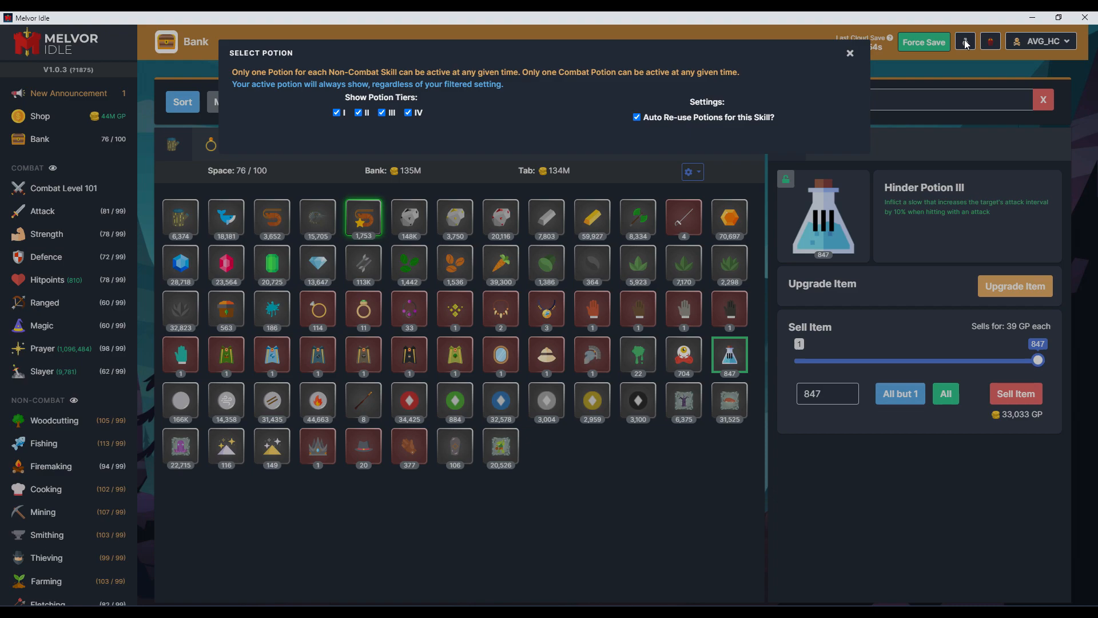
pyautogui.click(849, 52)
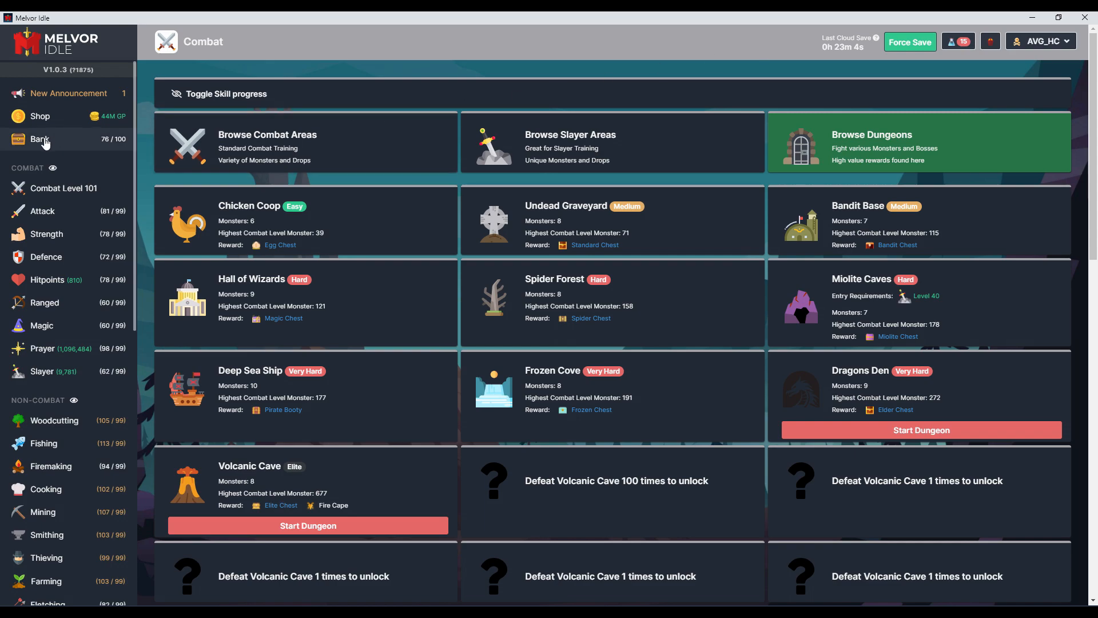
pyautogui.click(40, 139)
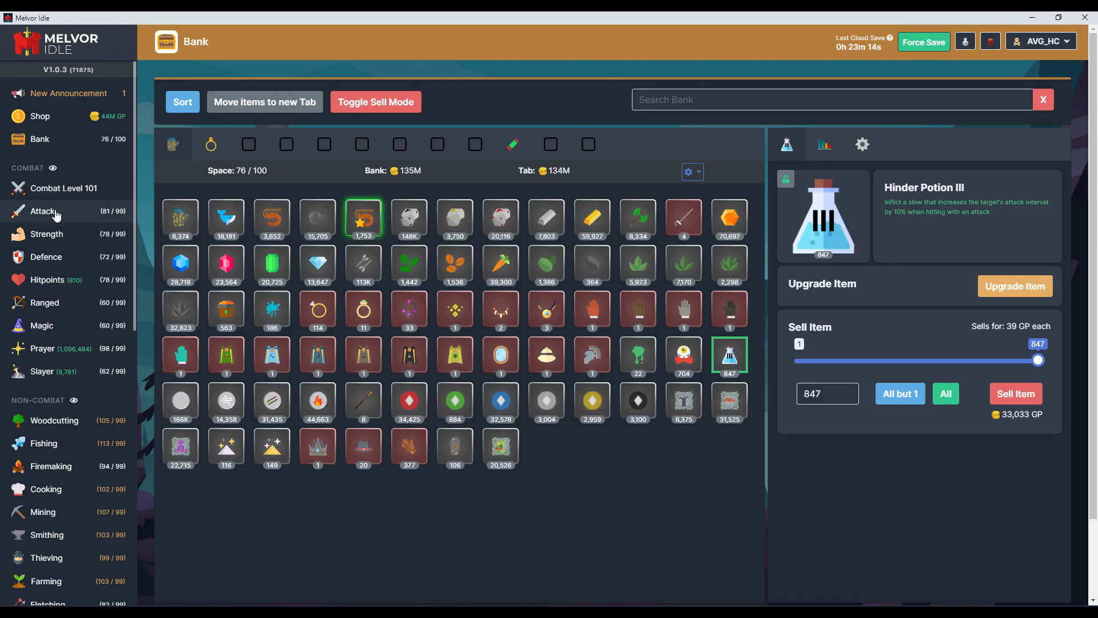
pyautogui.click(42, 211)
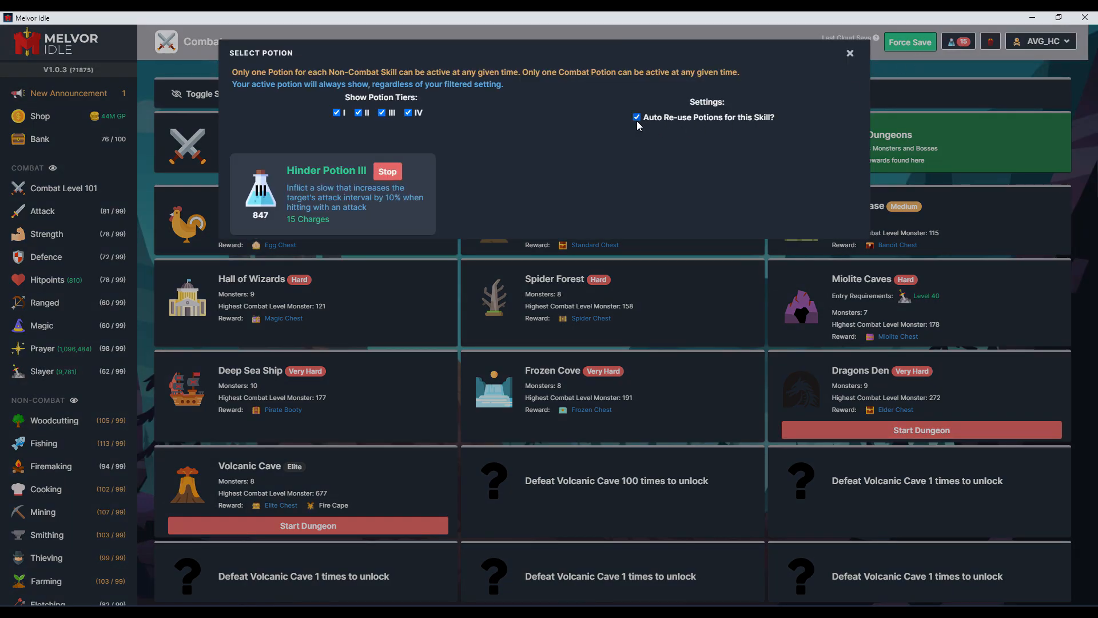
pyautogui.moveTo(737, 129)
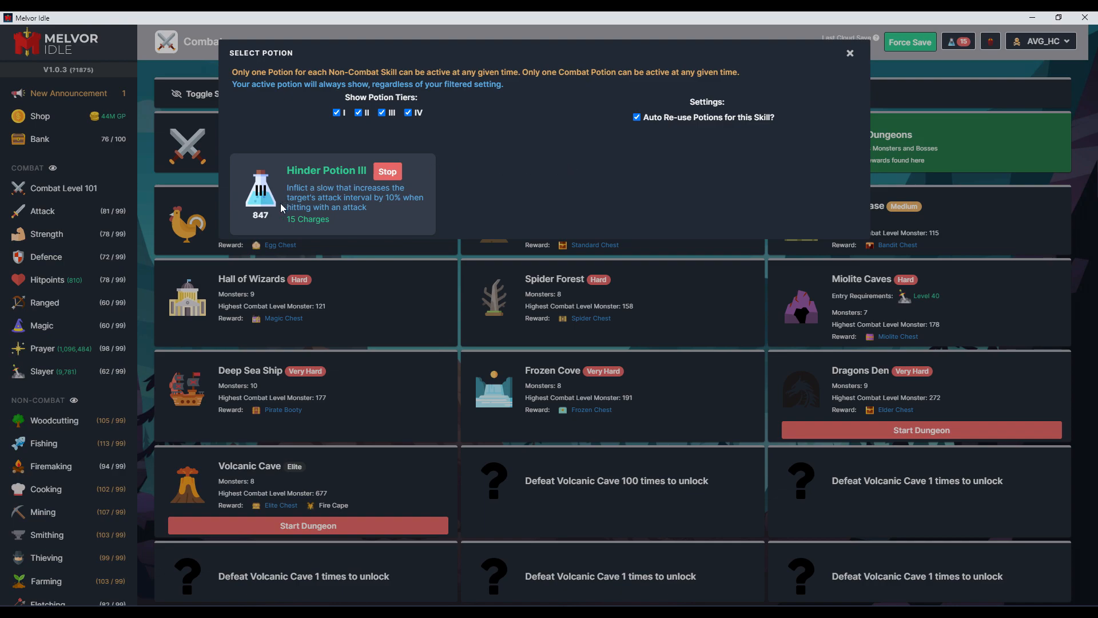
pyautogui.moveTo(934, 87)
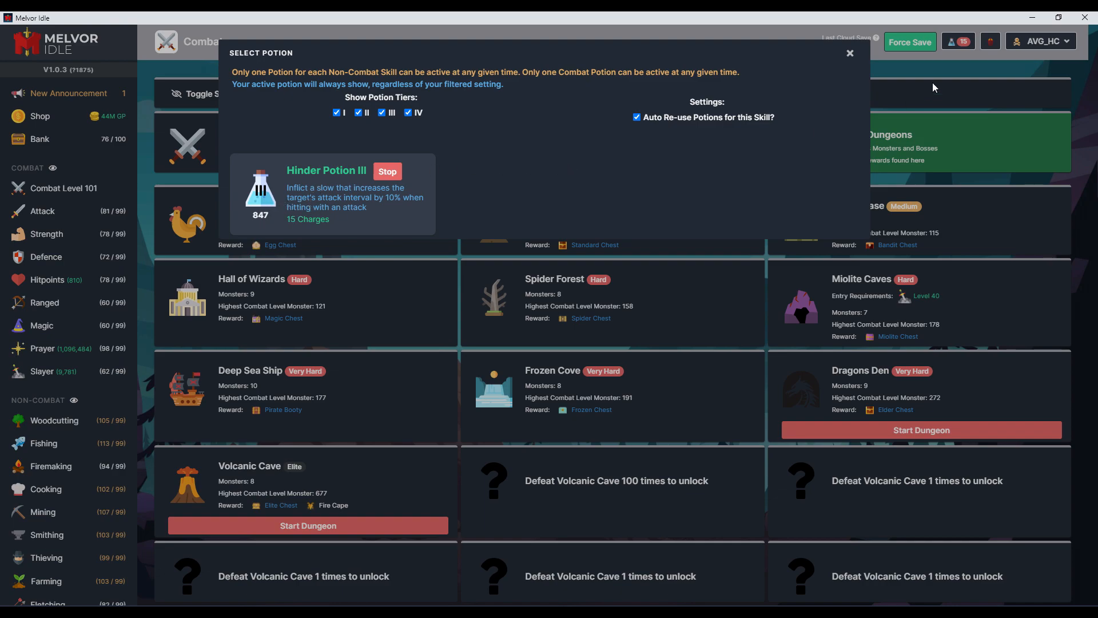
pyautogui.click(849, 53)
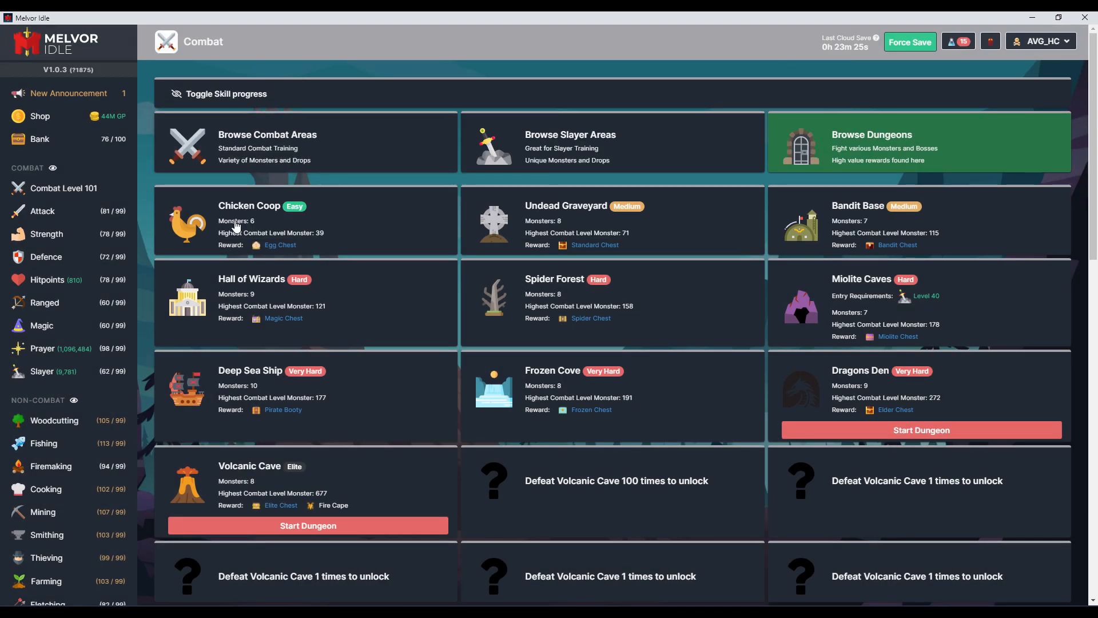
pyautogui.moveTo(56, 214)
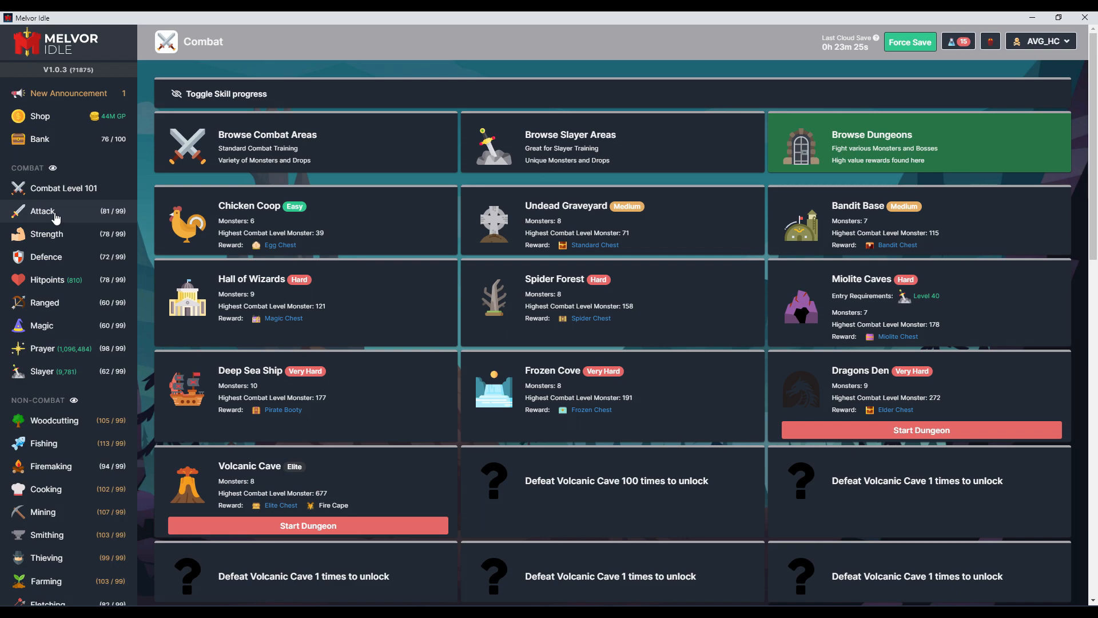
pyautogui.scroll(-3)
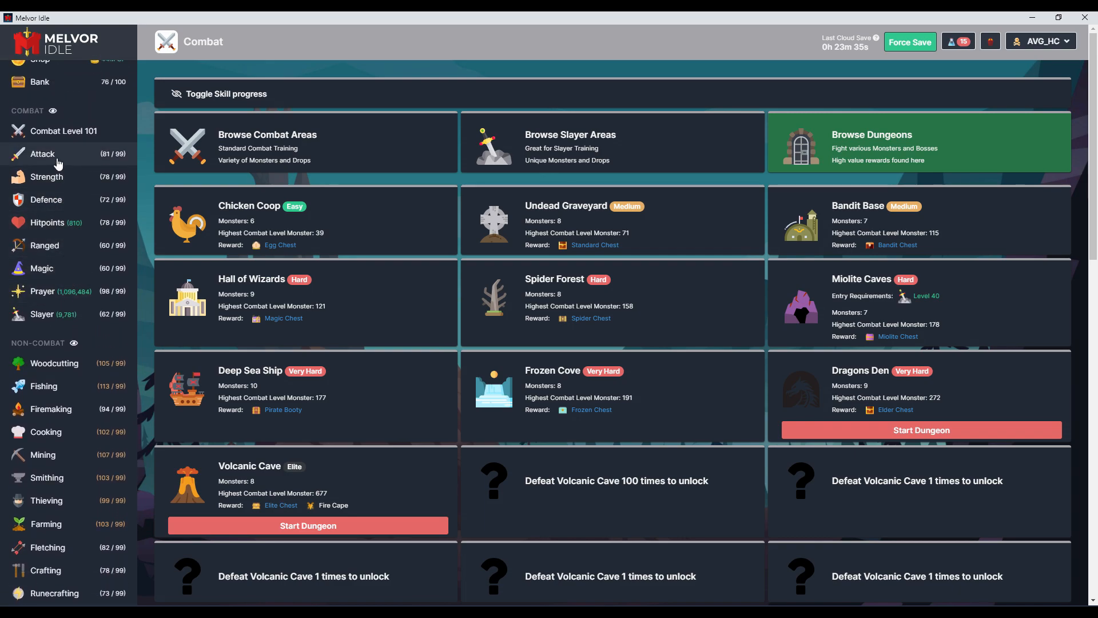
# Open the combat screen and scroll to the prayers showing Battleheart active
pyautogui.click(43, 153)
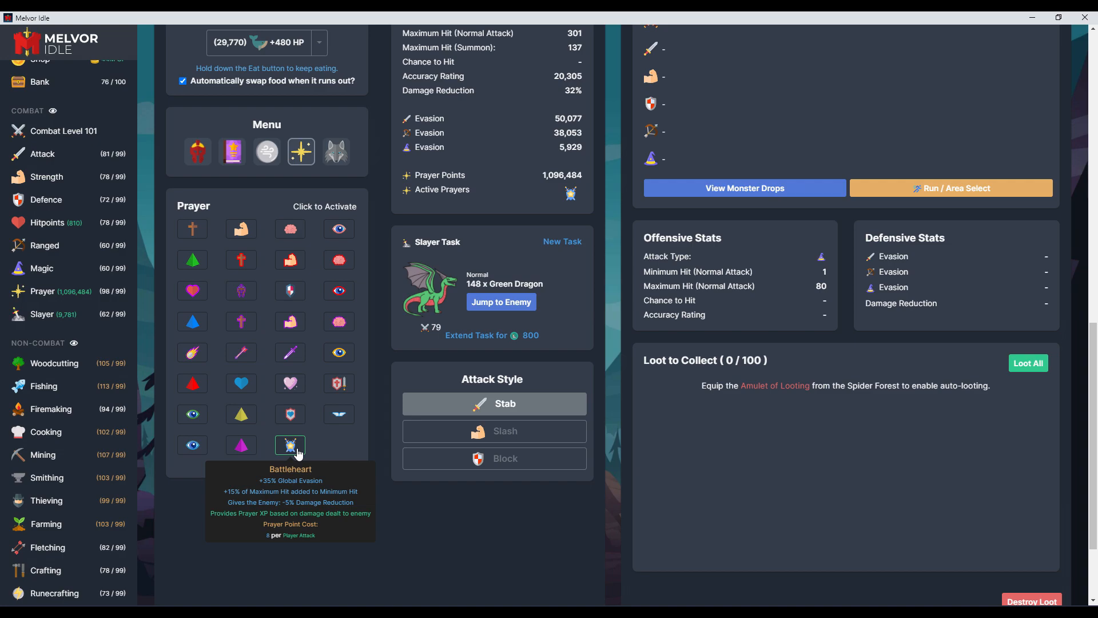
pyautogui.moveTo(289, 352)
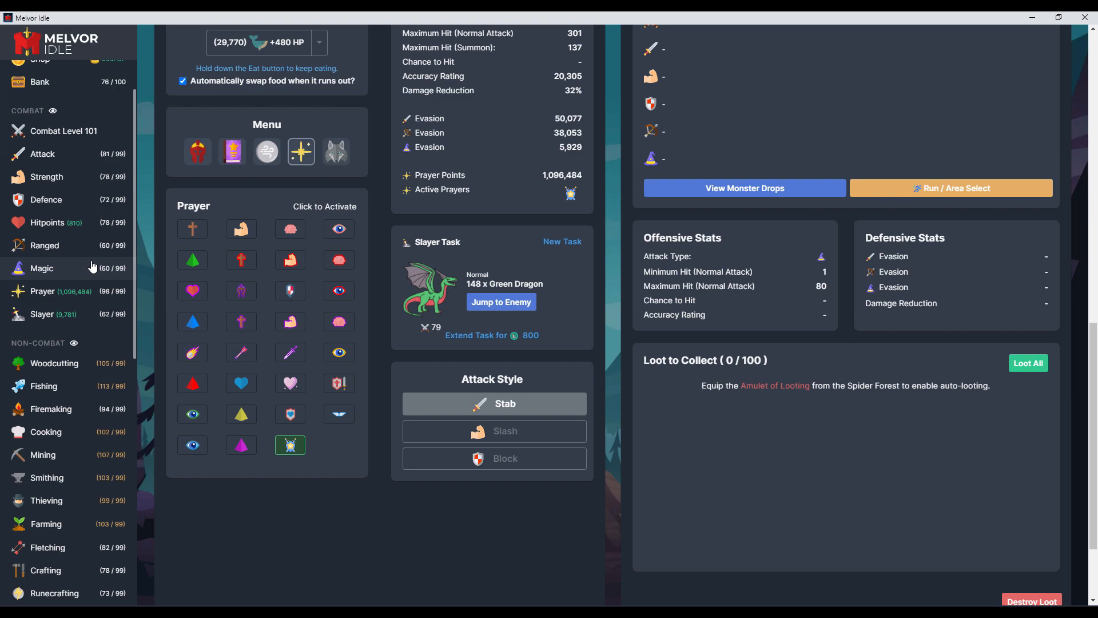
pyautogui.scroll(-3)
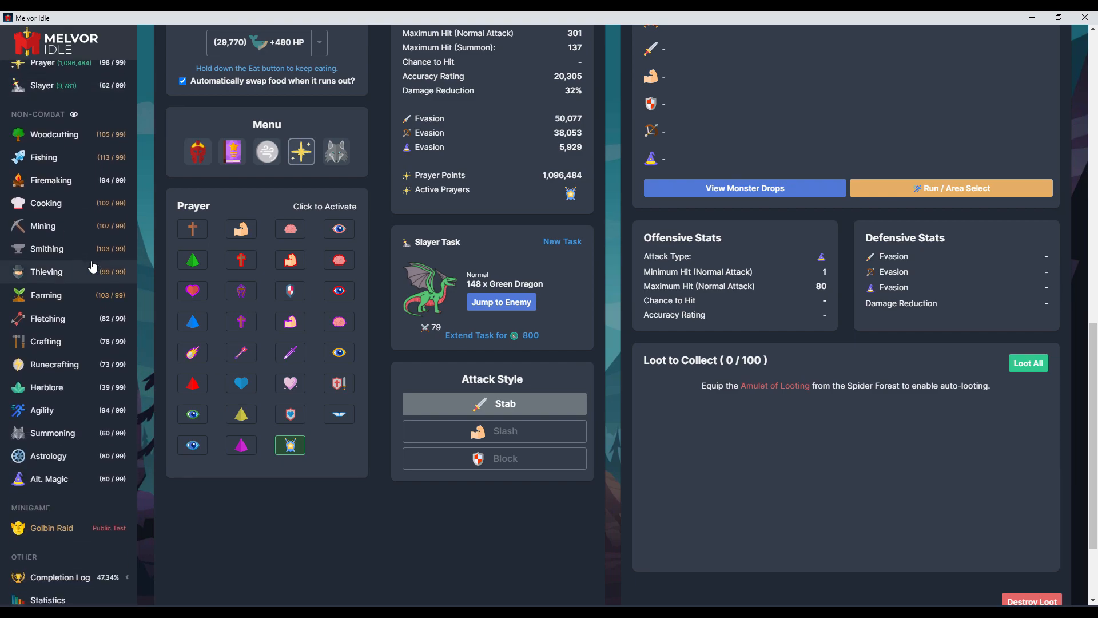
# Open Agility and scroll through the course's obstacle slots
pyautogui.click(41, 410)
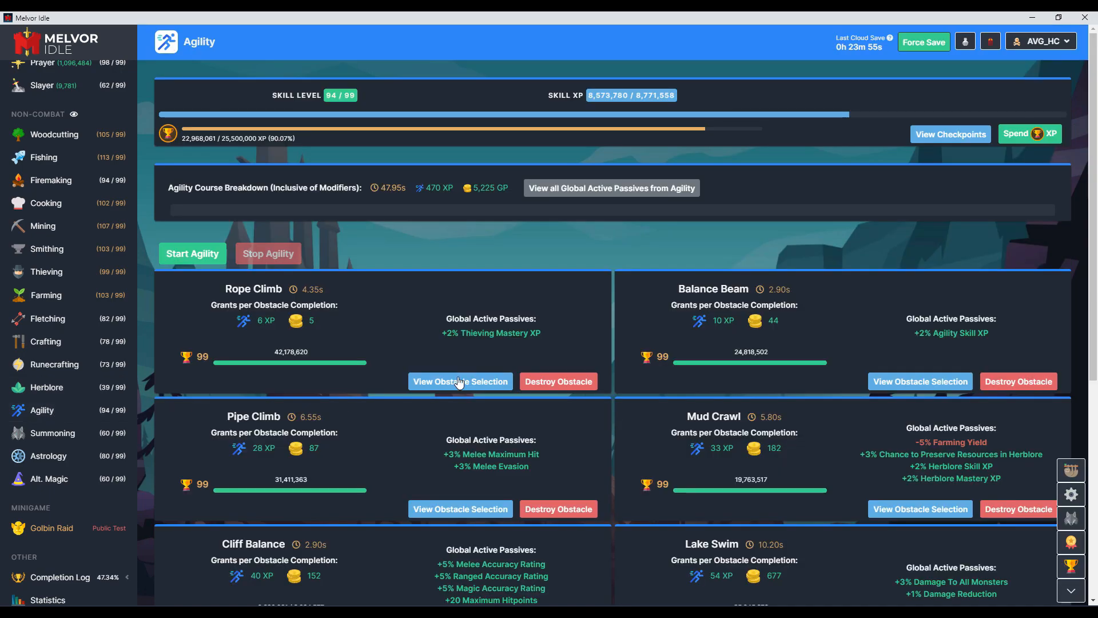
pyautogui.scroll(-3)
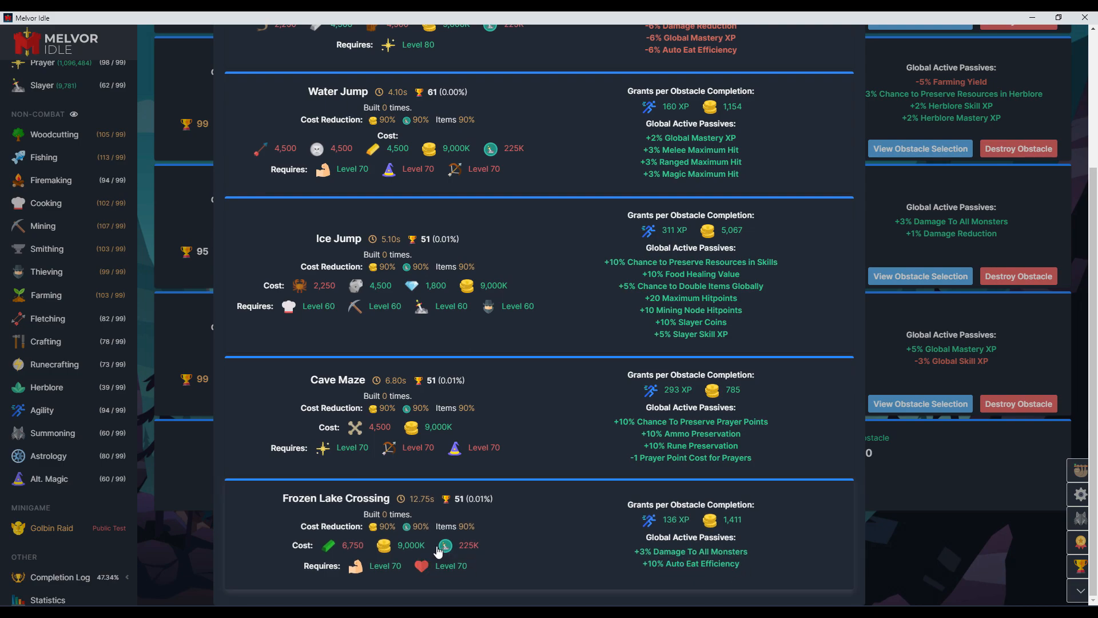
pyautogui.moveTo(444, 545)
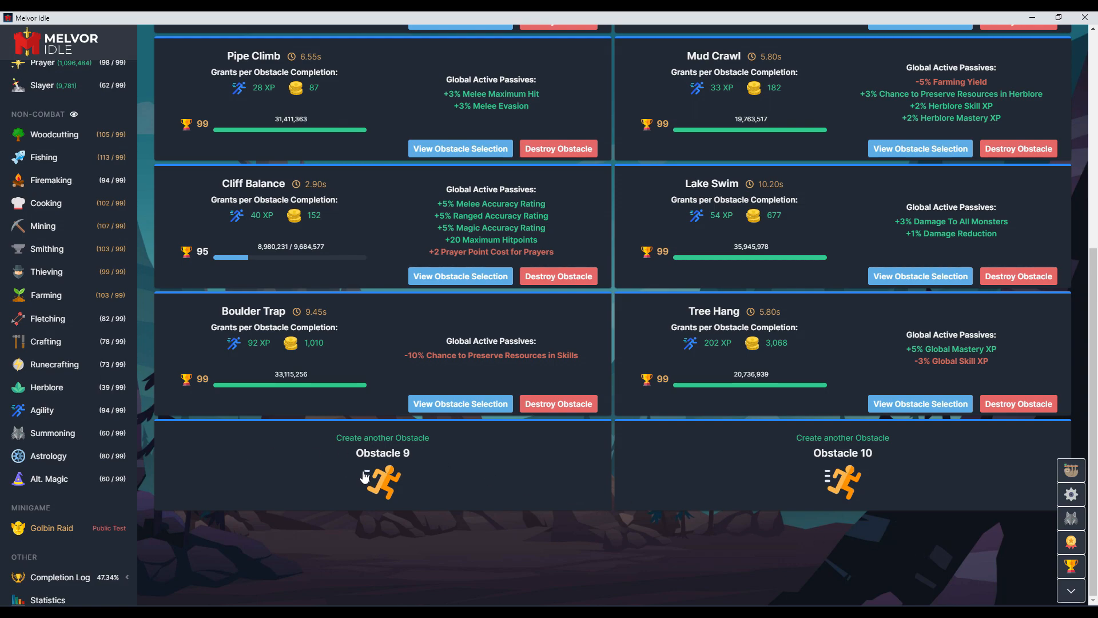
pyautogui.moveTo(68, 455)
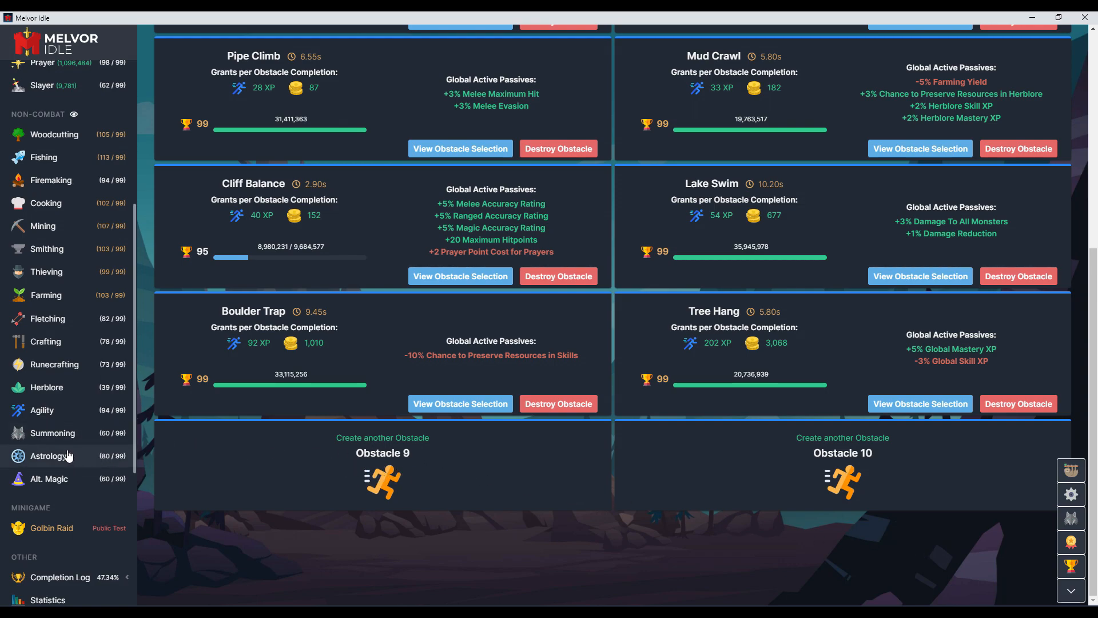
# Open Astrology to view the Deedree, Iridan, Ameria and Terra constellations
pyautogui.click(48, 456)
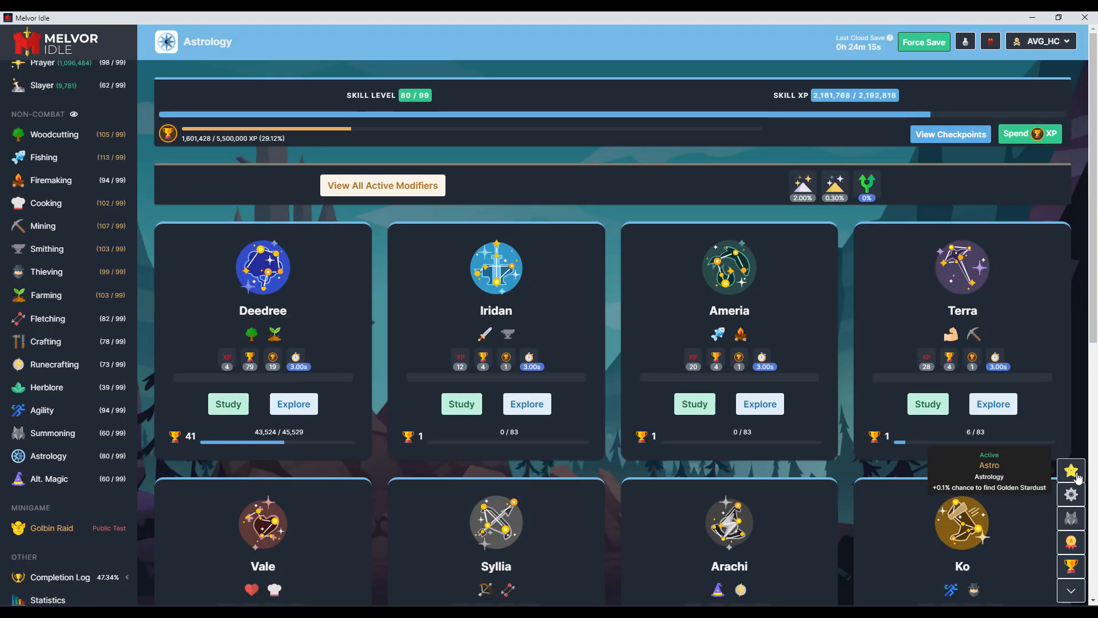
pyautogui.moveTo(75, 358)
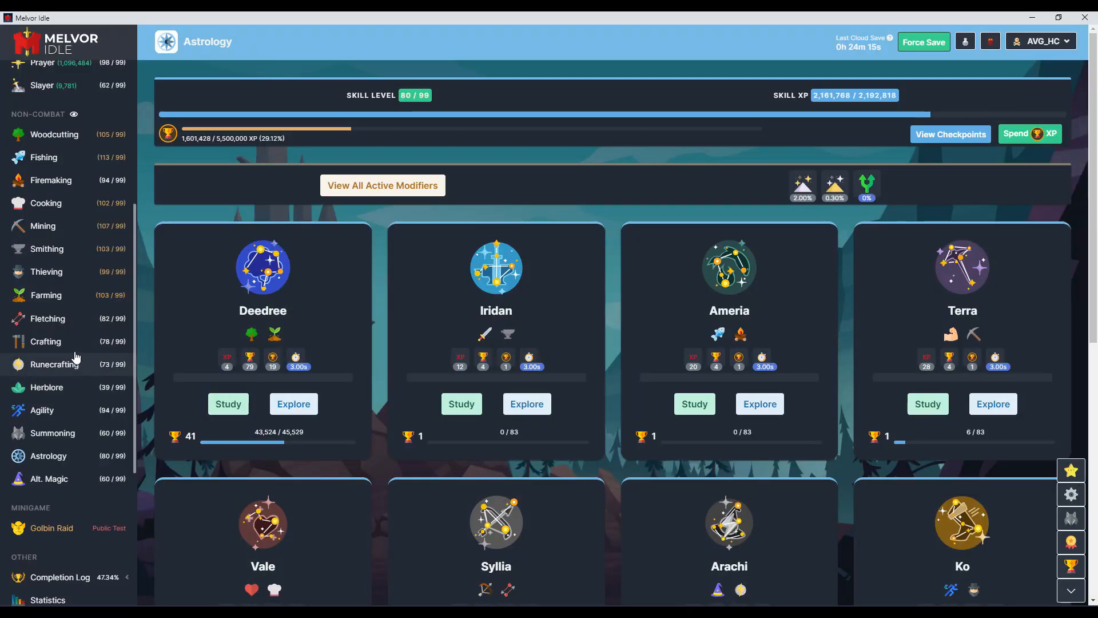
pyautogui.scroll(3)
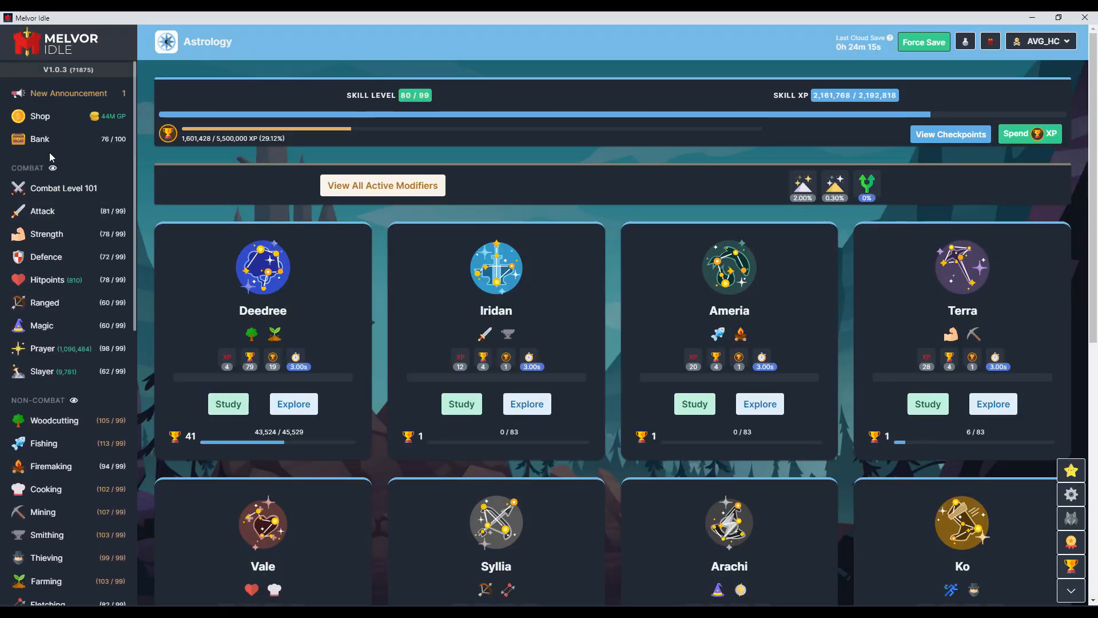
# Pass through the bank and Cooking page, then browse dungeons to reach Volcanic Cave
pyautogui.click(40, 138)
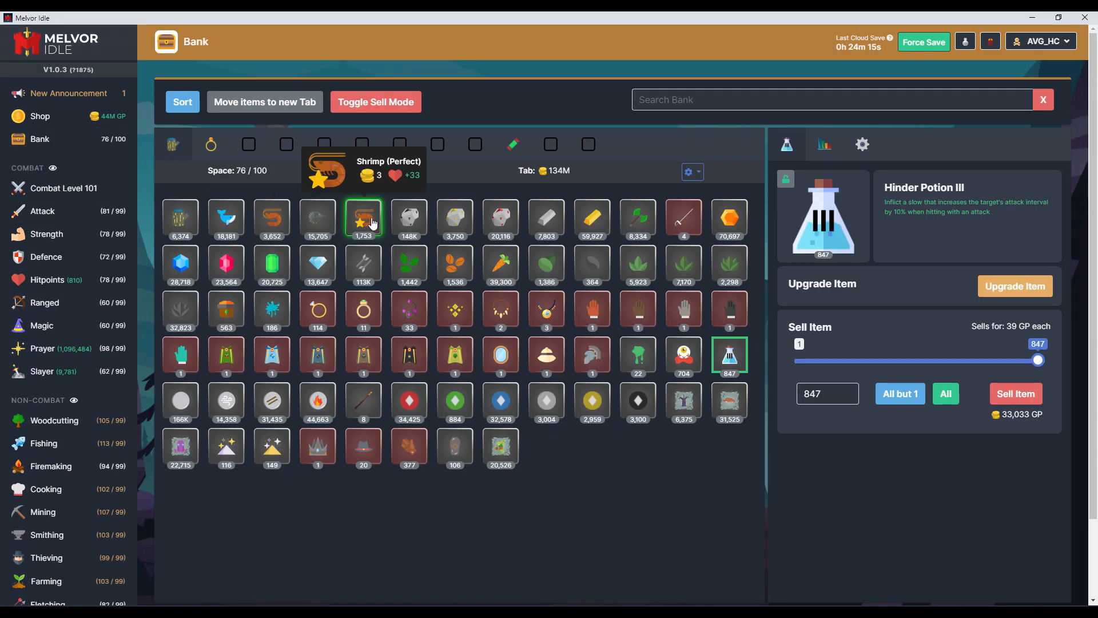
pyautogui.click(362, 219)
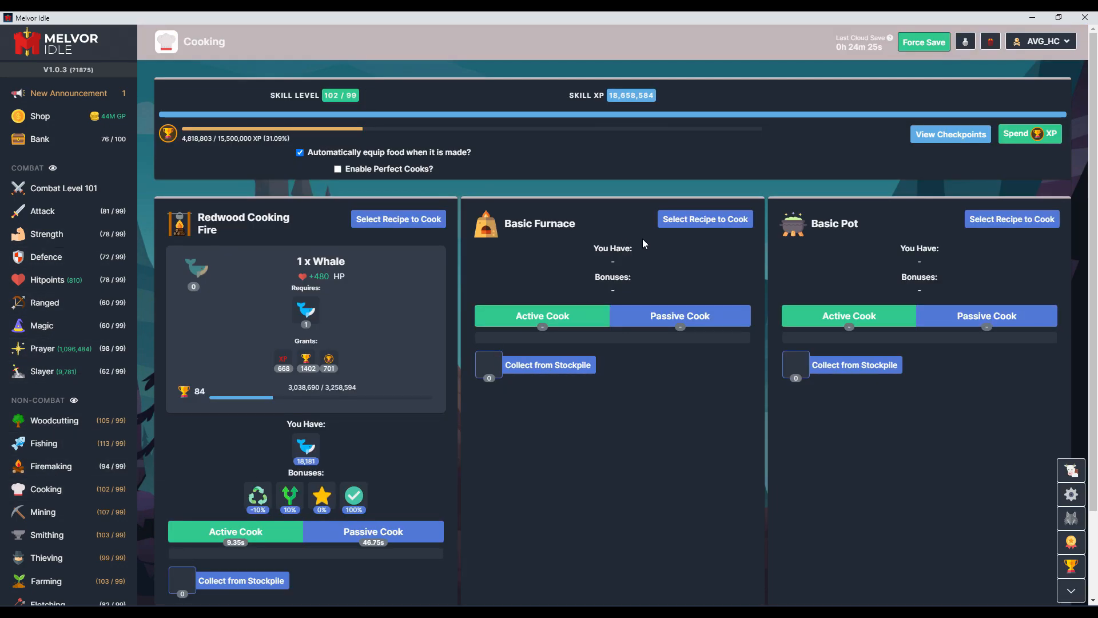
pyautogui.moveTo(601, 262)
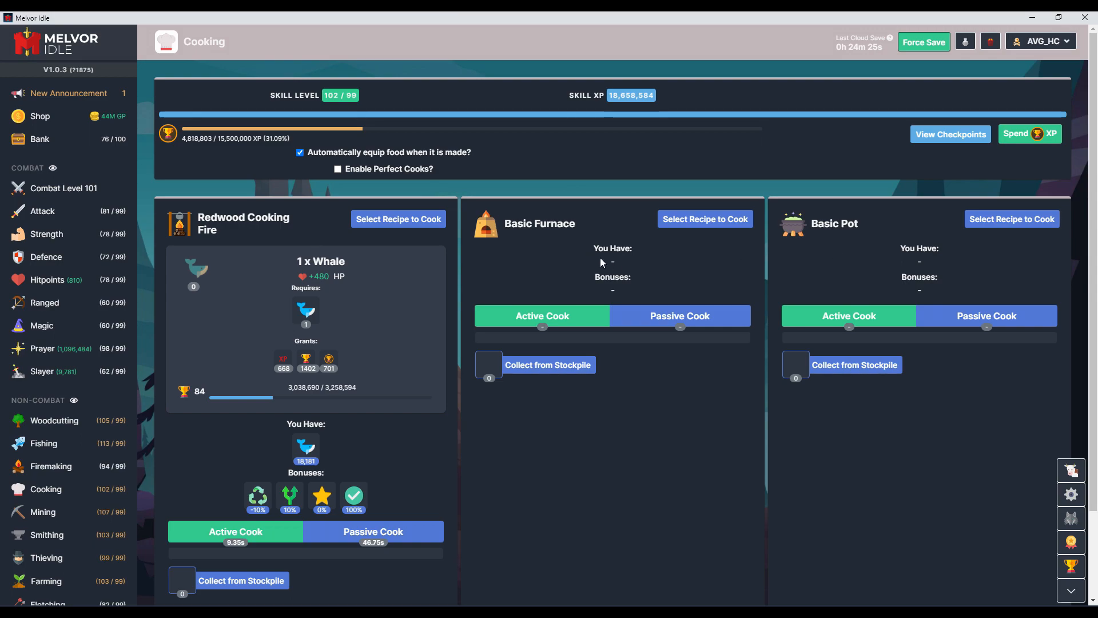
pyautogui.moveTo(811, 270)
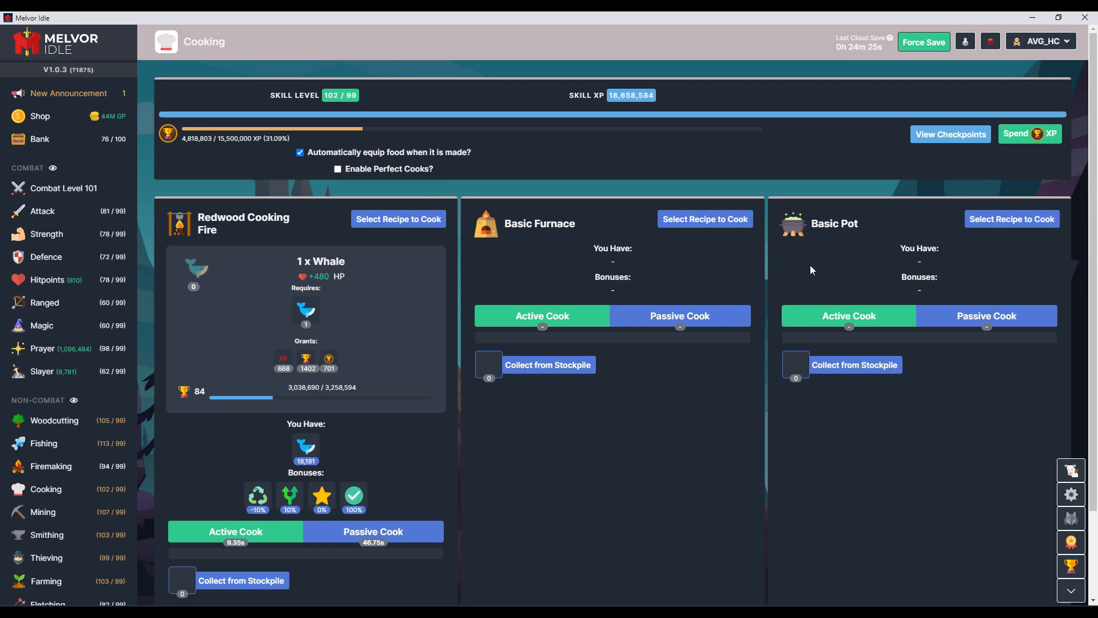
pyautogui.moveTo(839, 249)
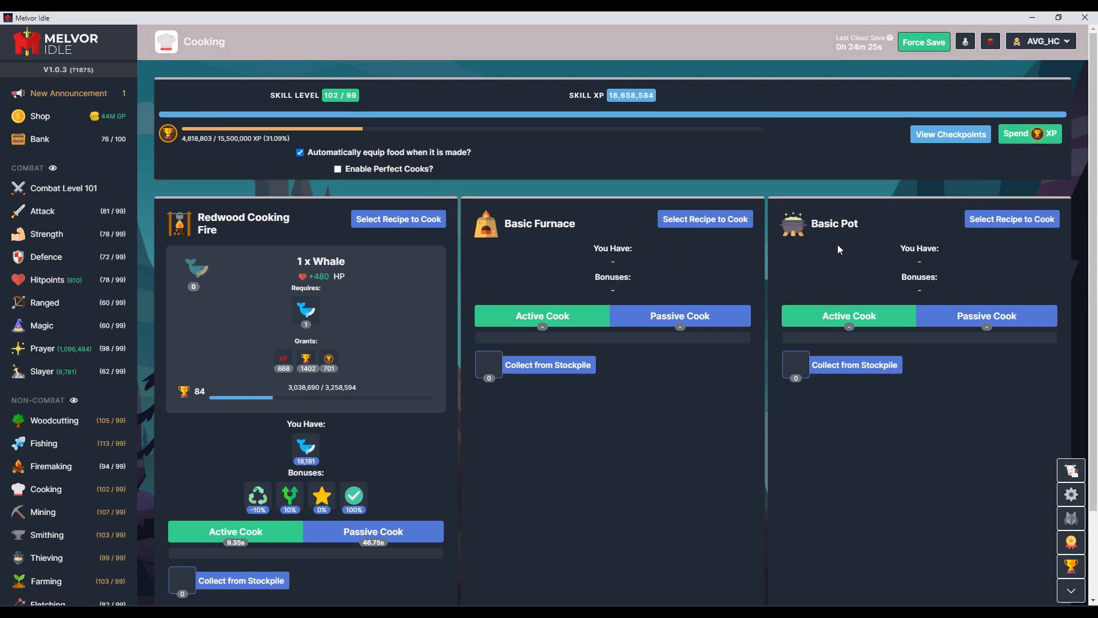
pyautogui.moveTo(732, 266)
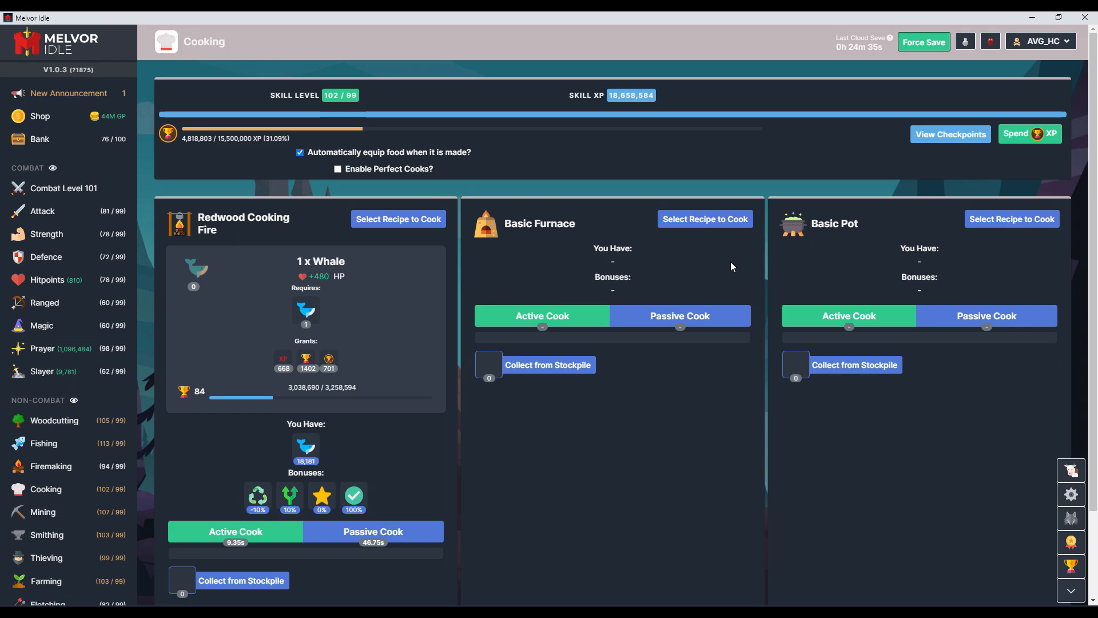
pyautogui.scroll(-3)
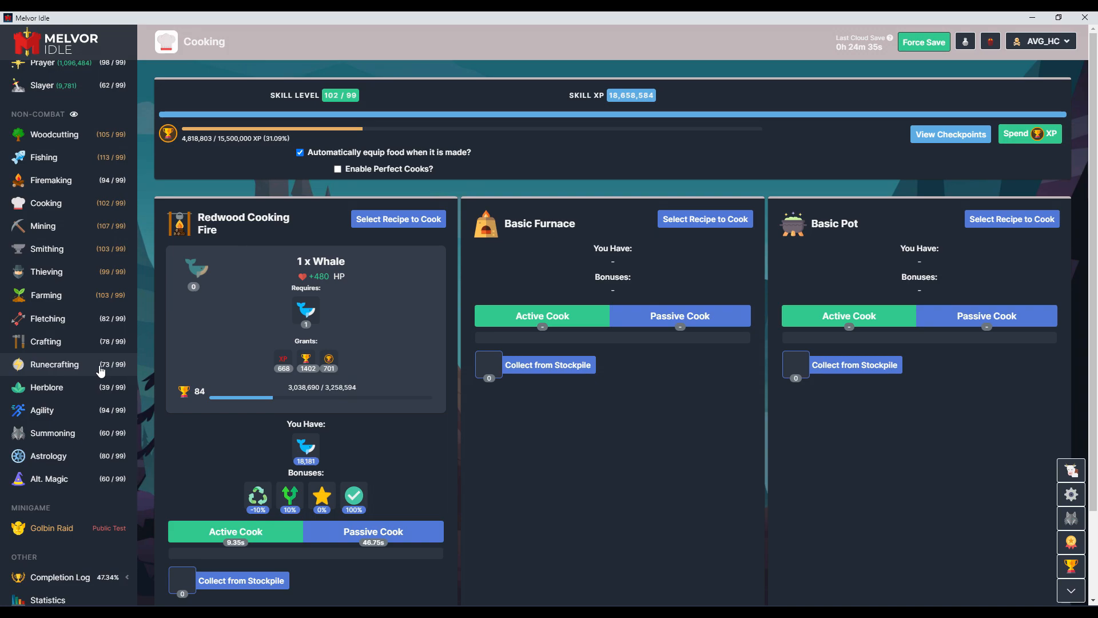
pyautogui.moveTo(82, 408)
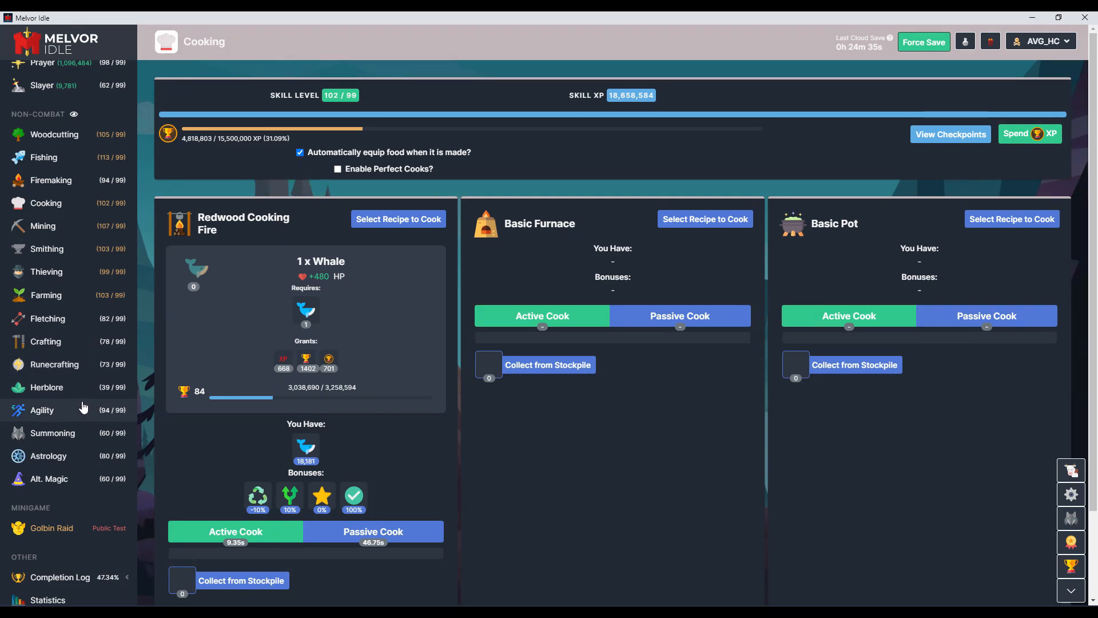
pyautogui.scroll(-3)
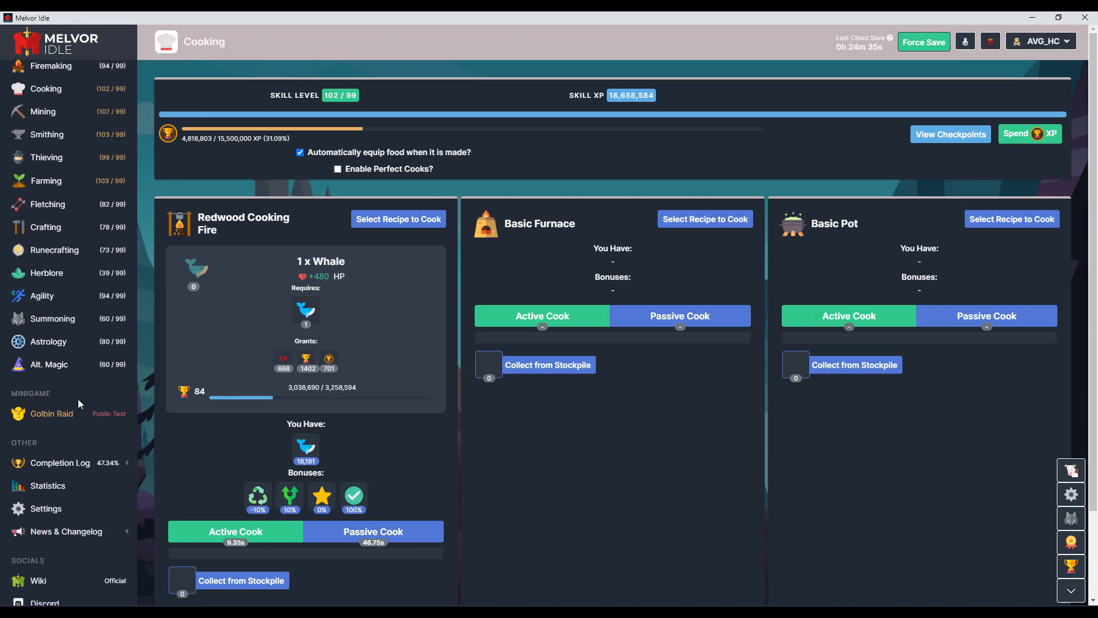
pyautogui.moveTo(48, 412)
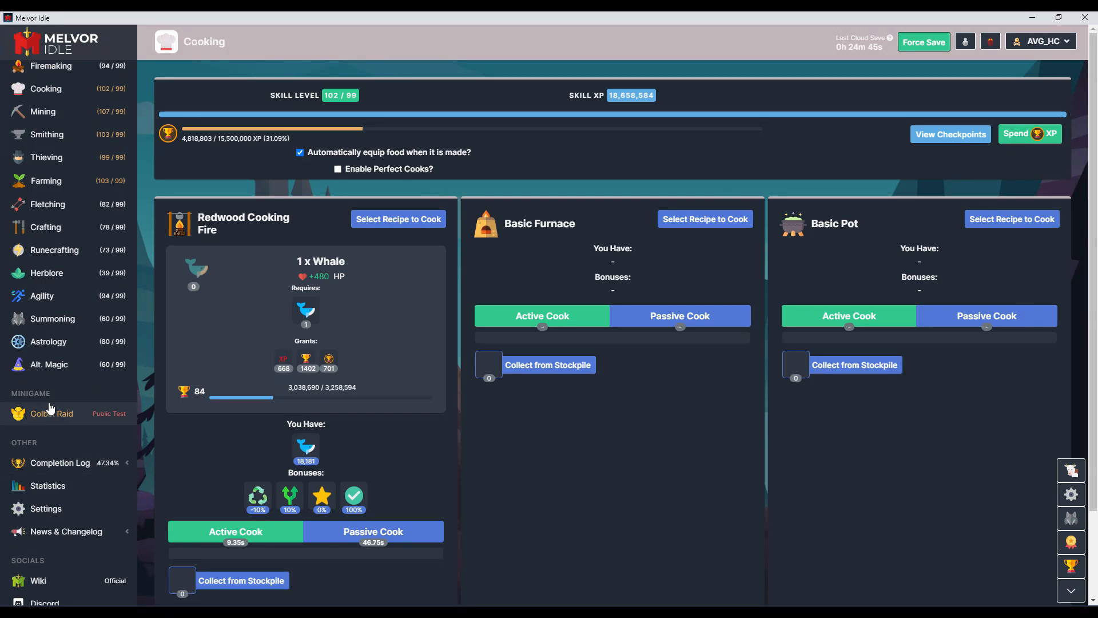
pyautogui.scroll(-3)
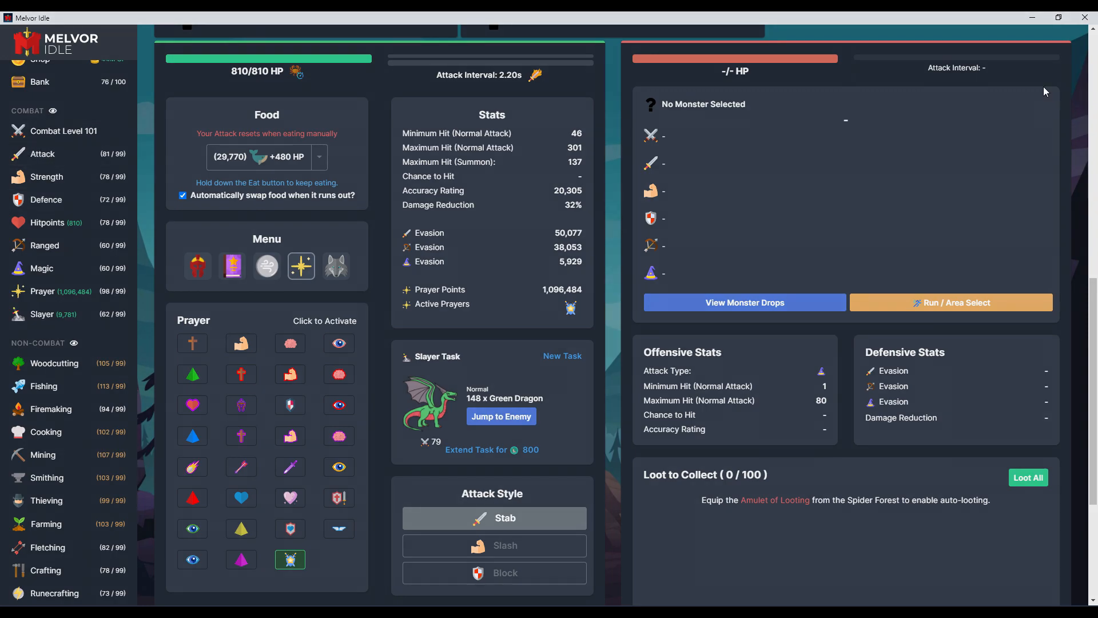
pyautogui.click(949, 302)
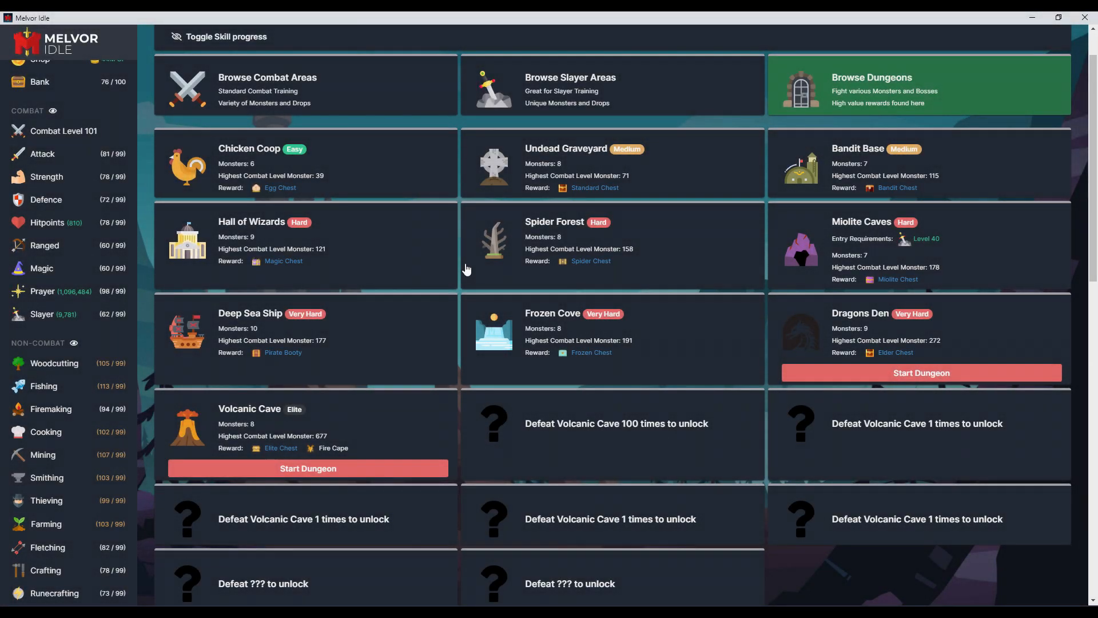
pyautogui.moveTo(398, 302)
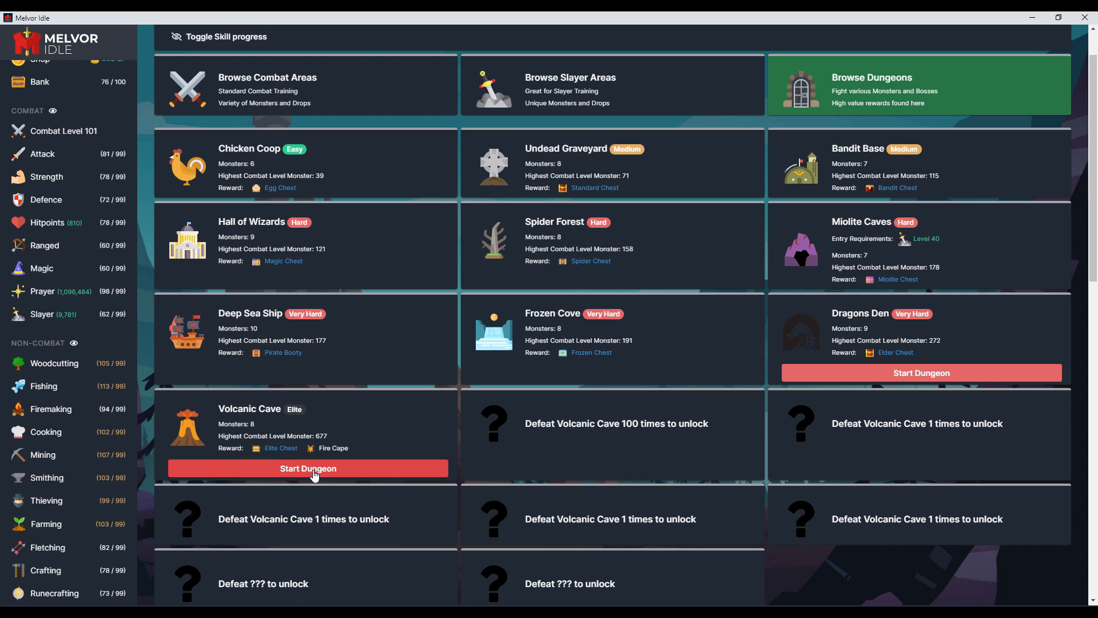
# Start the Volcanic Cave dungeon and toggle Protect from Melee on and off
pyautogui.click(308, 468)
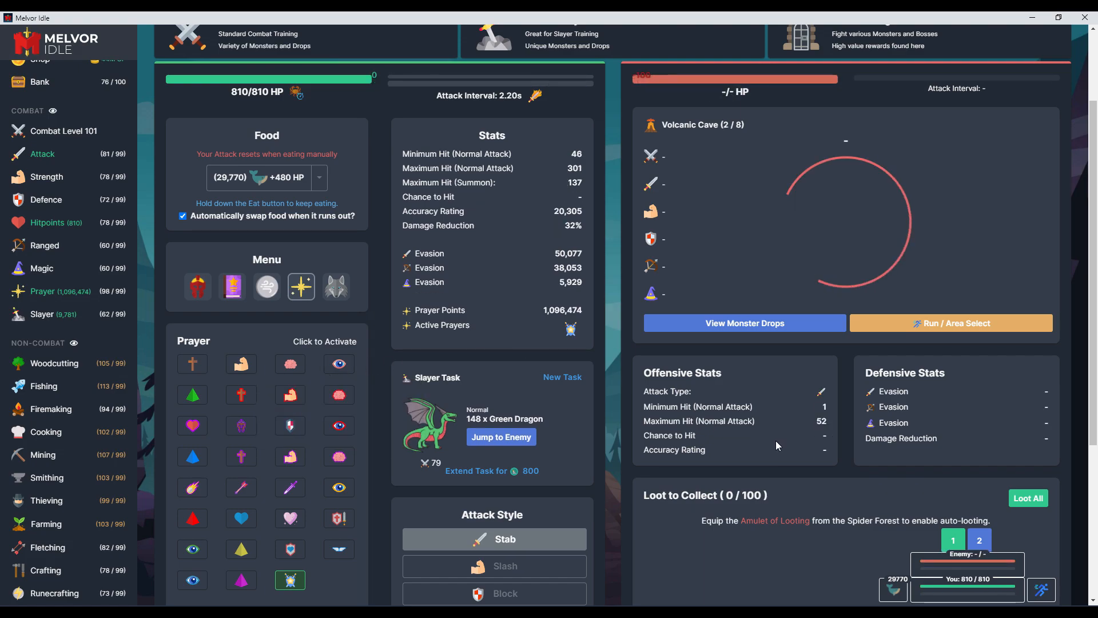
pyautogui.moveTo(290, 487)
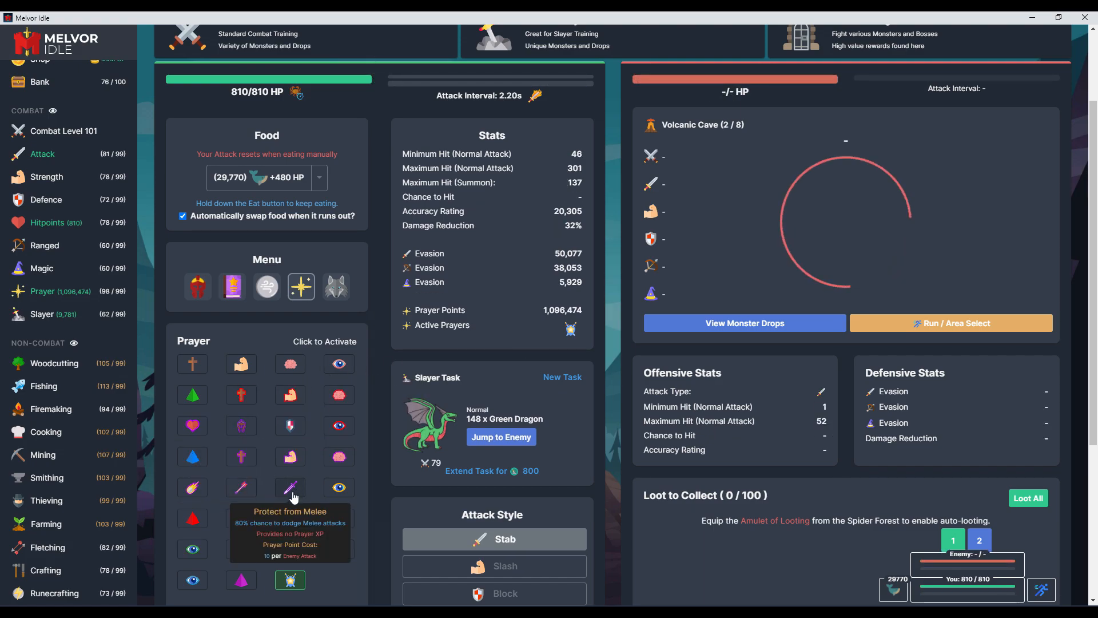
pyautogui.click(290, 487)
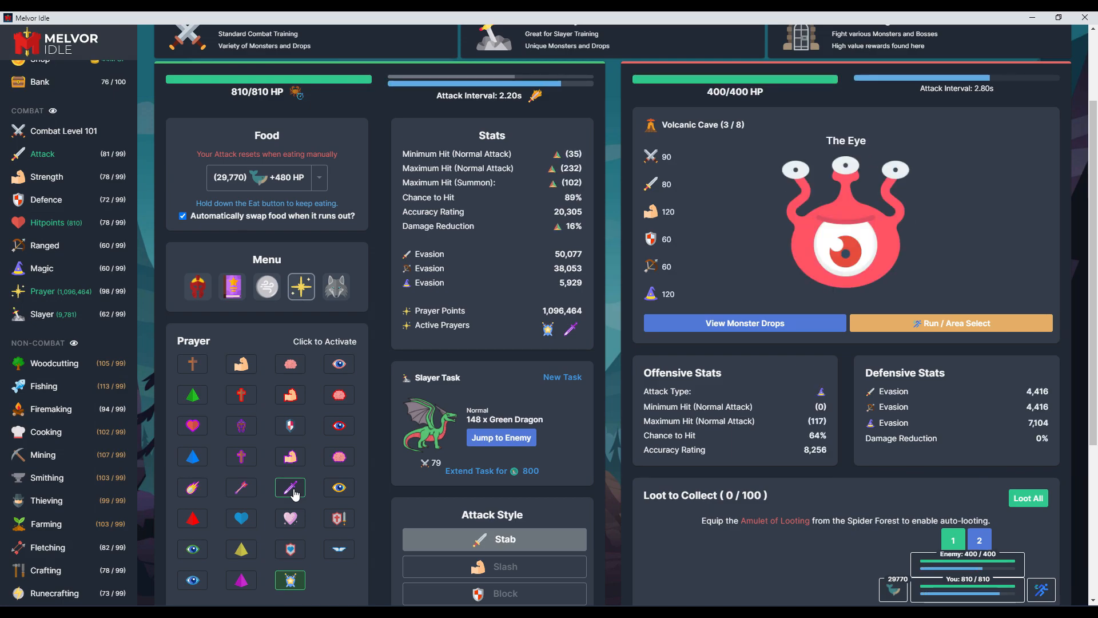
pyautogui.click(193, 486)
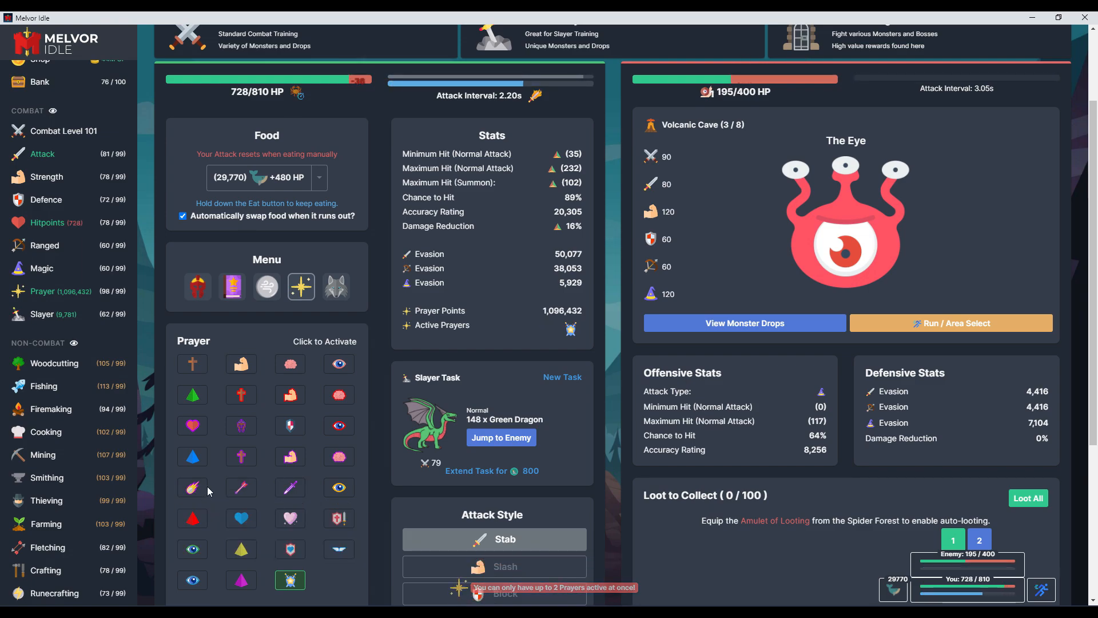
pyautogui.click(192, 487)
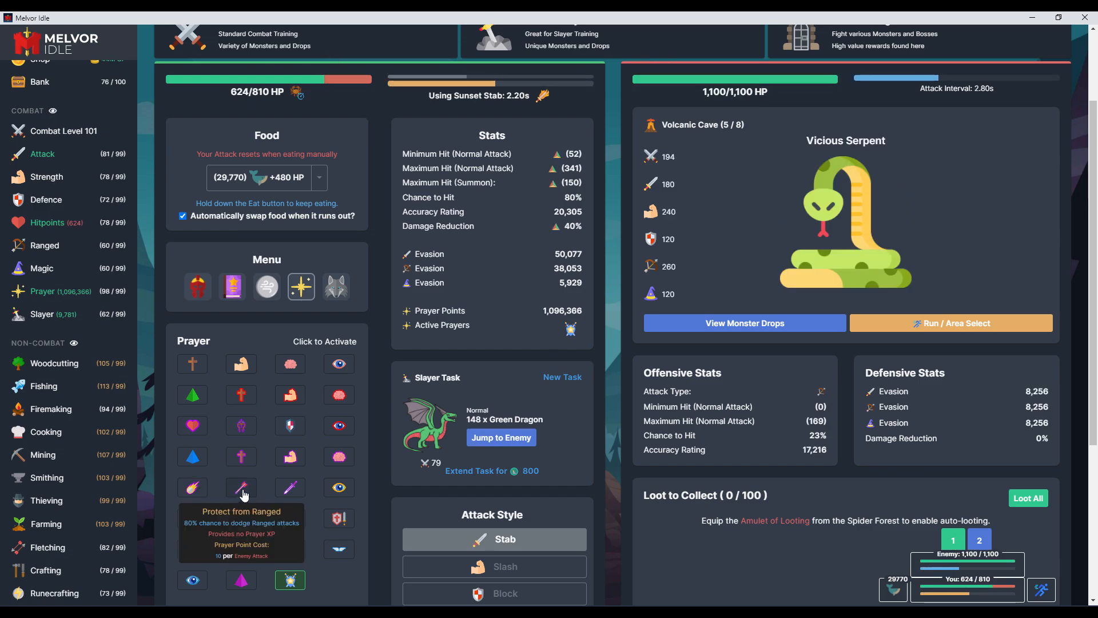
# Switch on Protect from Ranged, eat food, then leave via Run / Area Select
pyautogui.click(240, 487)
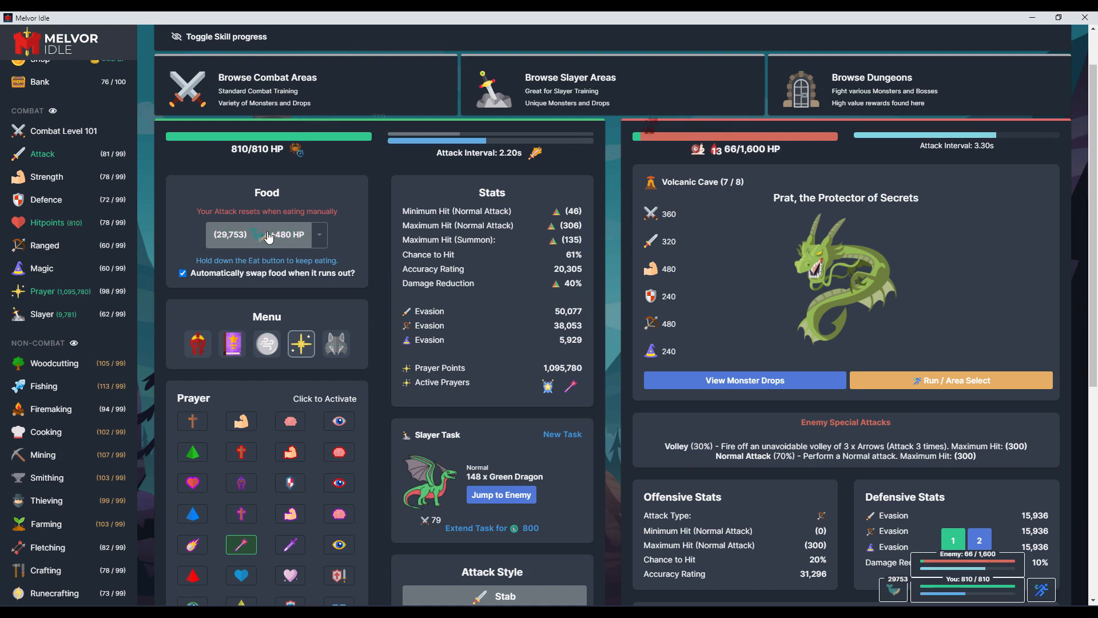
pyautogui.click(240, 544)
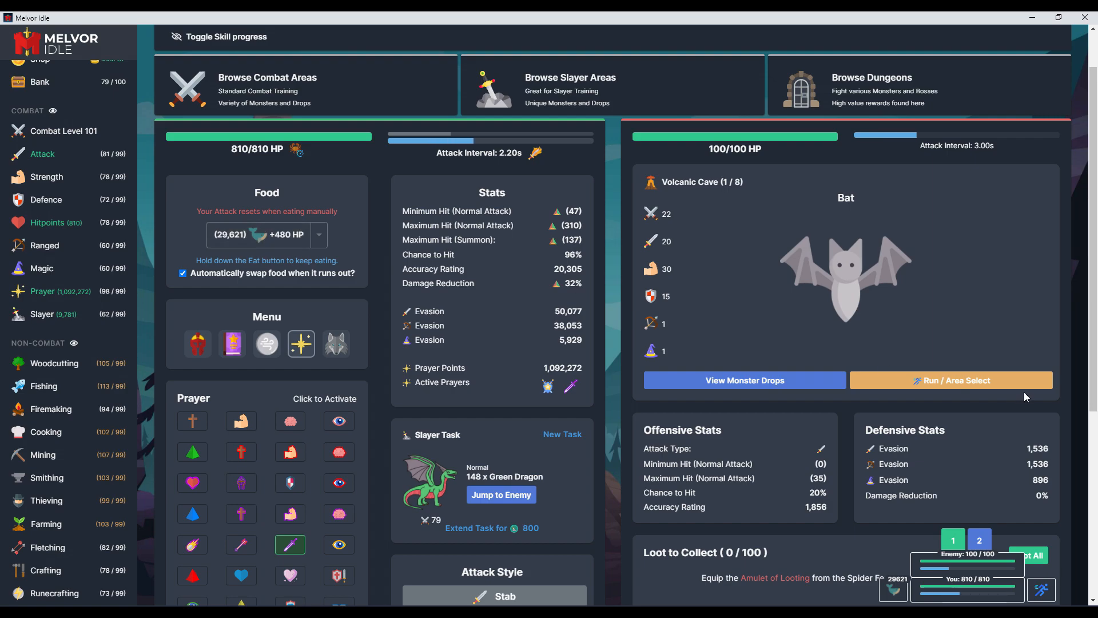
pyautogui.click(949, 380)
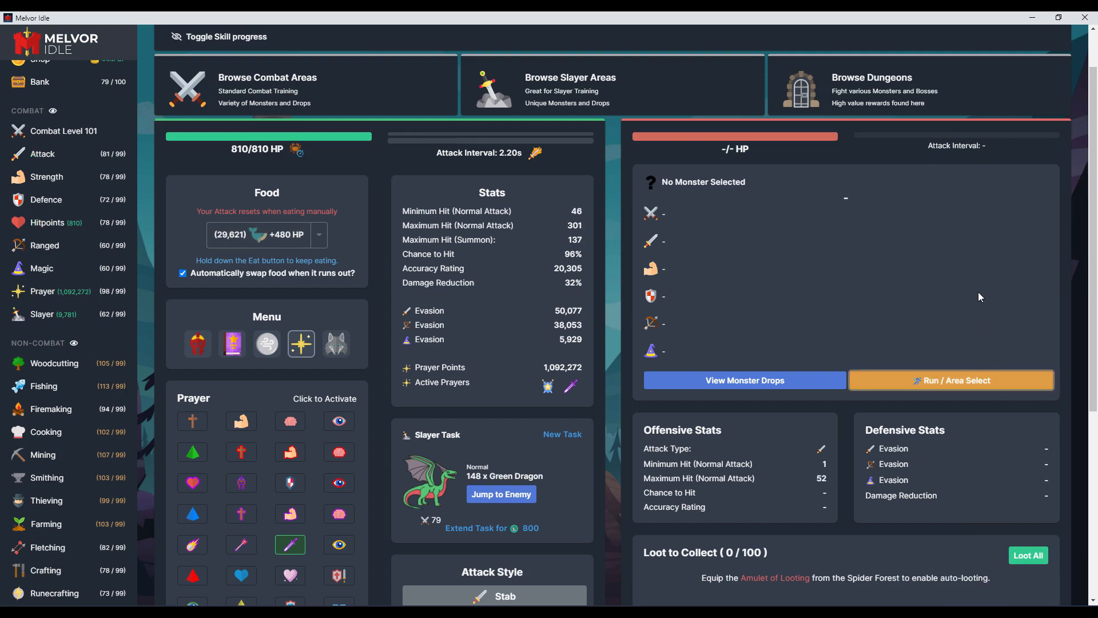
pyautogui.moveTo(63, 164)
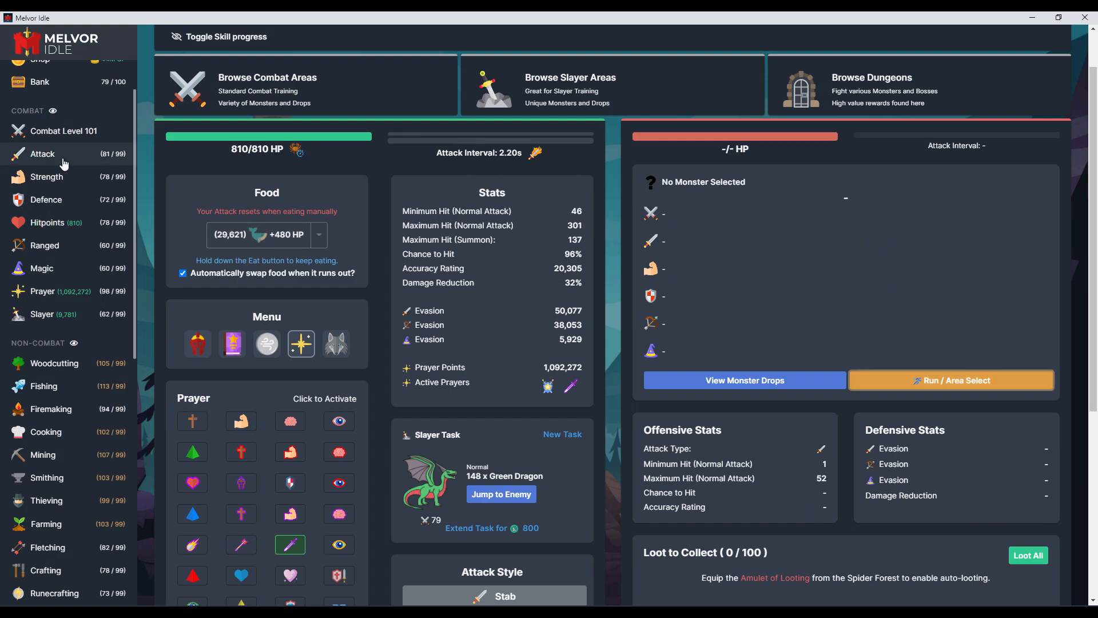
# Review the Fire Cape's combat bonuses in the bank, then equip it over the Cooking Skillcape
pyautogui.click(39, 81)
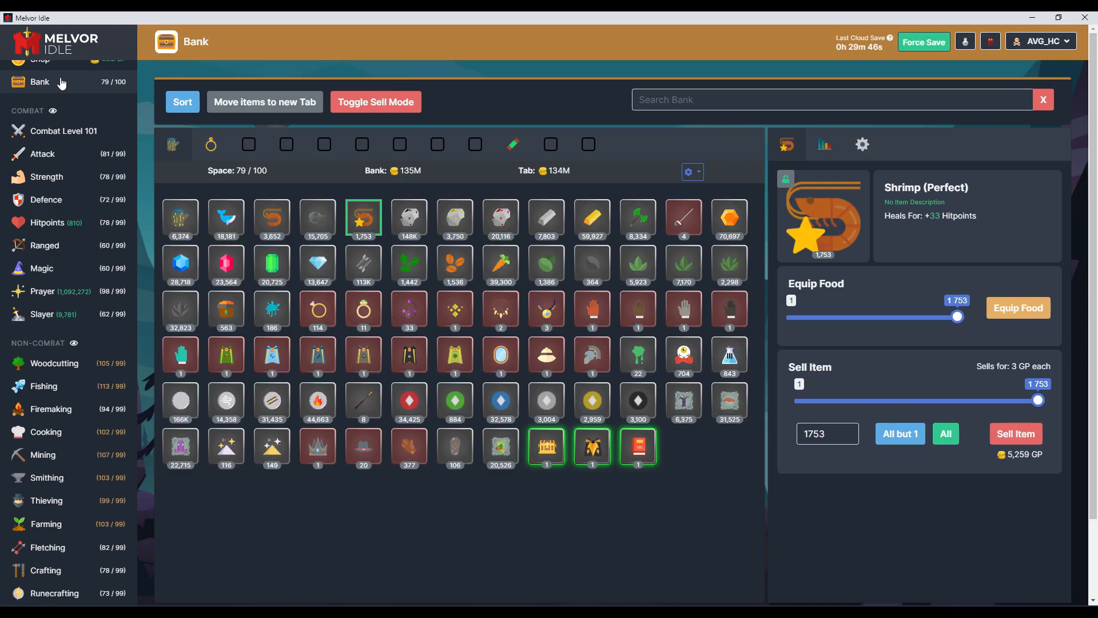
pyautogui.moveTo(592, 446)
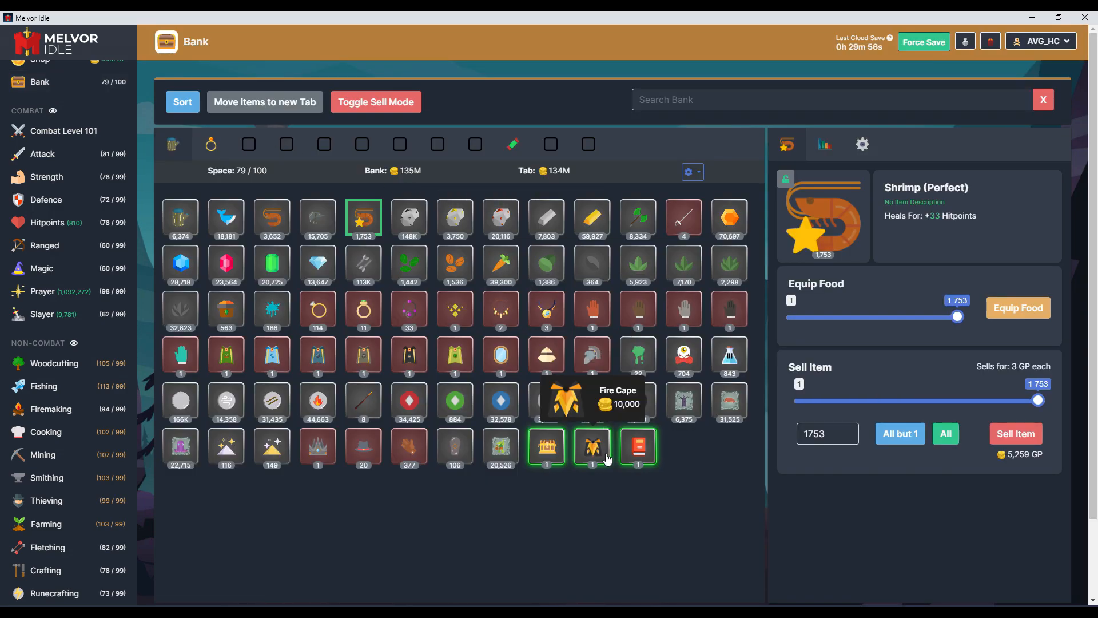
pyautogui.click(592, 446)
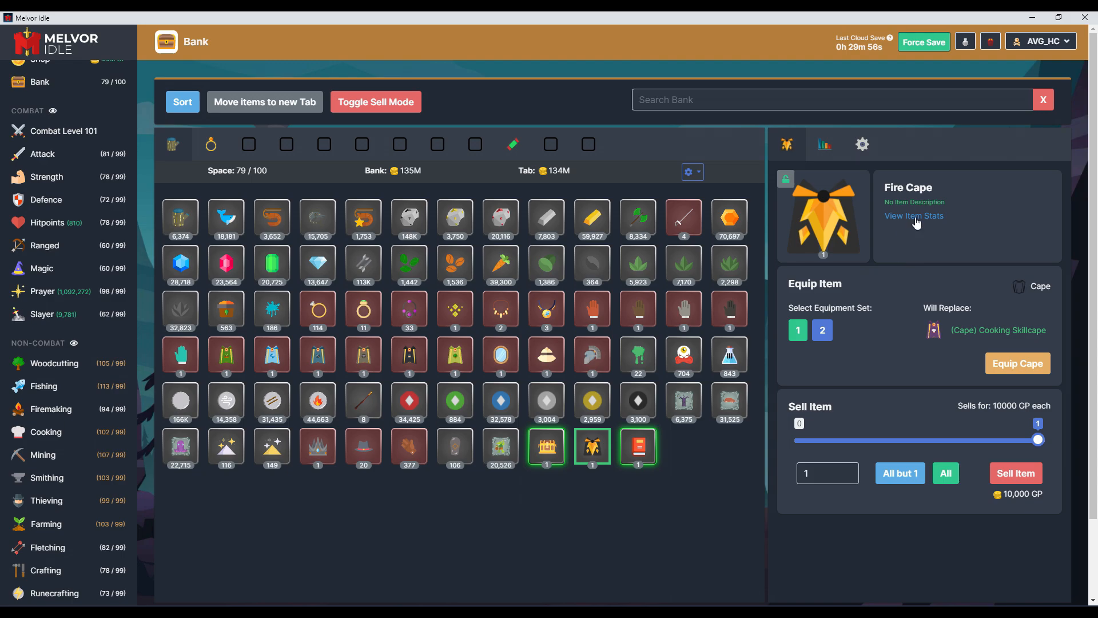
pyautogui.click(914, 216)
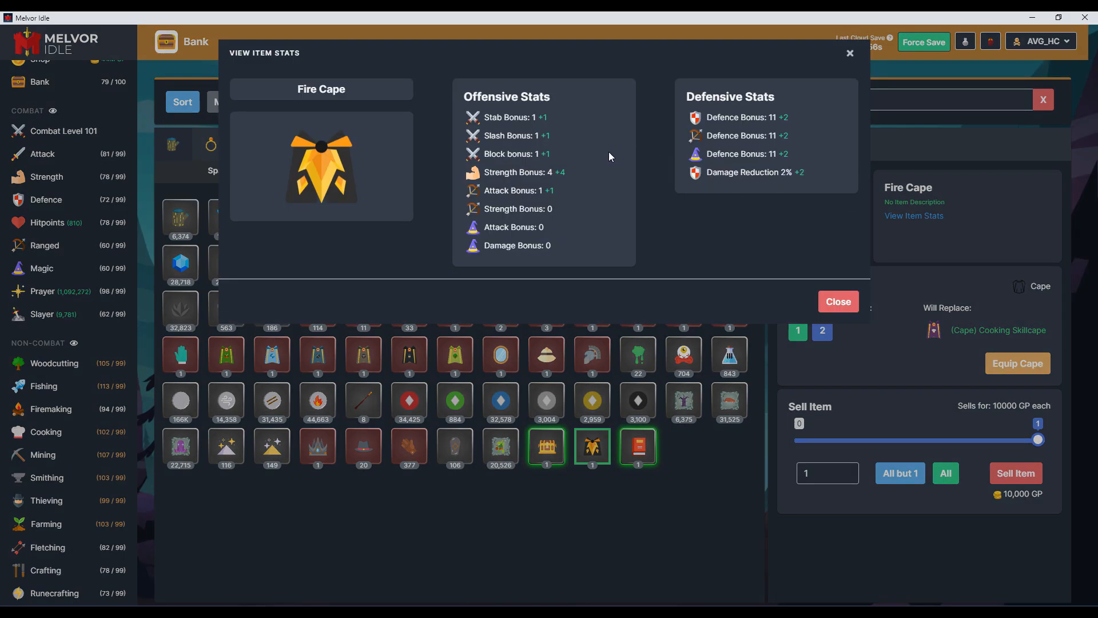
pyautogui.moveTo(837, 302)
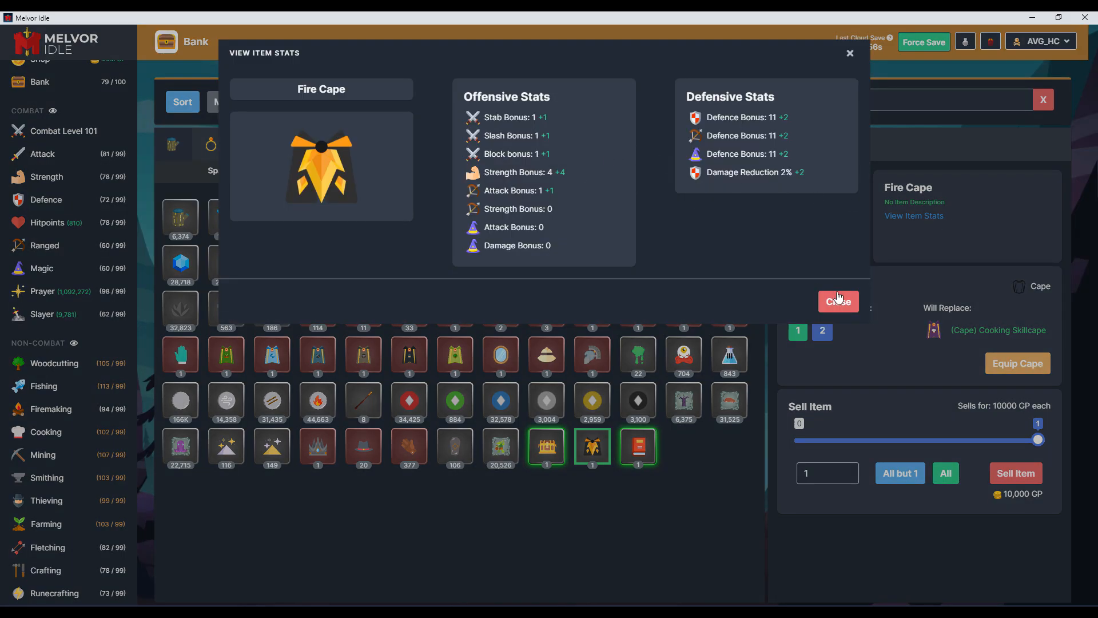
pyautogui.click(837, 302)
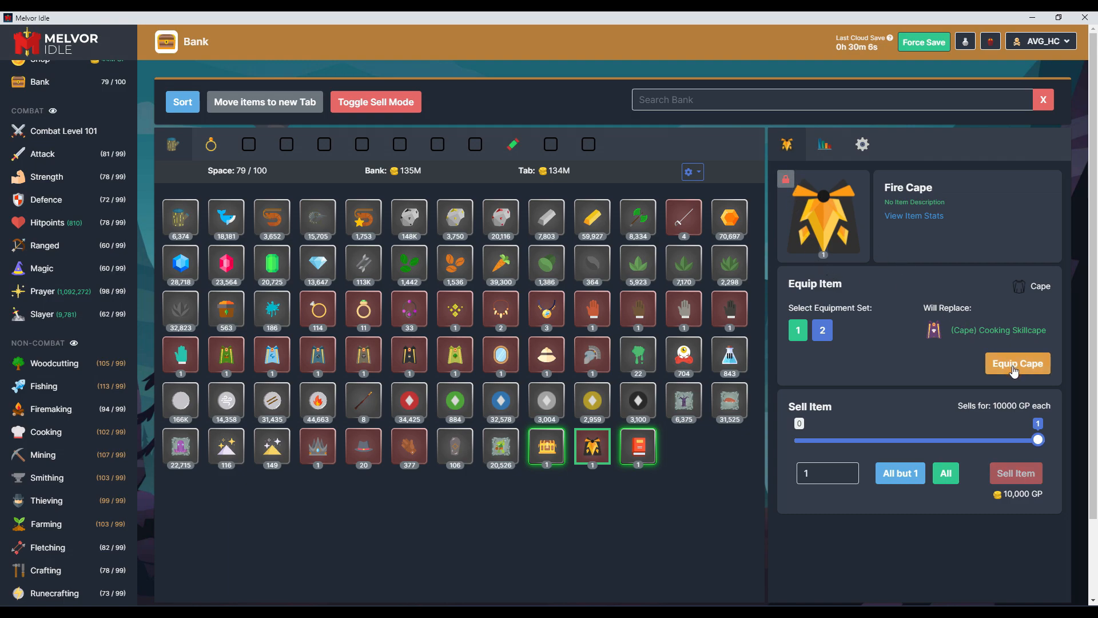
pyautogui.click(1016, 363)
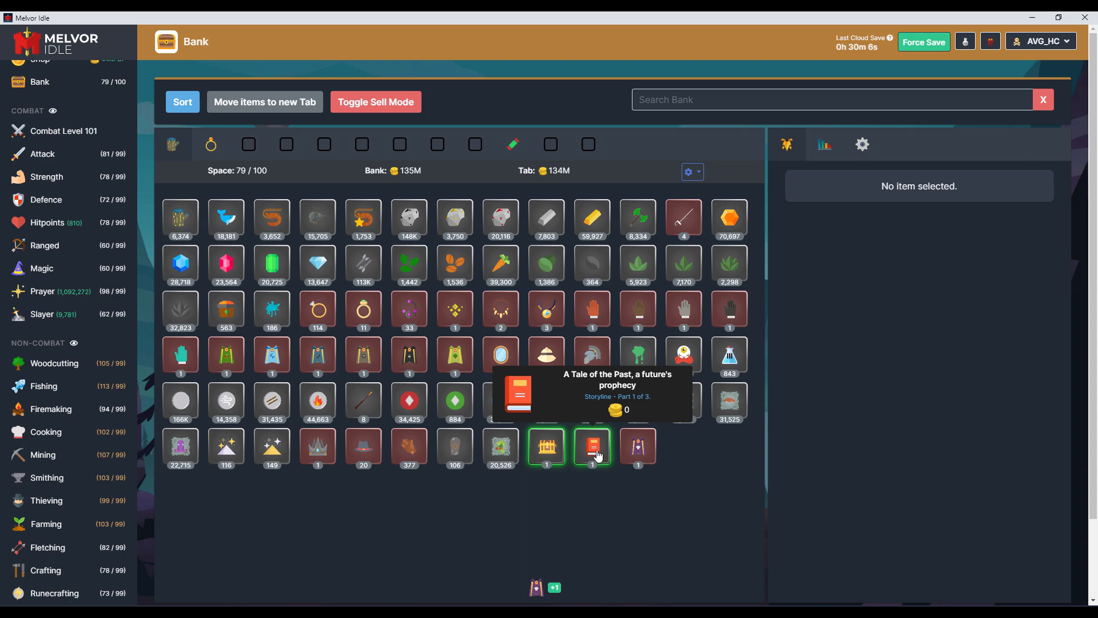
# Read the storyline book 'A Tale of the Past, a future's prophecy' and open an Elite Chest
pyautogui.click(592, 446)
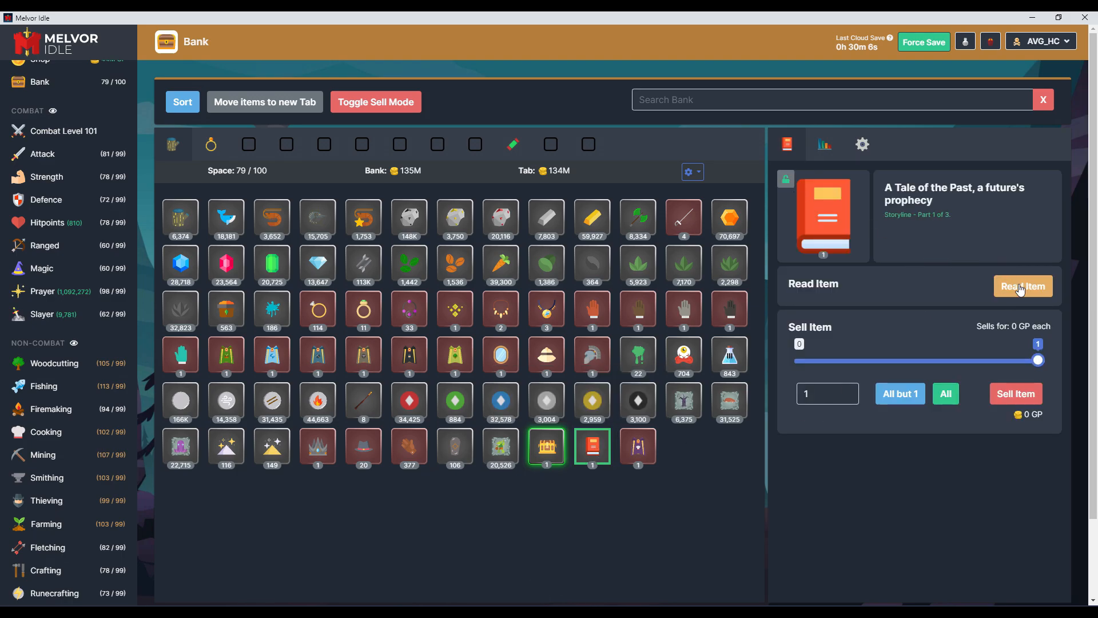
pyautogui.click(1022, 286)
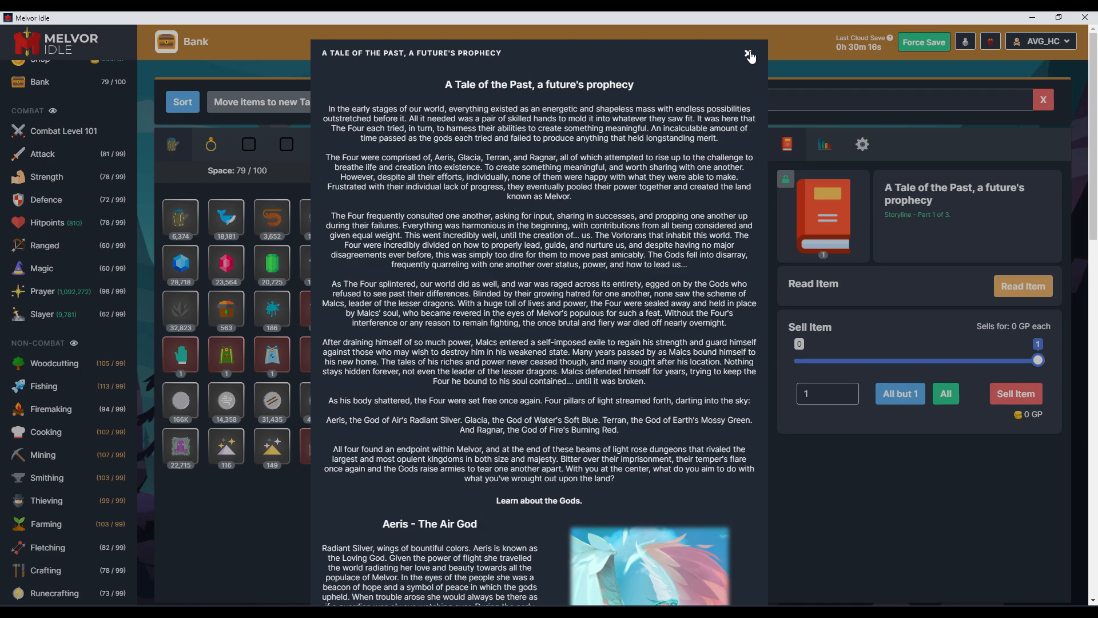
pyautogui.click(748, 55)
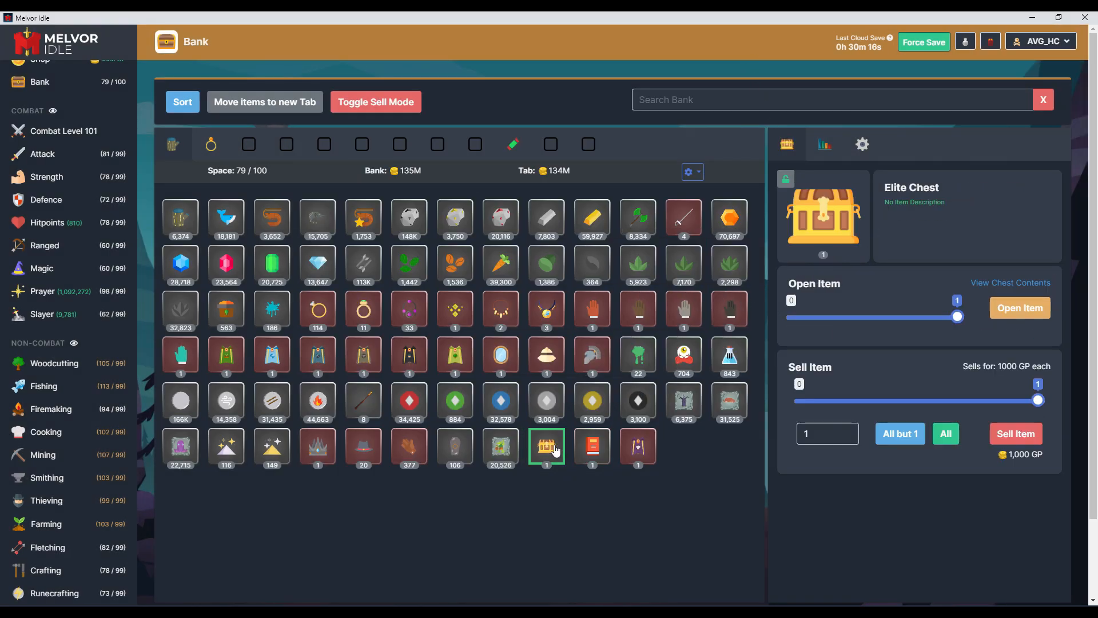
pyautogui.click(1019, 307)
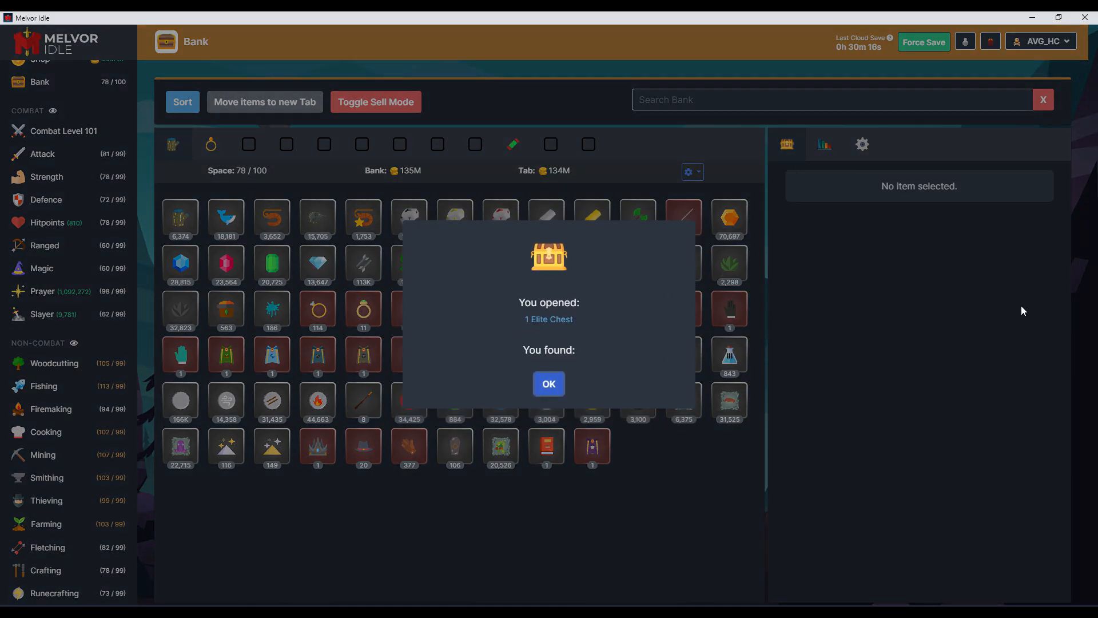
pyautogui.click(548, 383)
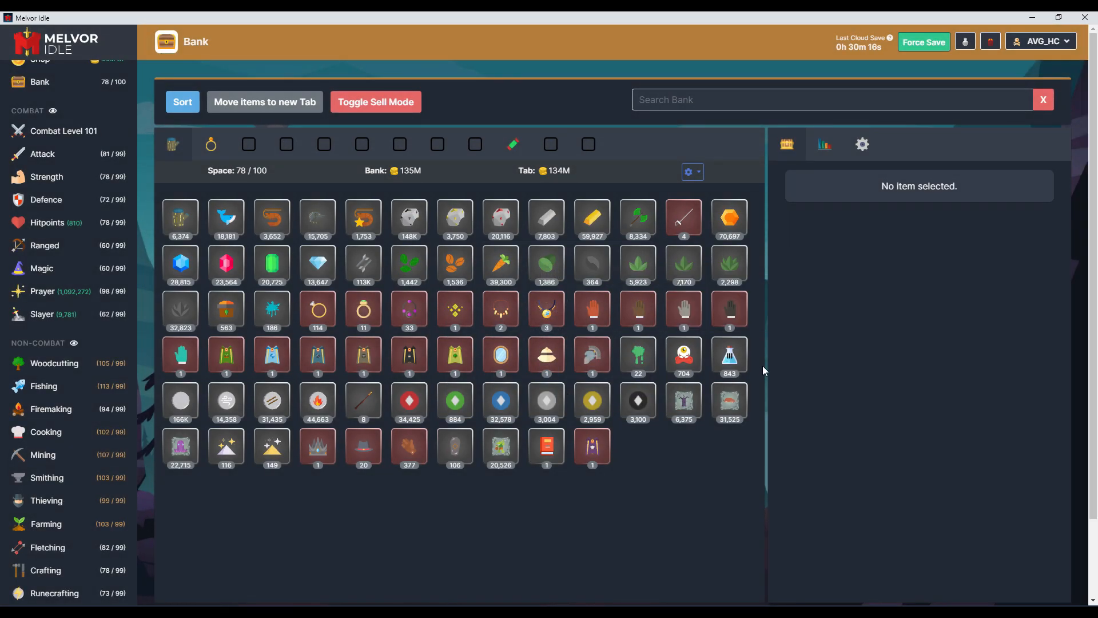
pyautogui.moveTo(73, 210)
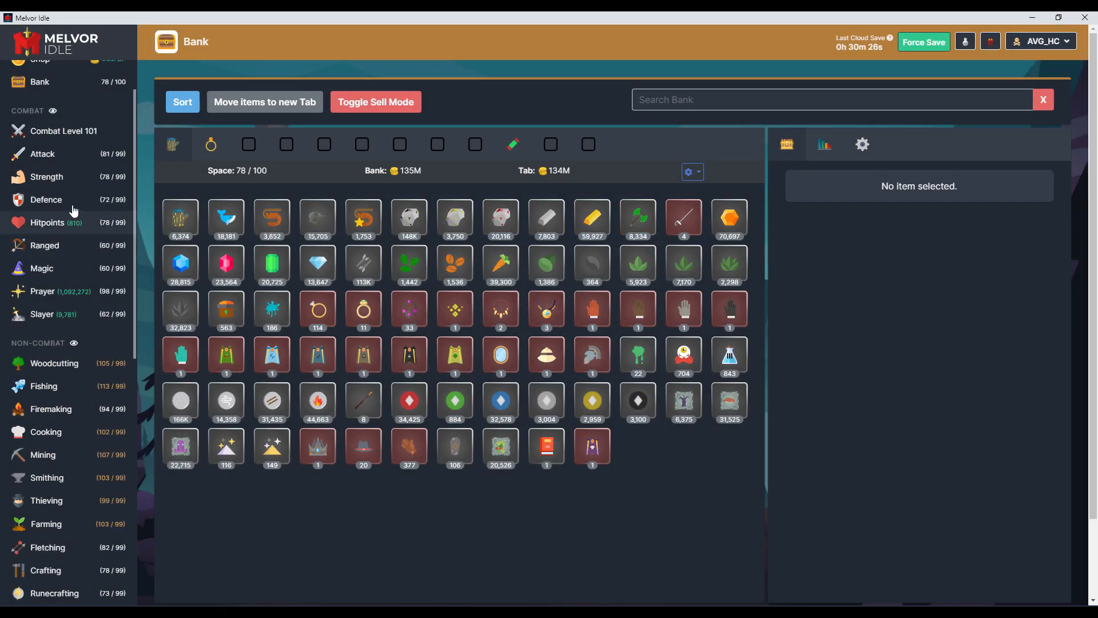
# Browse the dungeon list from the Combat page, scrolling past the Air, Water, Earth and Fire God dungeons
pyautogui.click(59, 131)
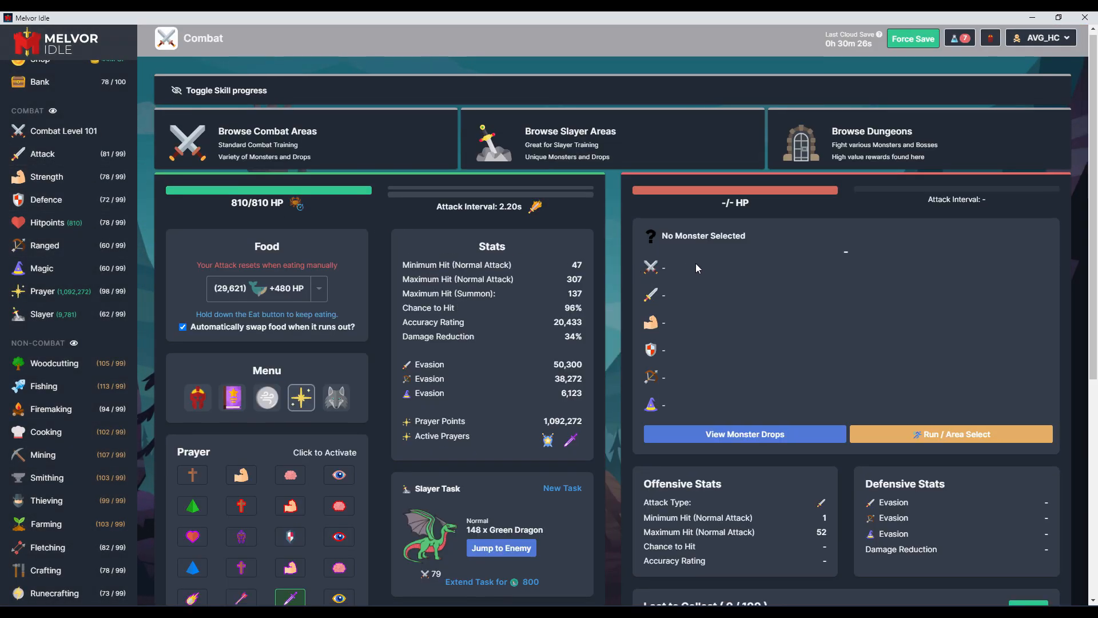
pyautogui.click(871, 140)
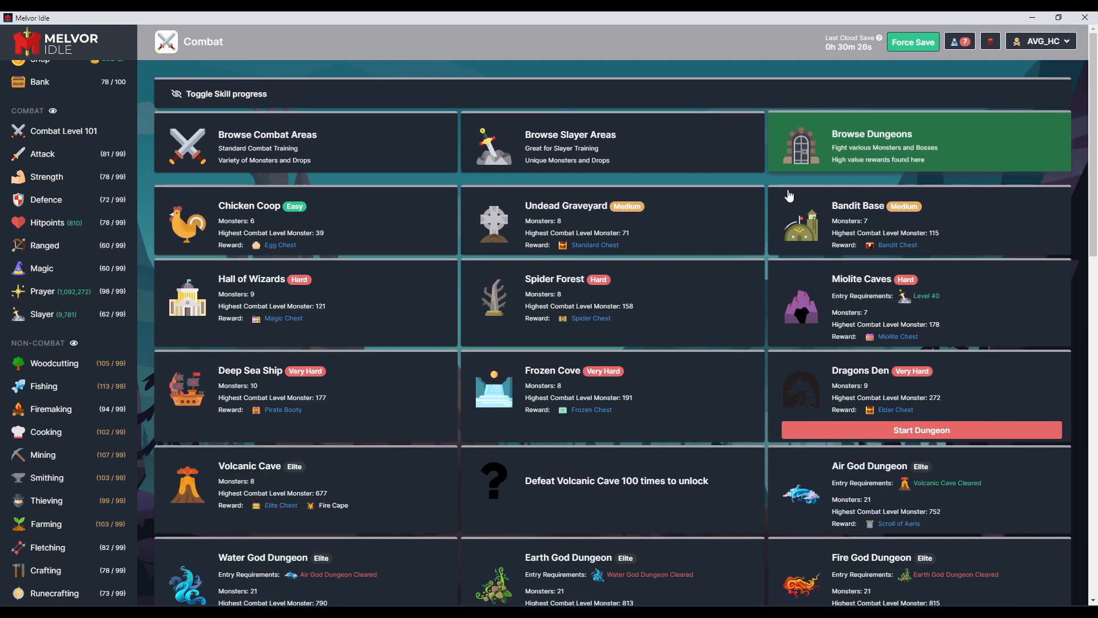
pyautogui.scroll(-3)
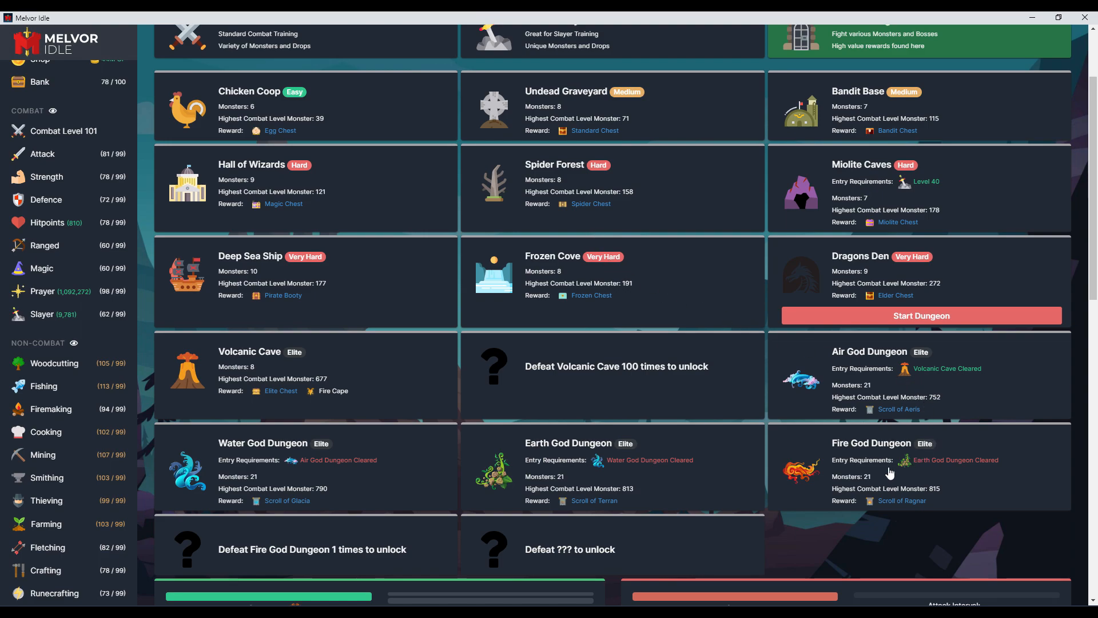
pyautogui.moveTo(909, 386)
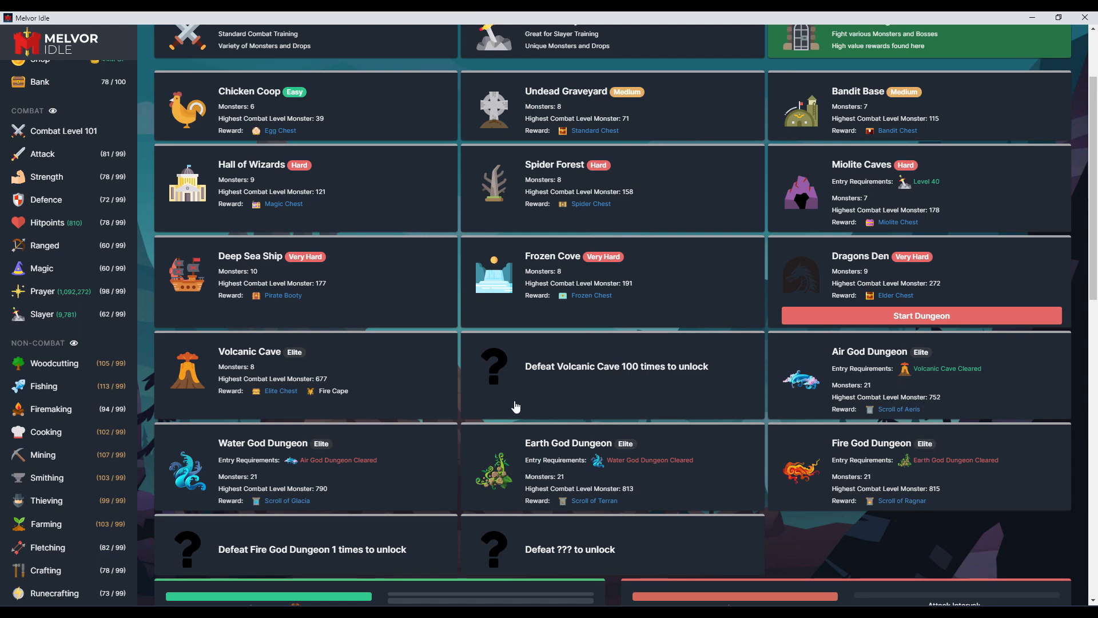
pyautogui.moveTo(907, 400)
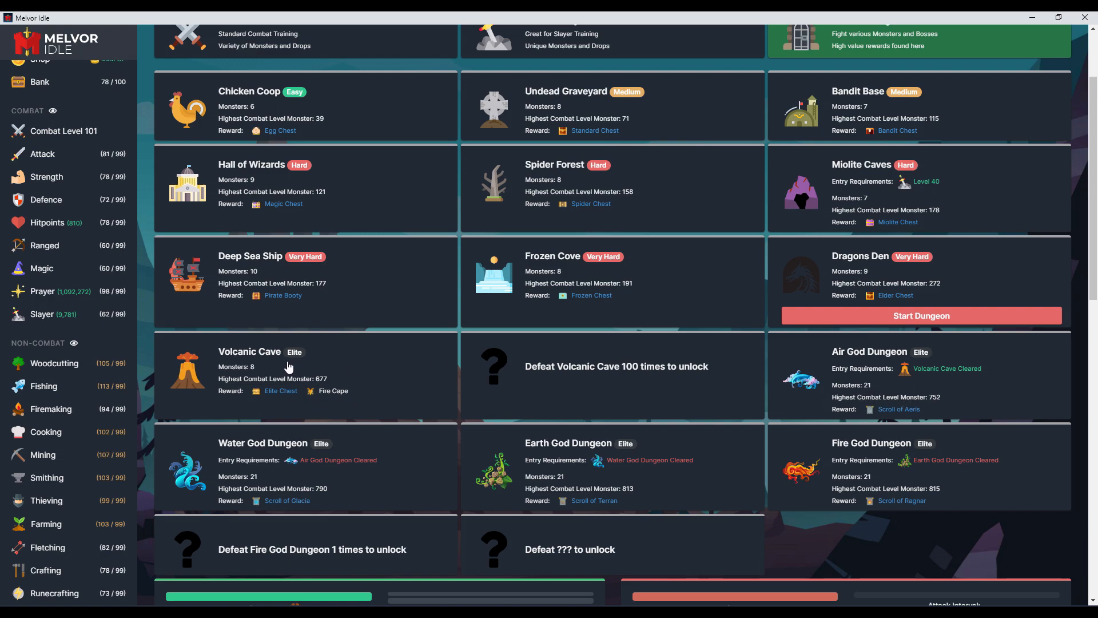
pyautogui.moveTo(246, 369)
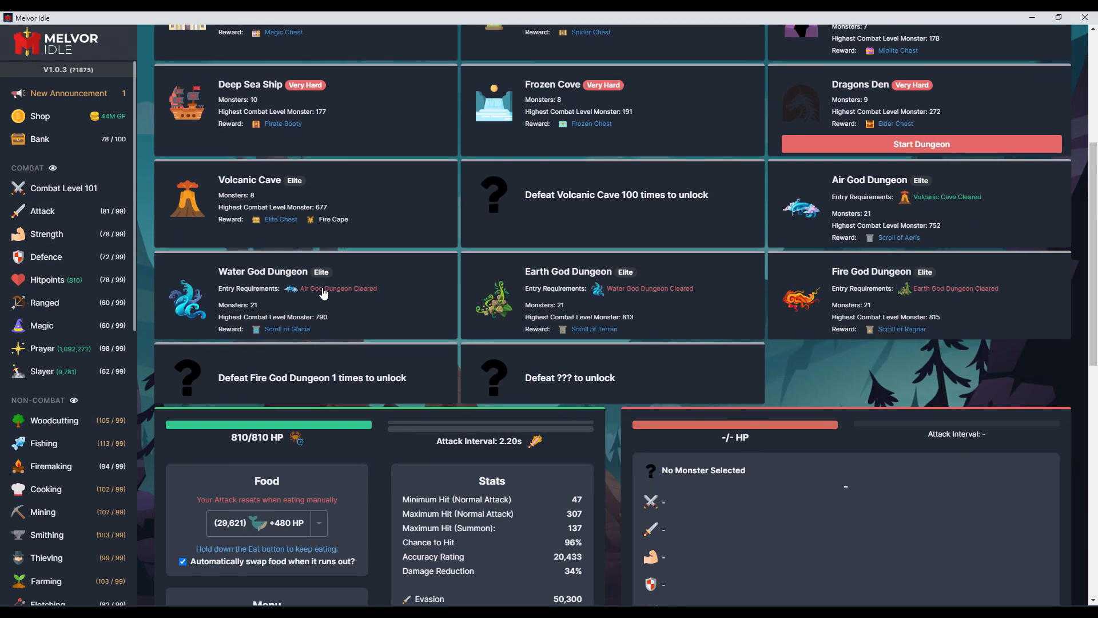
# Return to the top of the Combat page showing combat skill levels and XP
pyautogui.scroll(-3)
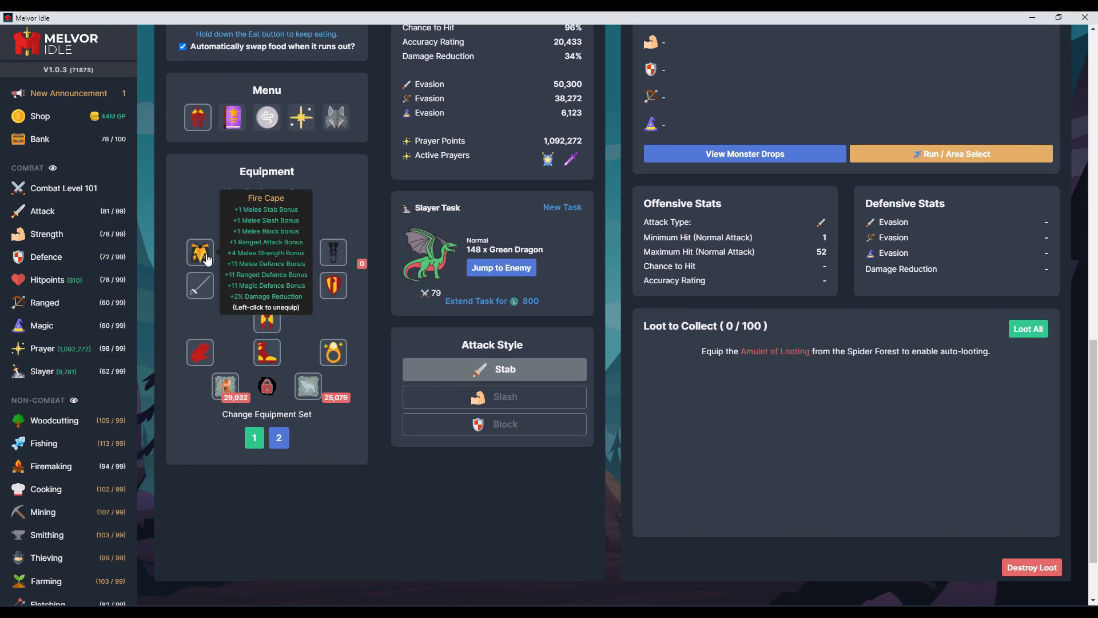
pyautogui.moveTo(209, 261)
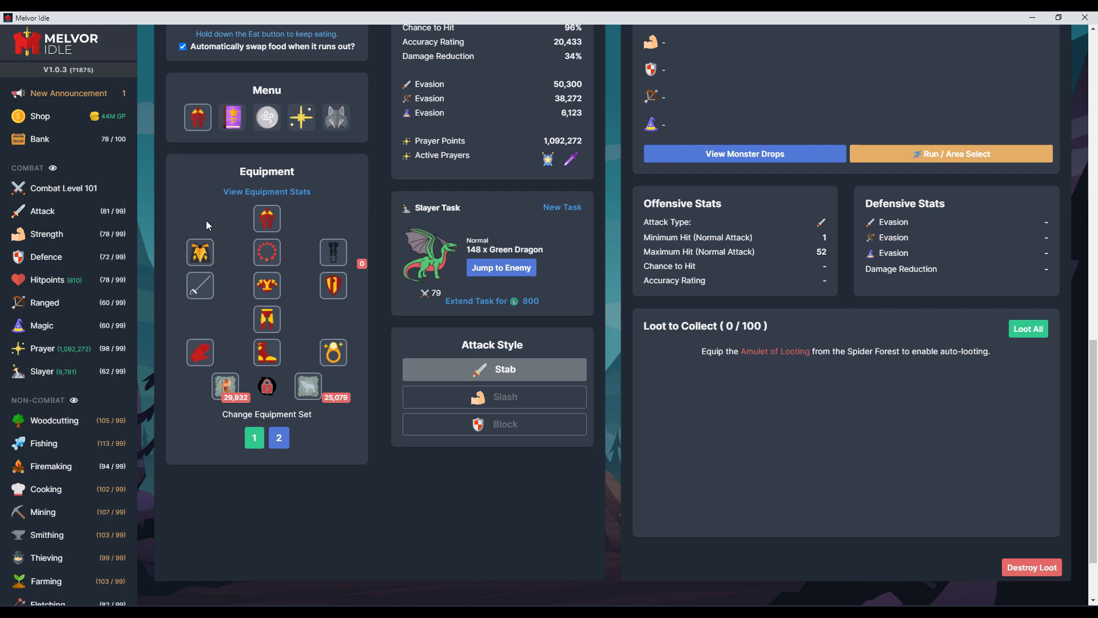
pyautogui.click(949, 153)
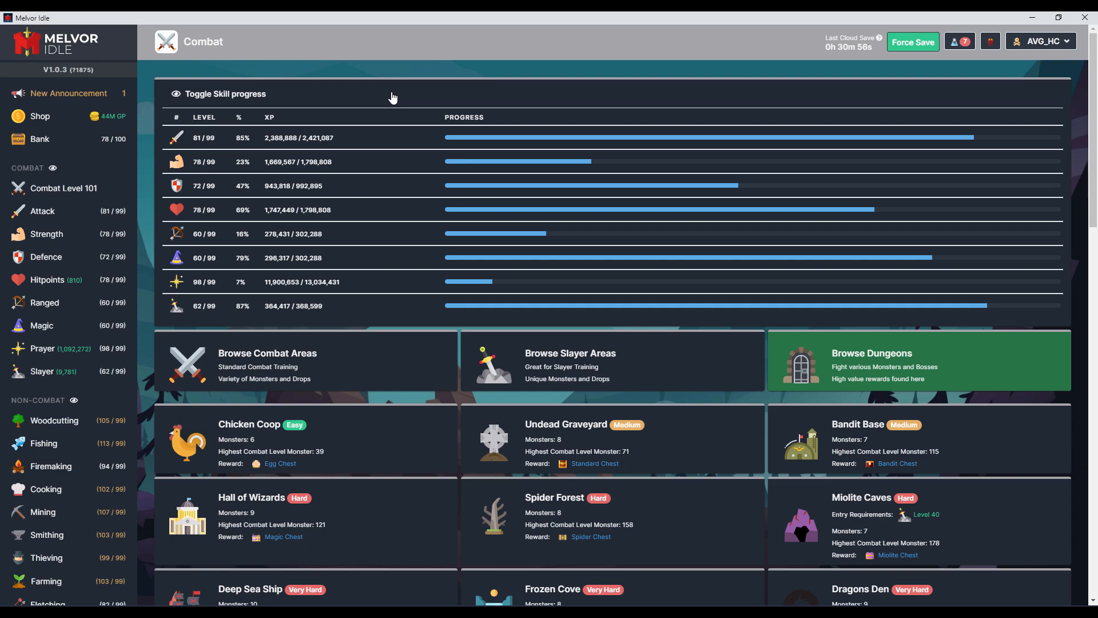
pyautogui.moveTo(197, 218)
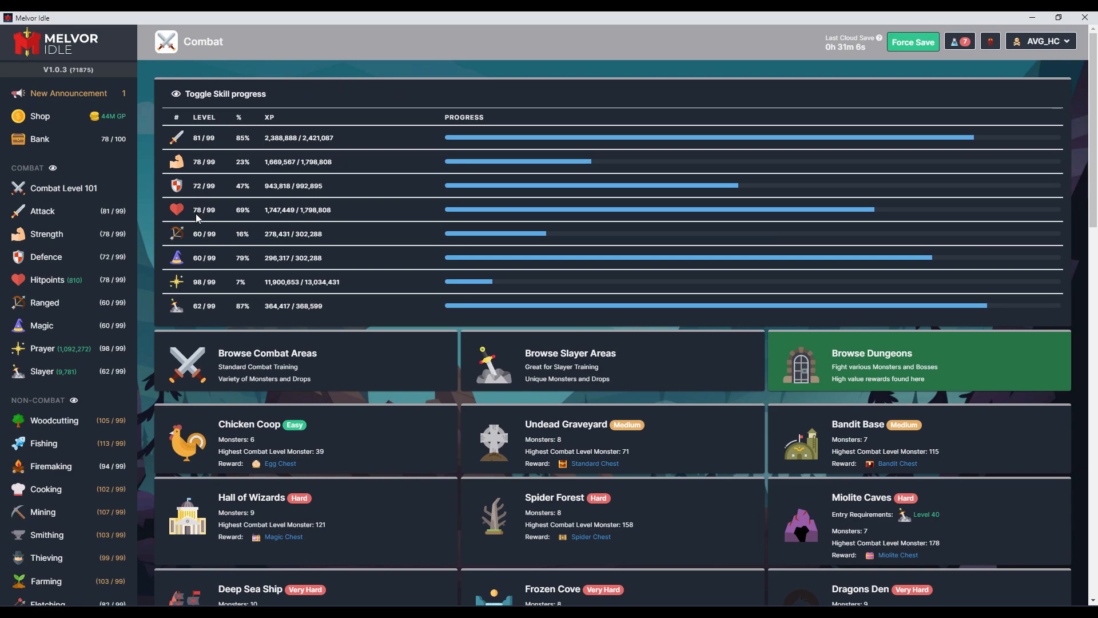
pyautogui.moveTo(872, 213)
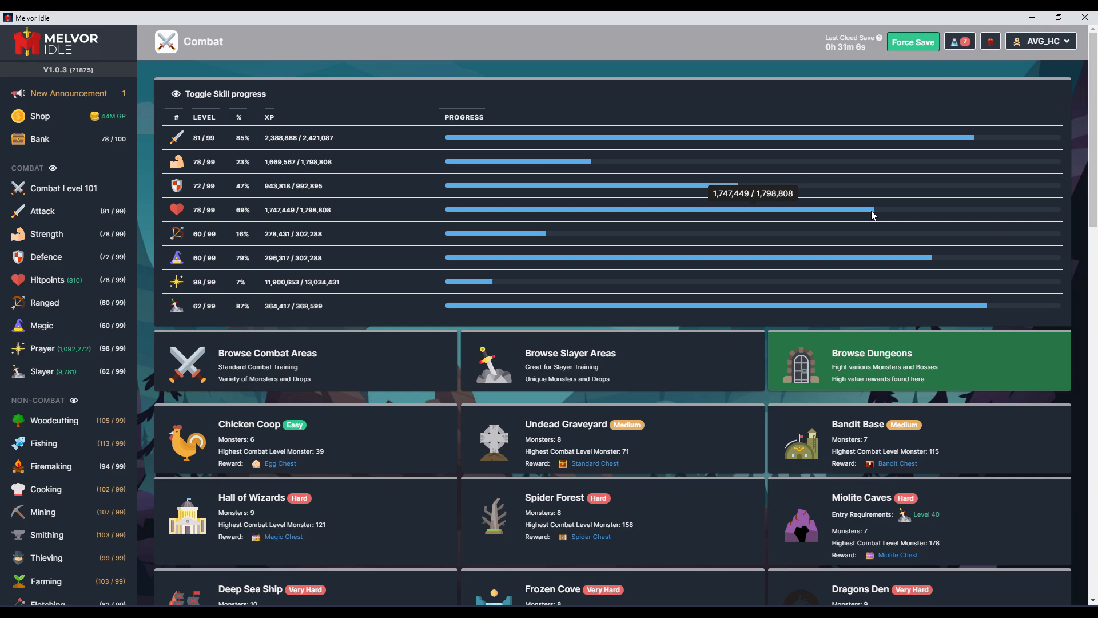
pyautogui.moveTo(6, 338)
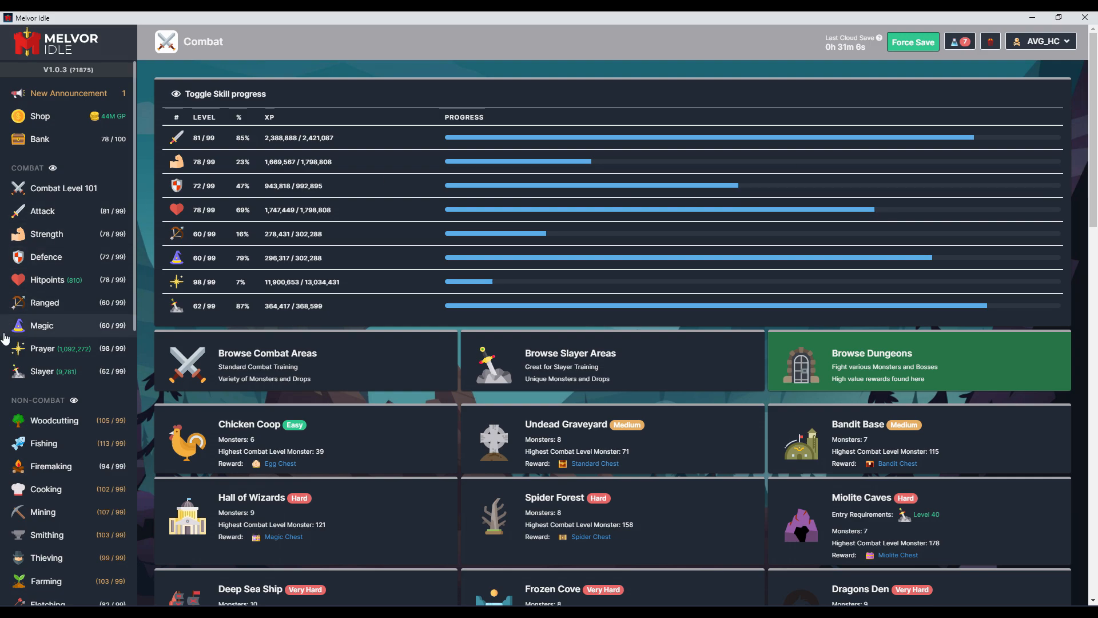
pyautogui.moveTo(69, 378)
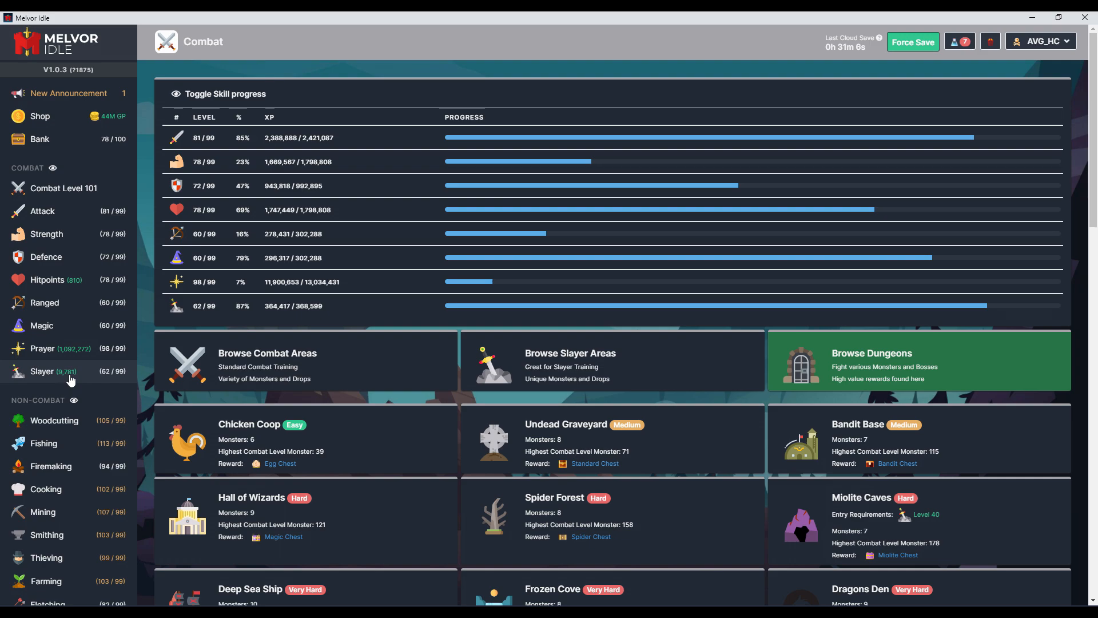
pyautogui.scroll(-3)
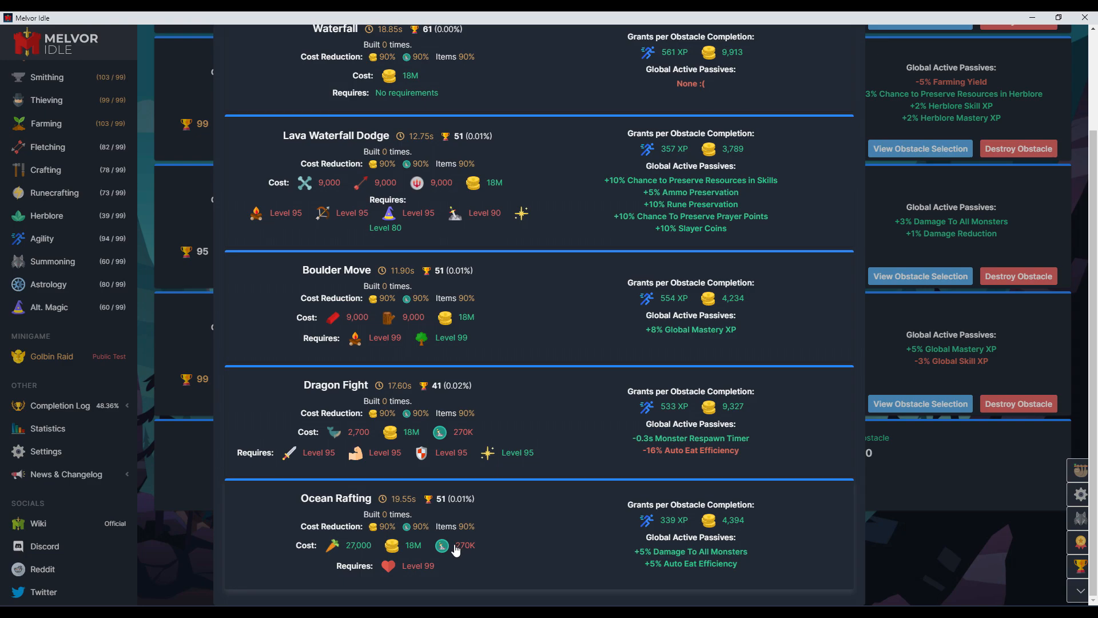
pyautogui.moveTo(409, 574)
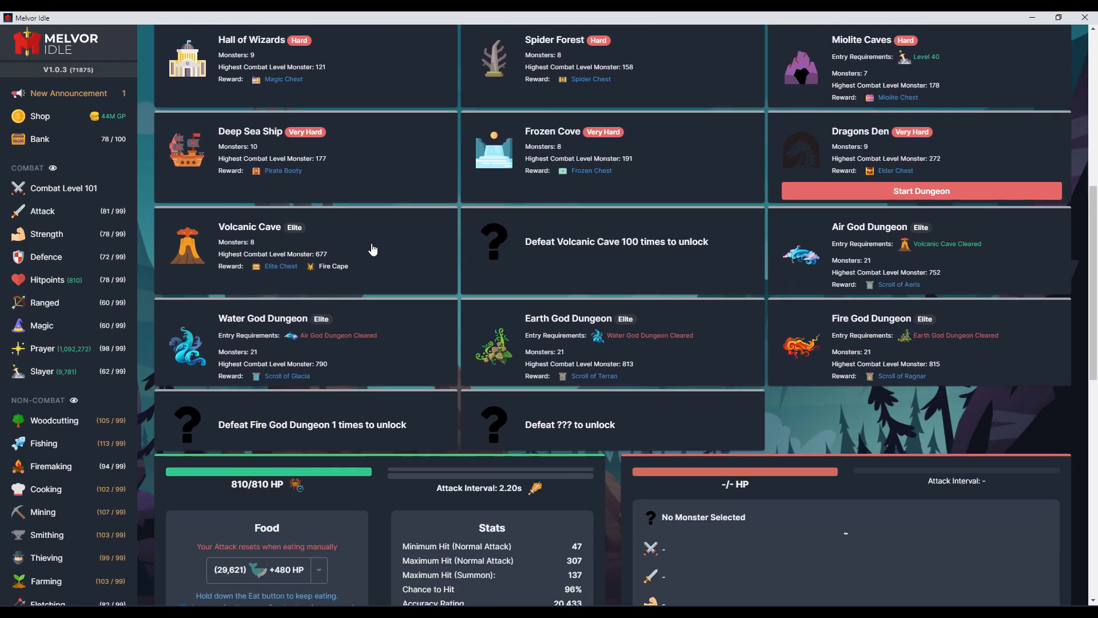
pyautogui.moveTo(287, 261)
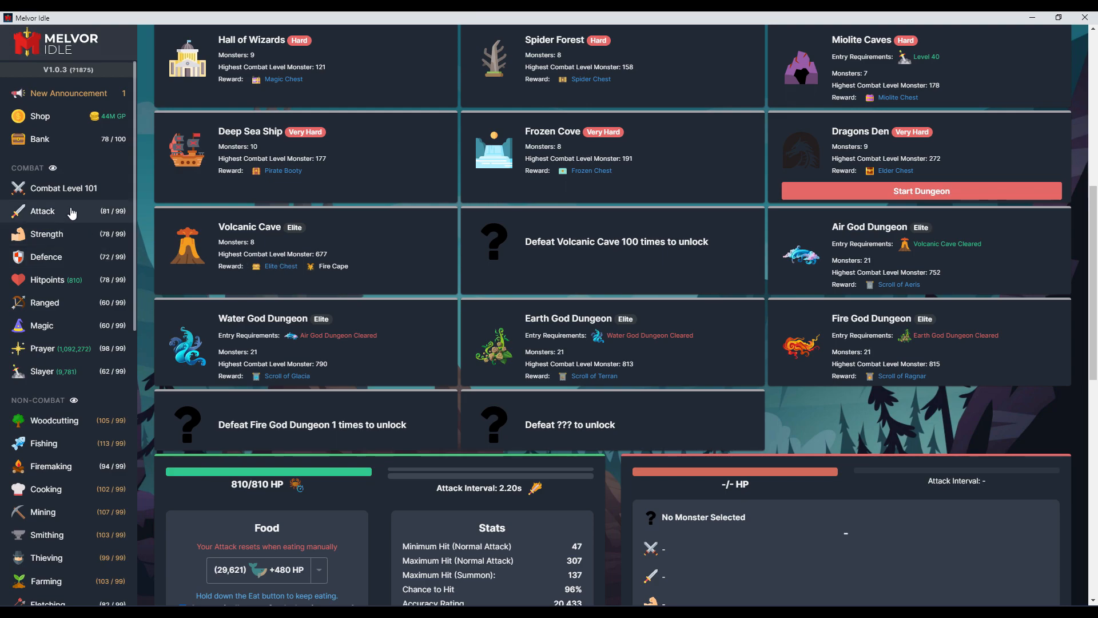
pyautogui.moveTo(63, 196)
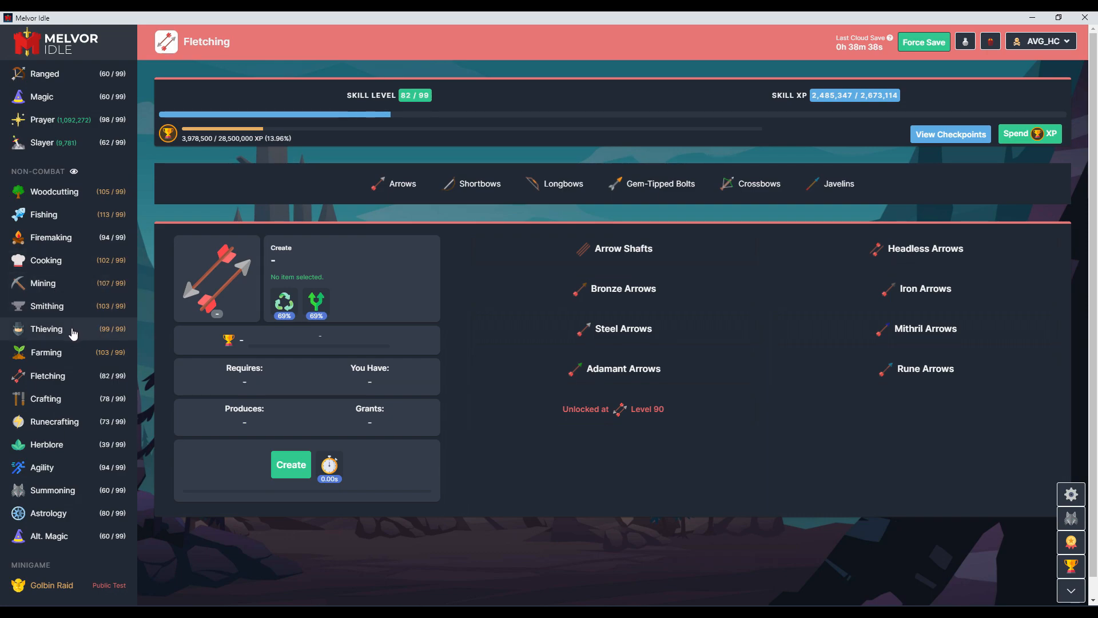
pyautogui.moveTo(77, 357)
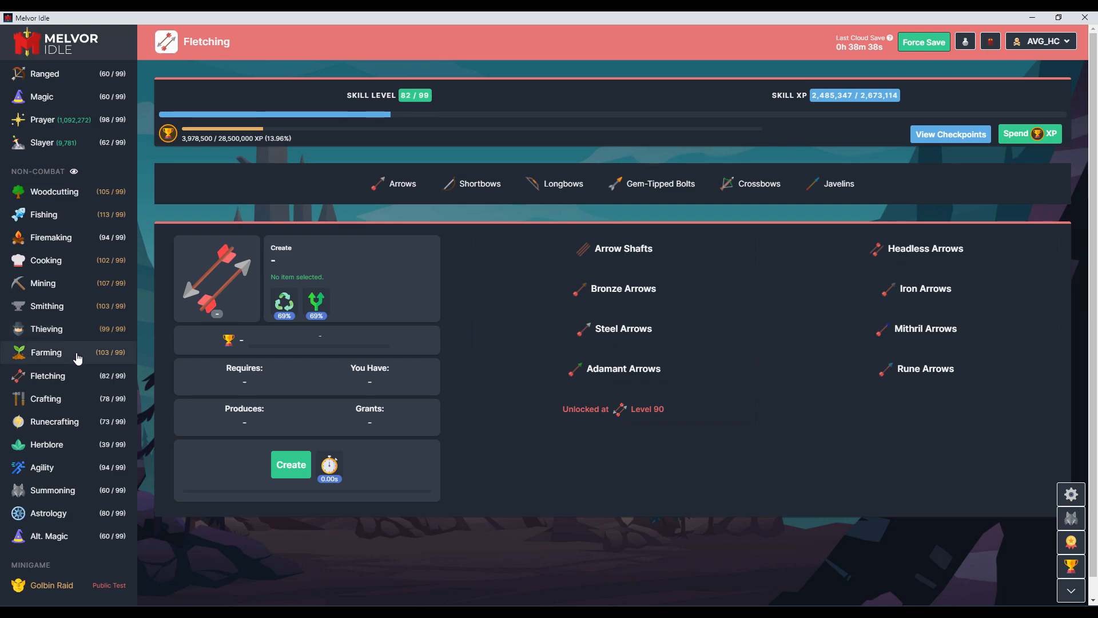
# View the Cooking and Thieving pages, then the Completion Log at 48.36% with 496/1,125 items
pyautogui.click(46, 259)
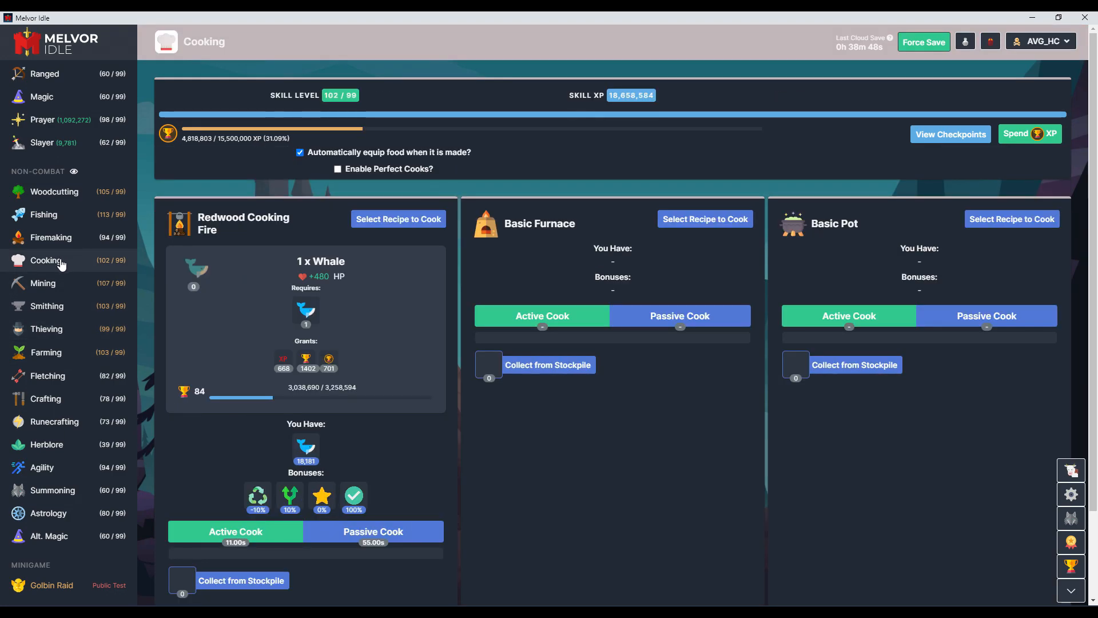
pyautogui.click(47, 328)
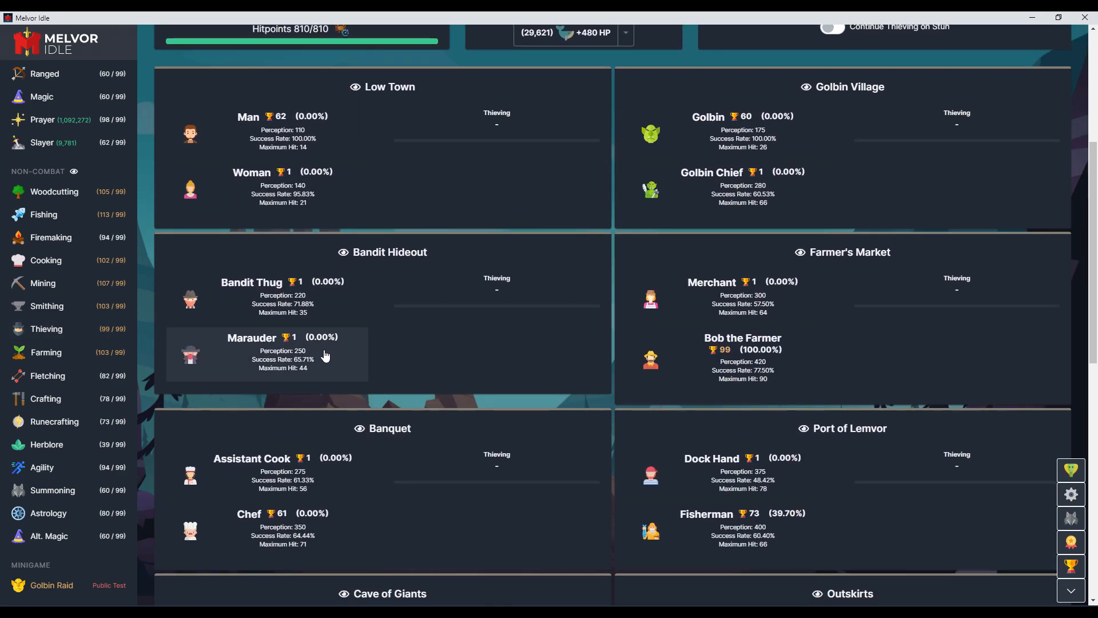
pyautogui.moveTo(343, 349)
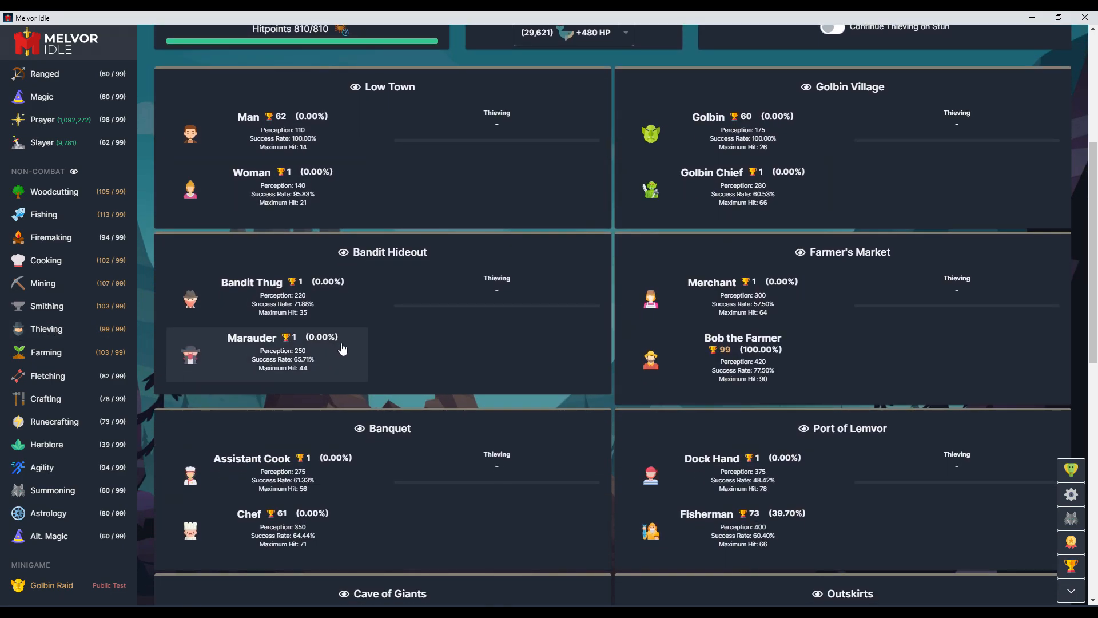
pyautogui.moveTo(723, 413)
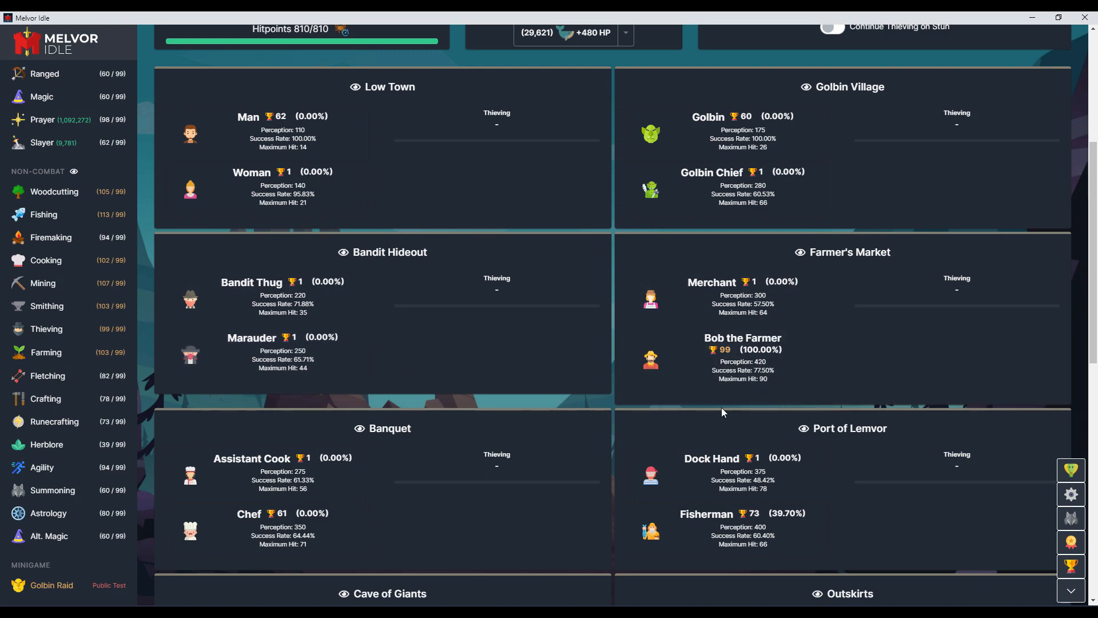
pyautogui.moveTo(324, 296)
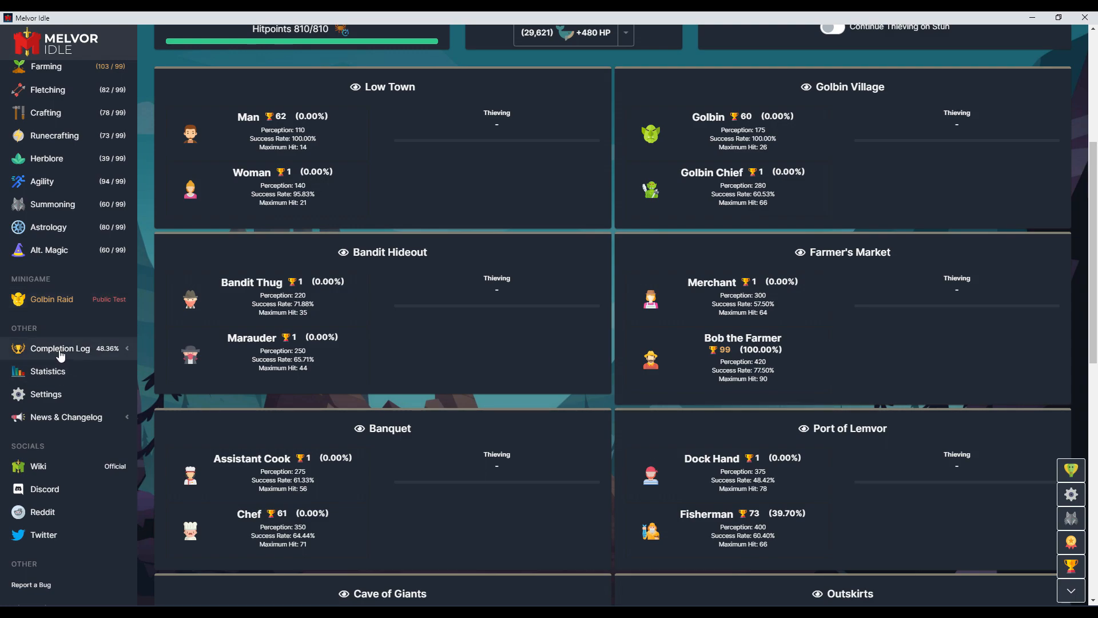
pyautogui.click(59, 349)
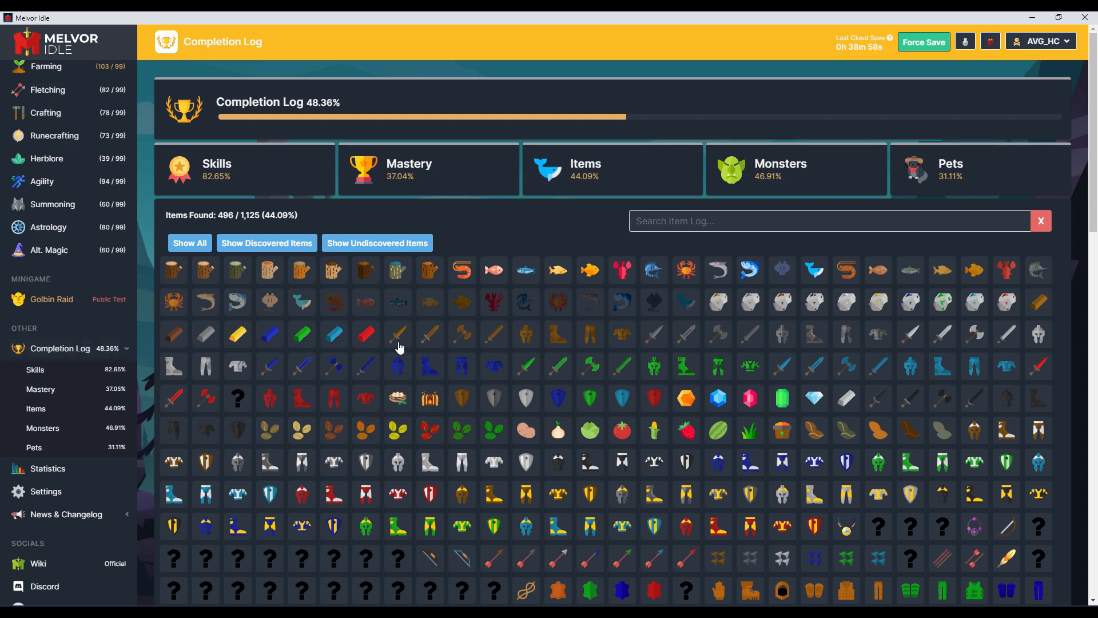
# Scroll through the Completion Log item grid of discovered and undiscovered items
pyautogui.scroll(-3)
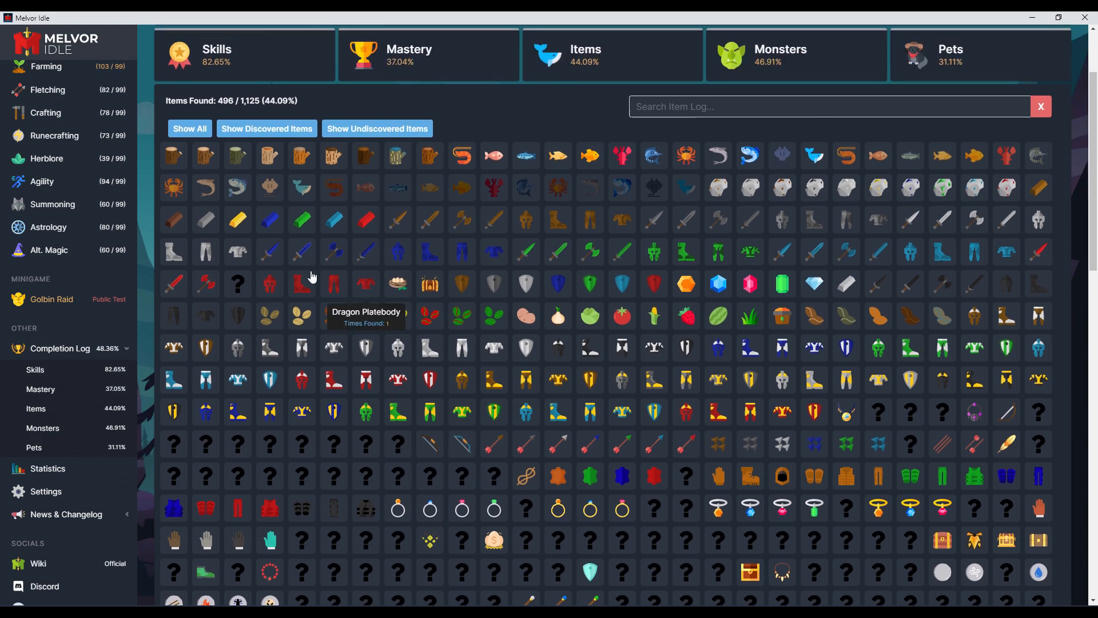
pyautogui.scroll(-3)
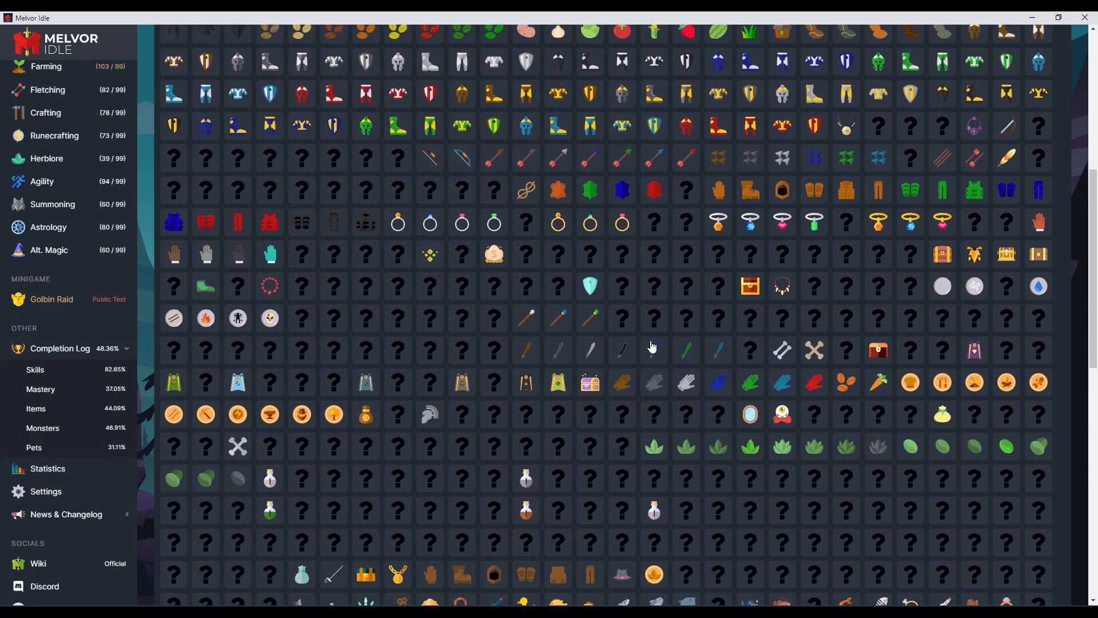
pyautogui.moveTo(430, 414)
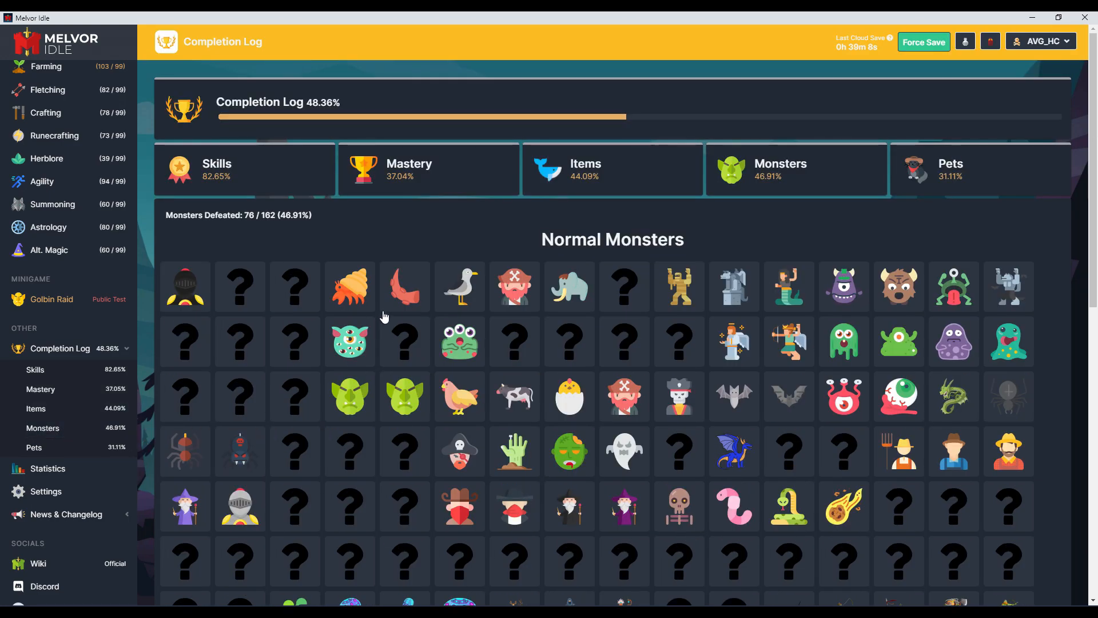
pyautogui.moveTo(623, 286)
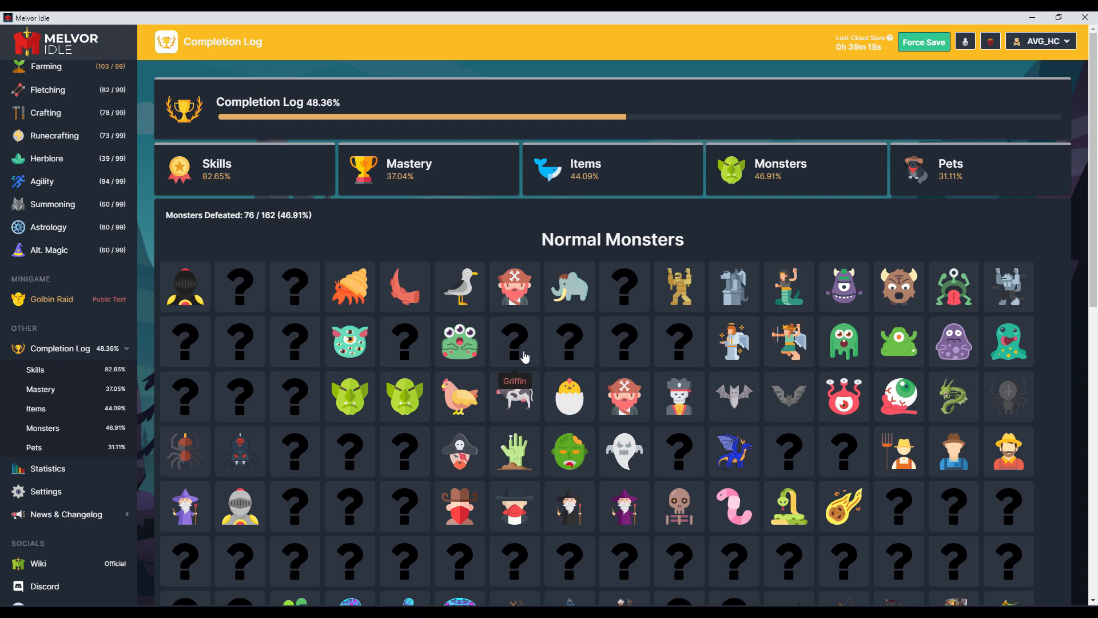
# Scroll the Monsters log (76 of 162 defeated) down to Dungeon Bosses, including Malcs
pyautogui.scroll(-3)
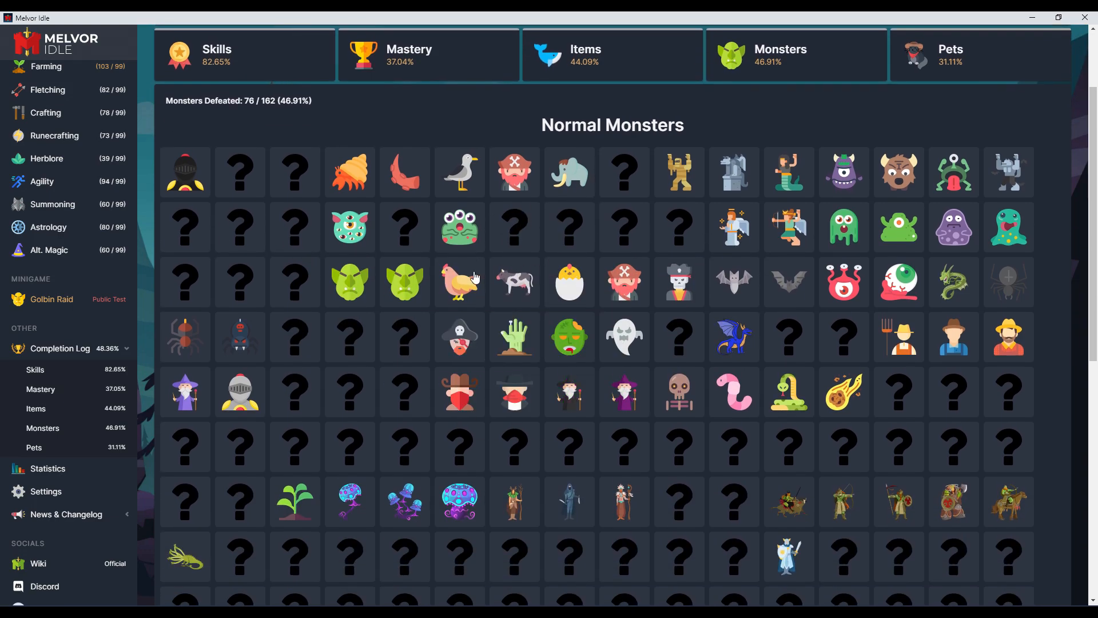
pyautogui.scroll(-3)
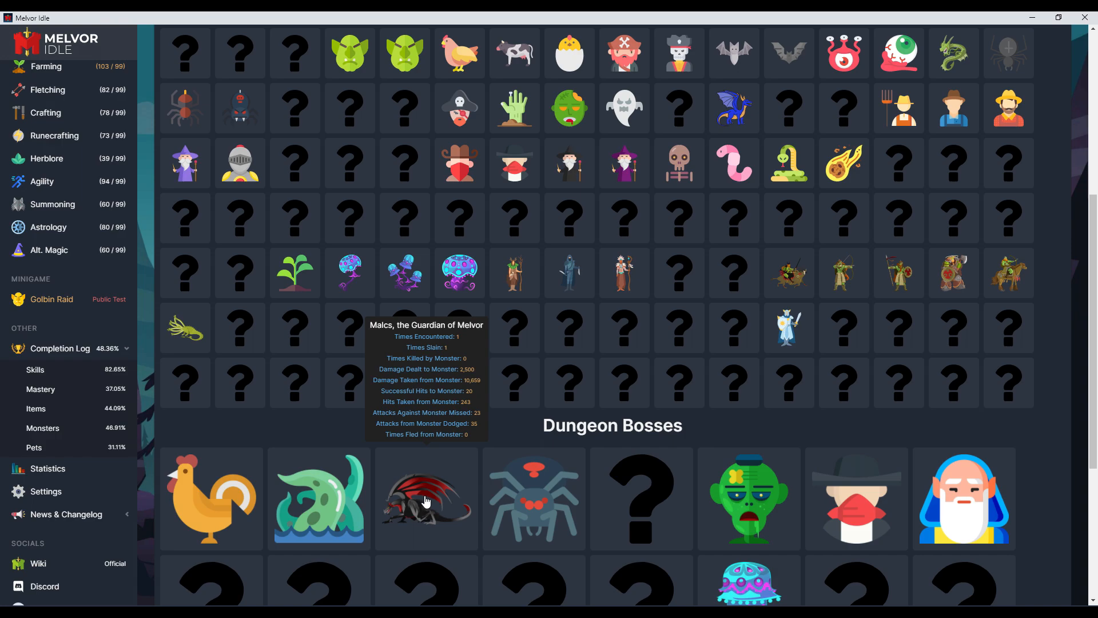
pyautogui.moveTo(435, 501)
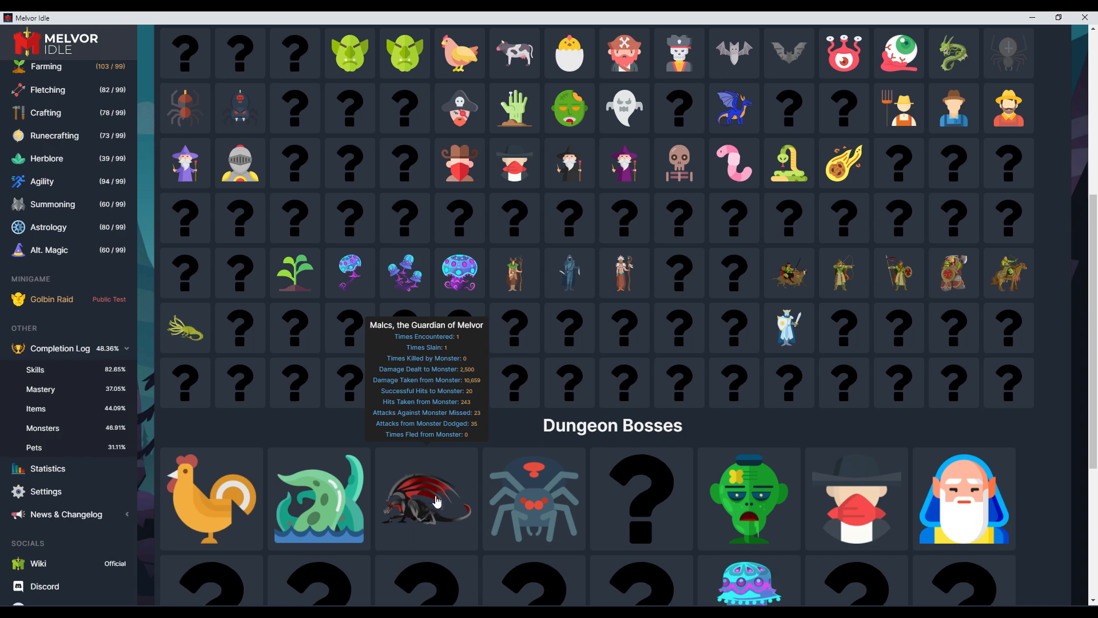
pyautogui.moveTo(338, 449)
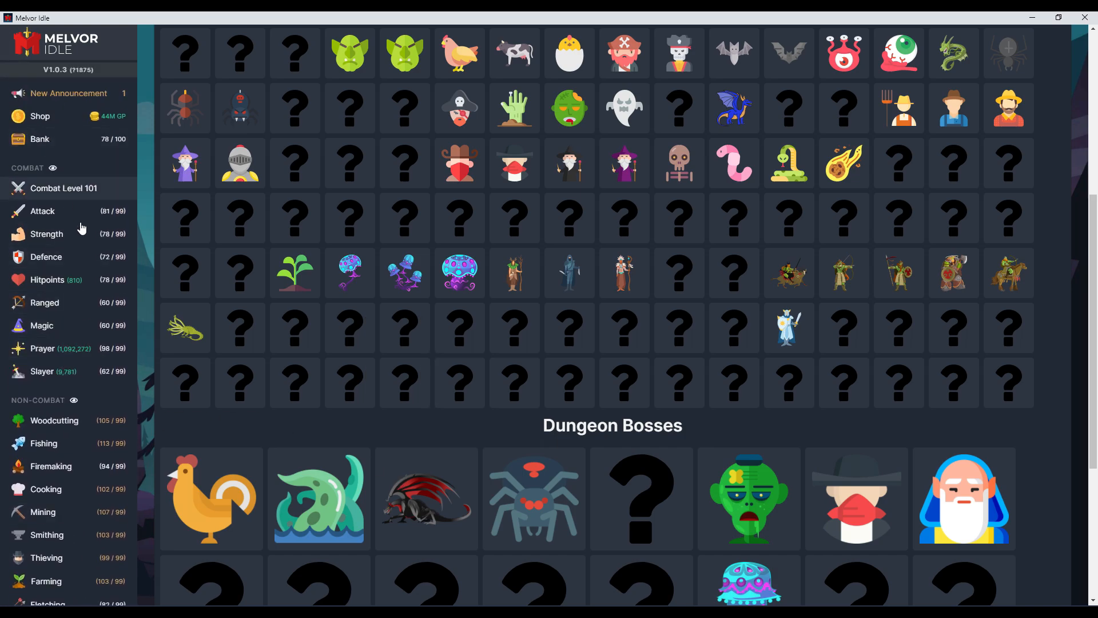
# Scroll the Completion Log item grid to its end, checking undiscovered item names
pyautogui.scroll(-3)
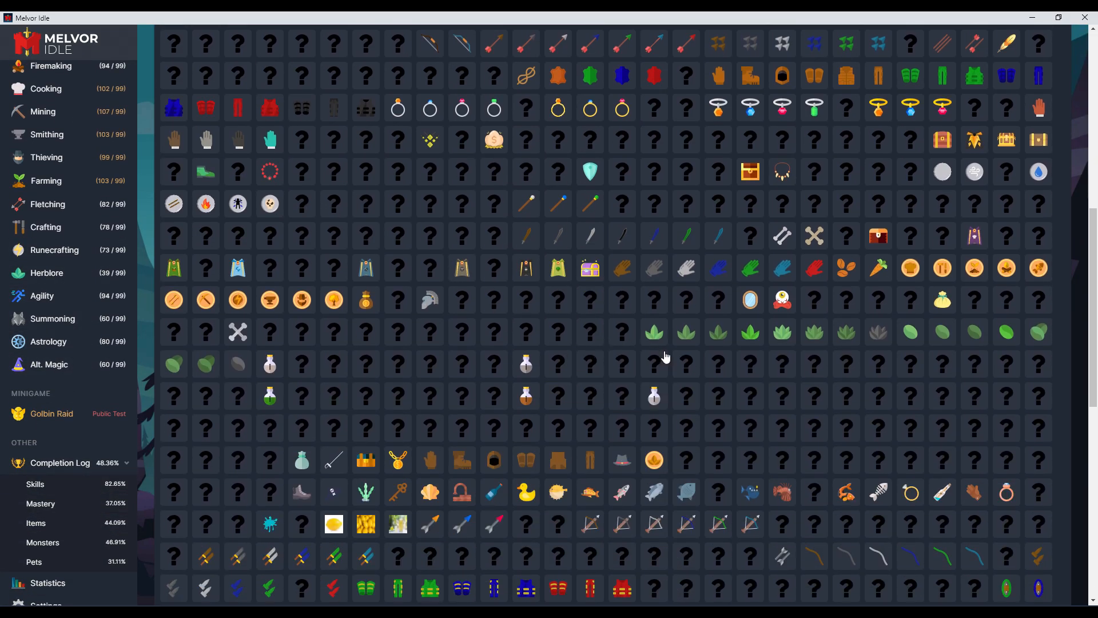
pyautogui.scroll(-3)
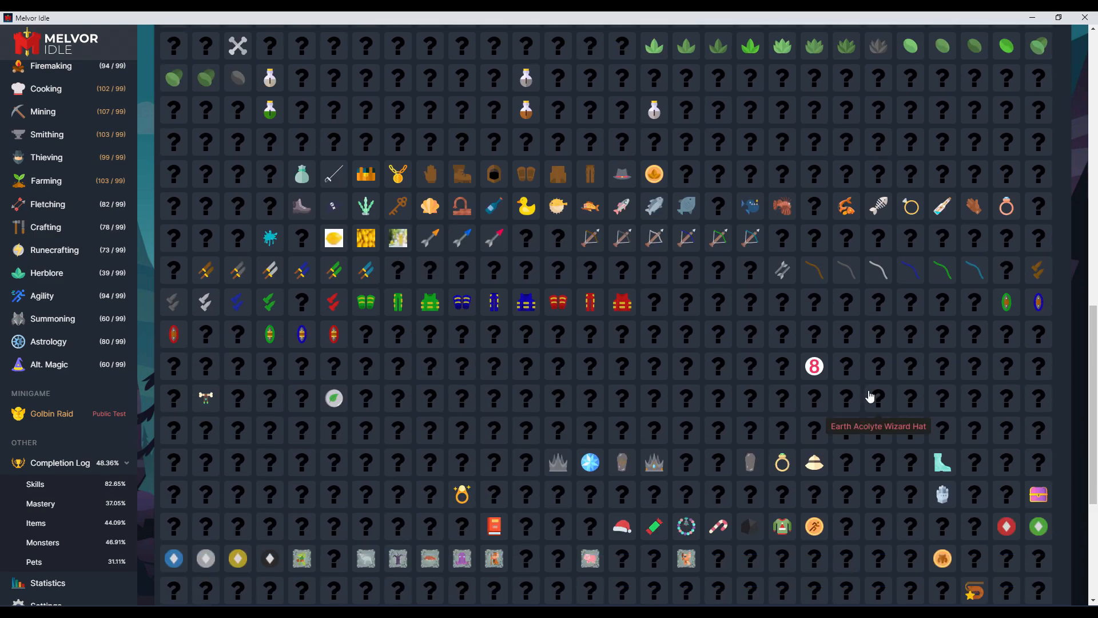
pyautogui.scroll(-3)
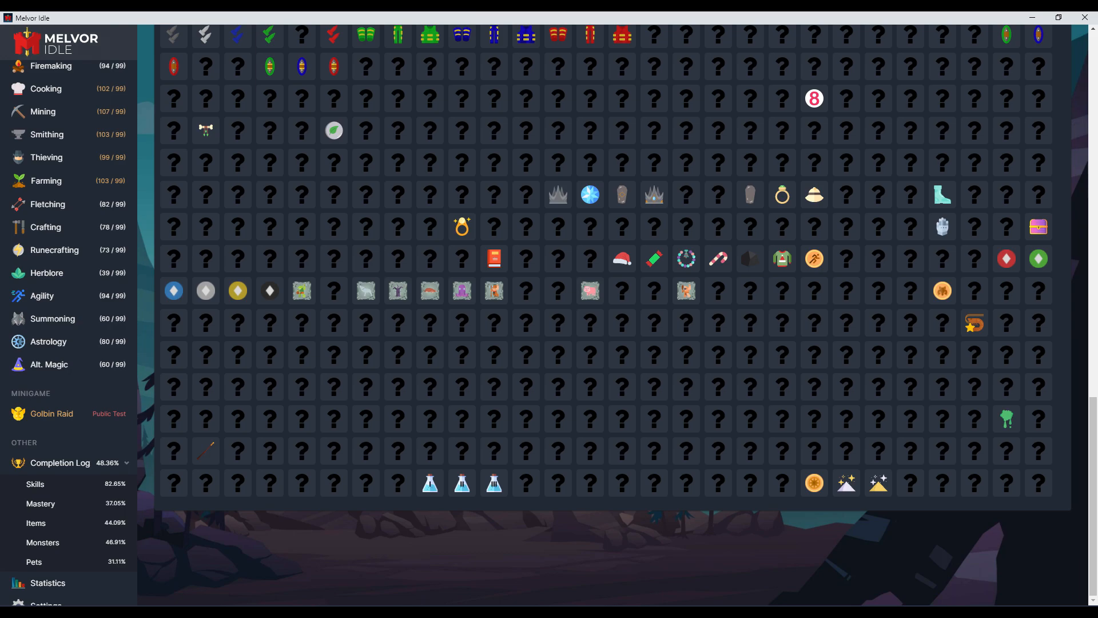
pyautogui.moveTo(1036, 130)
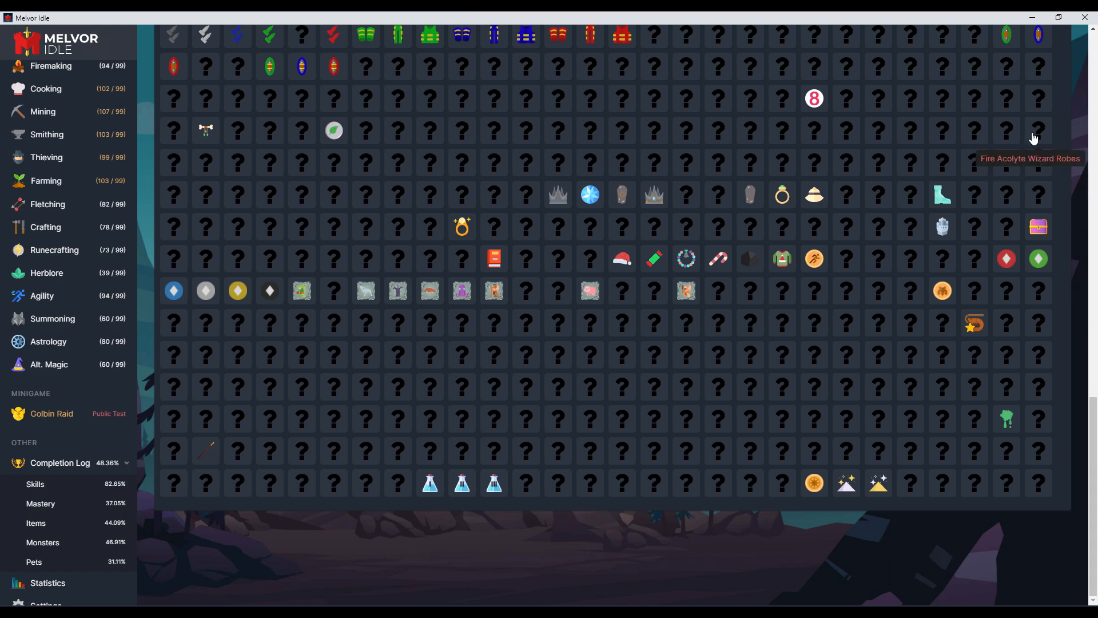